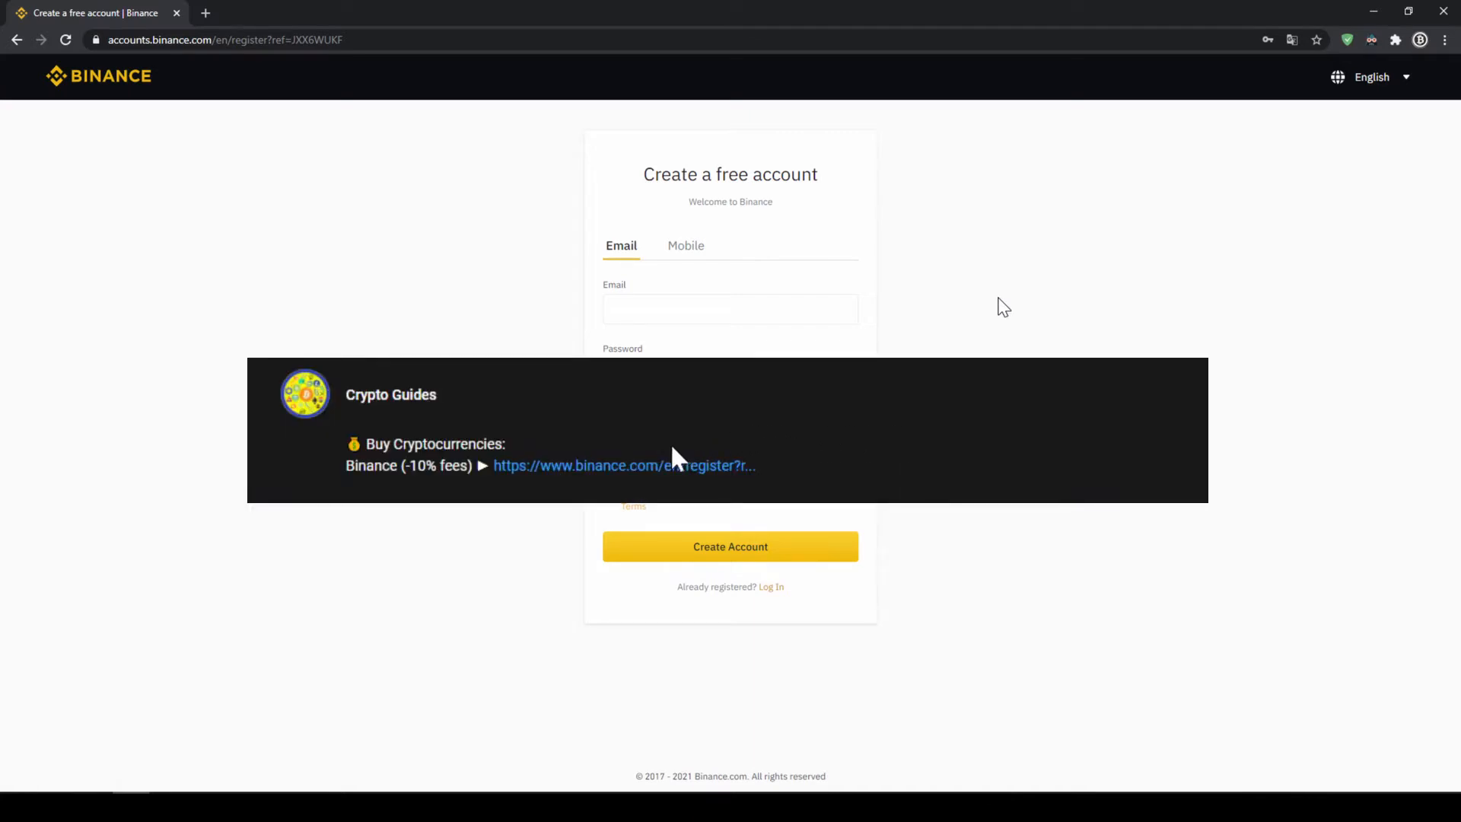
pyautogui.moveTo(633, 474)
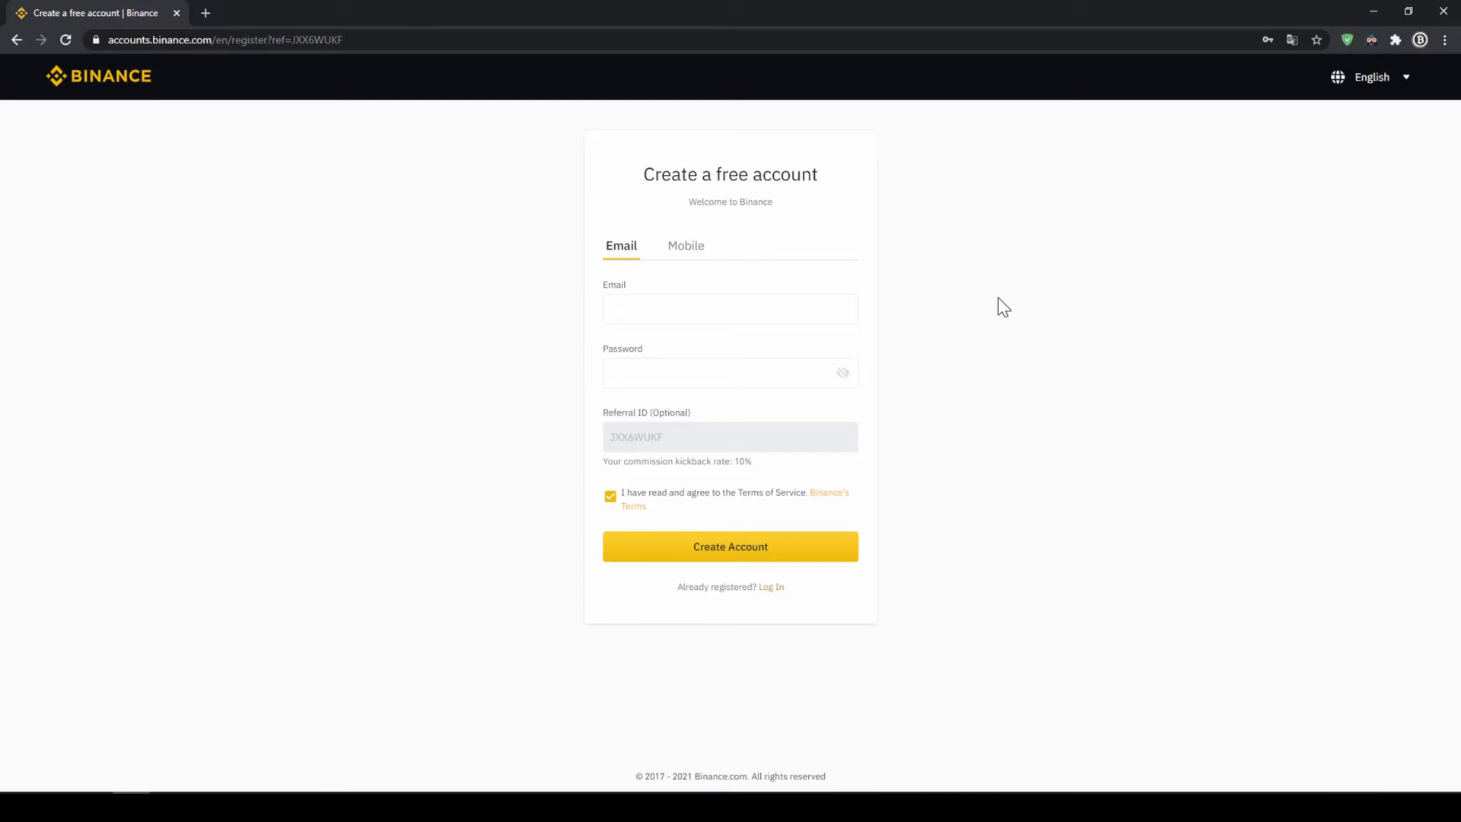
pyautogui.moveTo(989, 393)
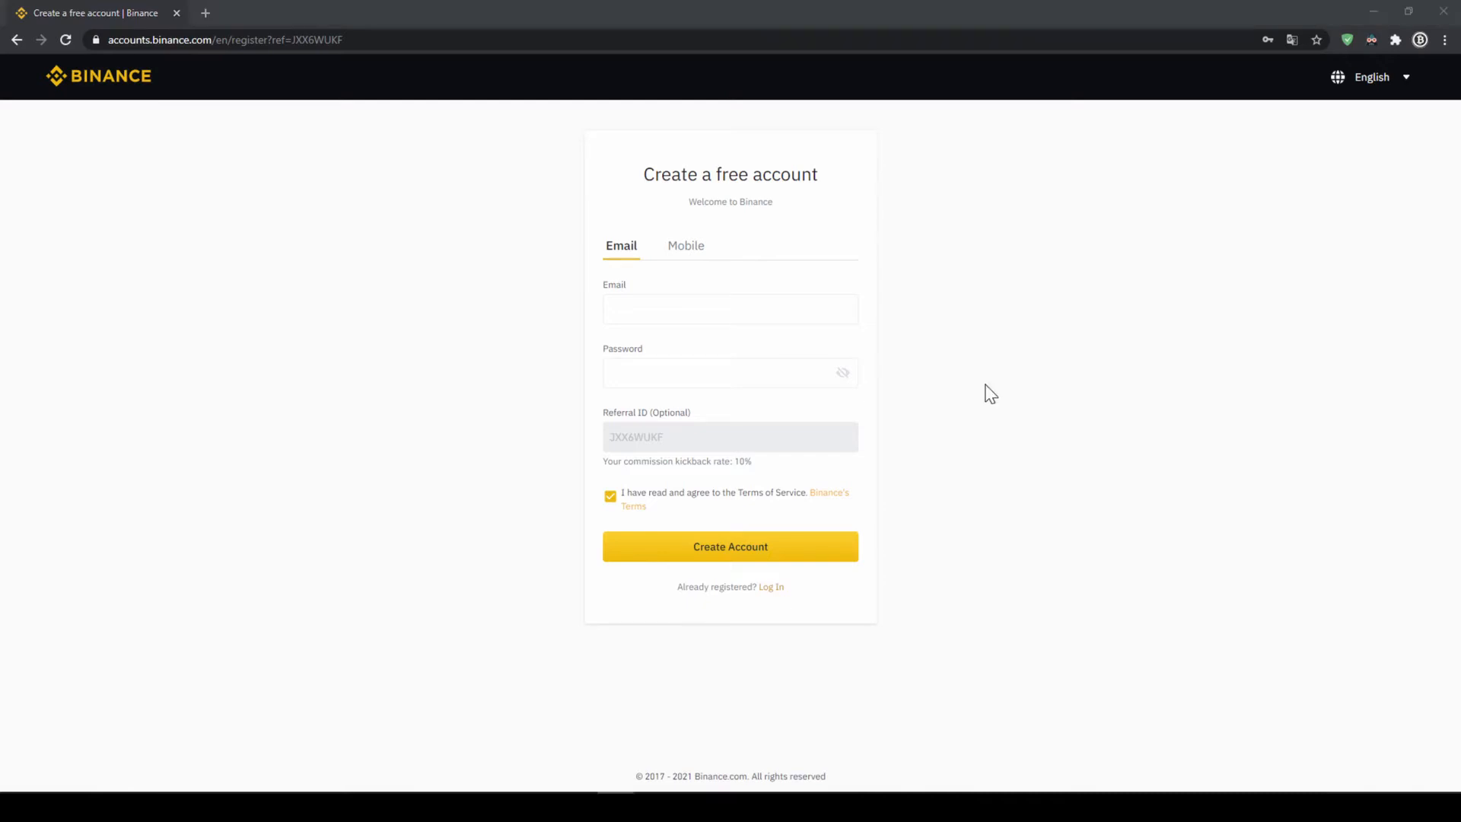
pyautogui.moveTo(952, 271)
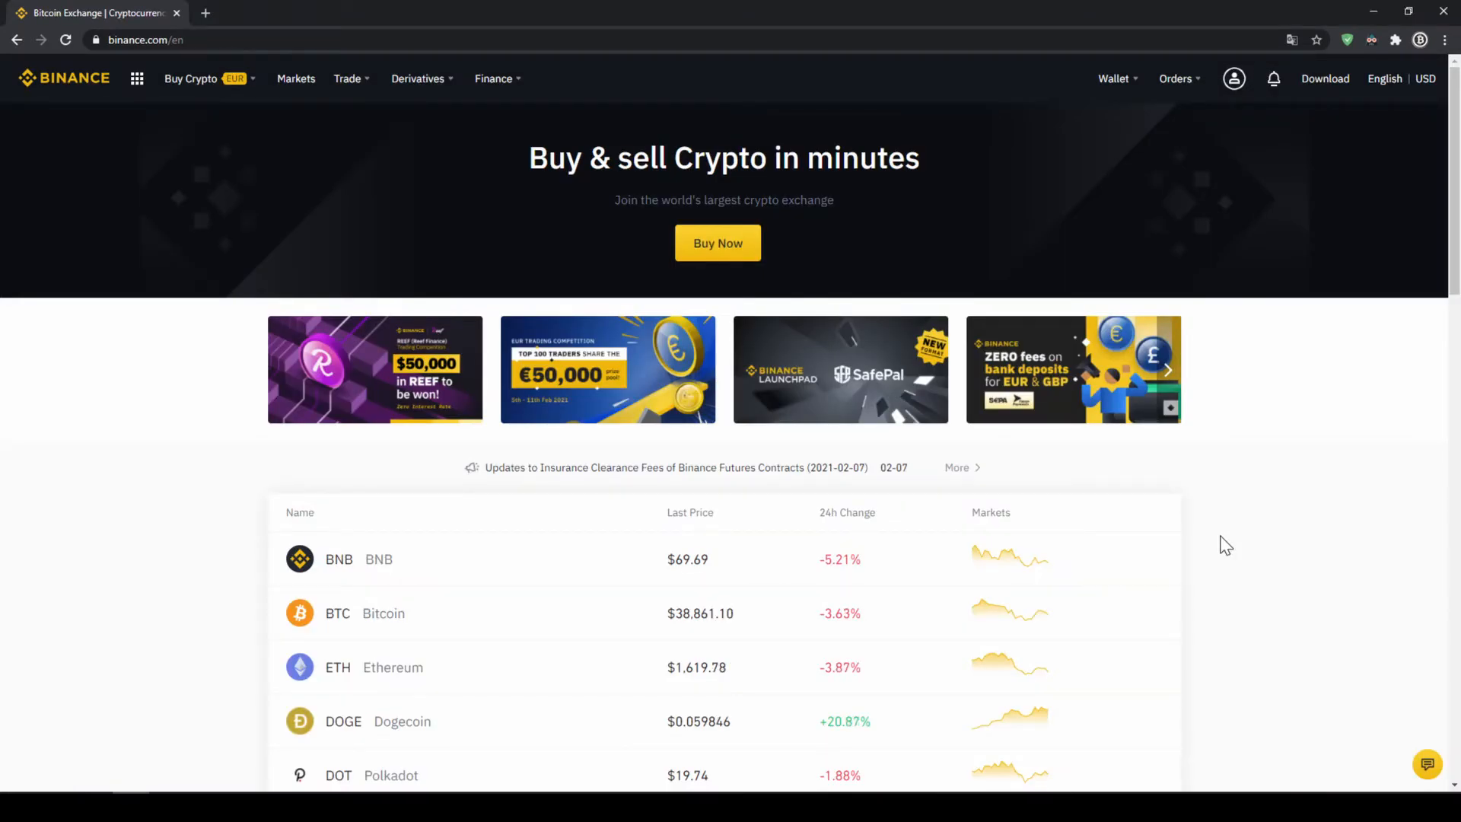
# Step: Open the account's Basic Info page from the profile icon, showing identity verification as verified
pyautogui.scroll(-3)
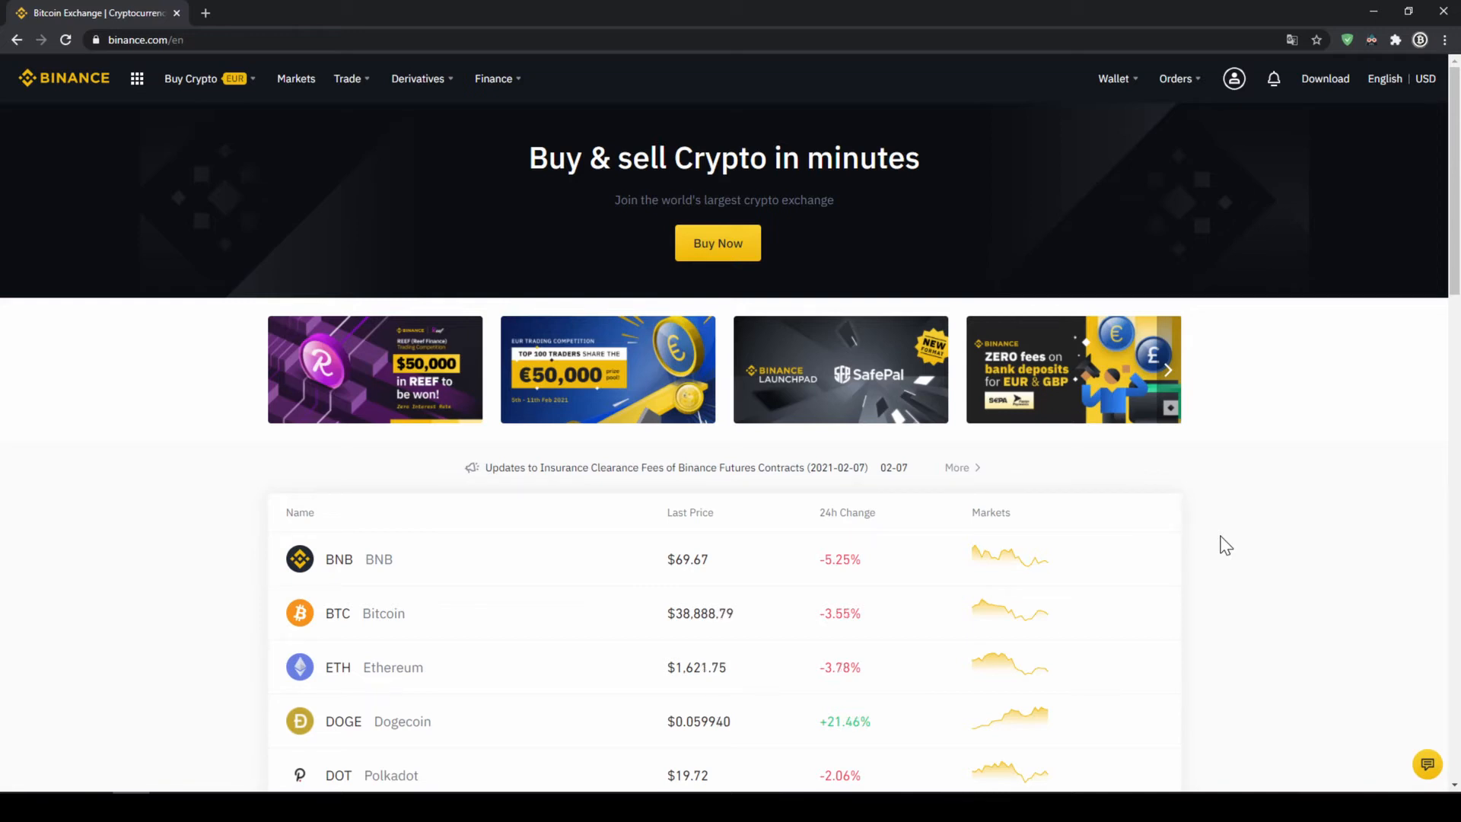
pyautogui.click(1232, 77)
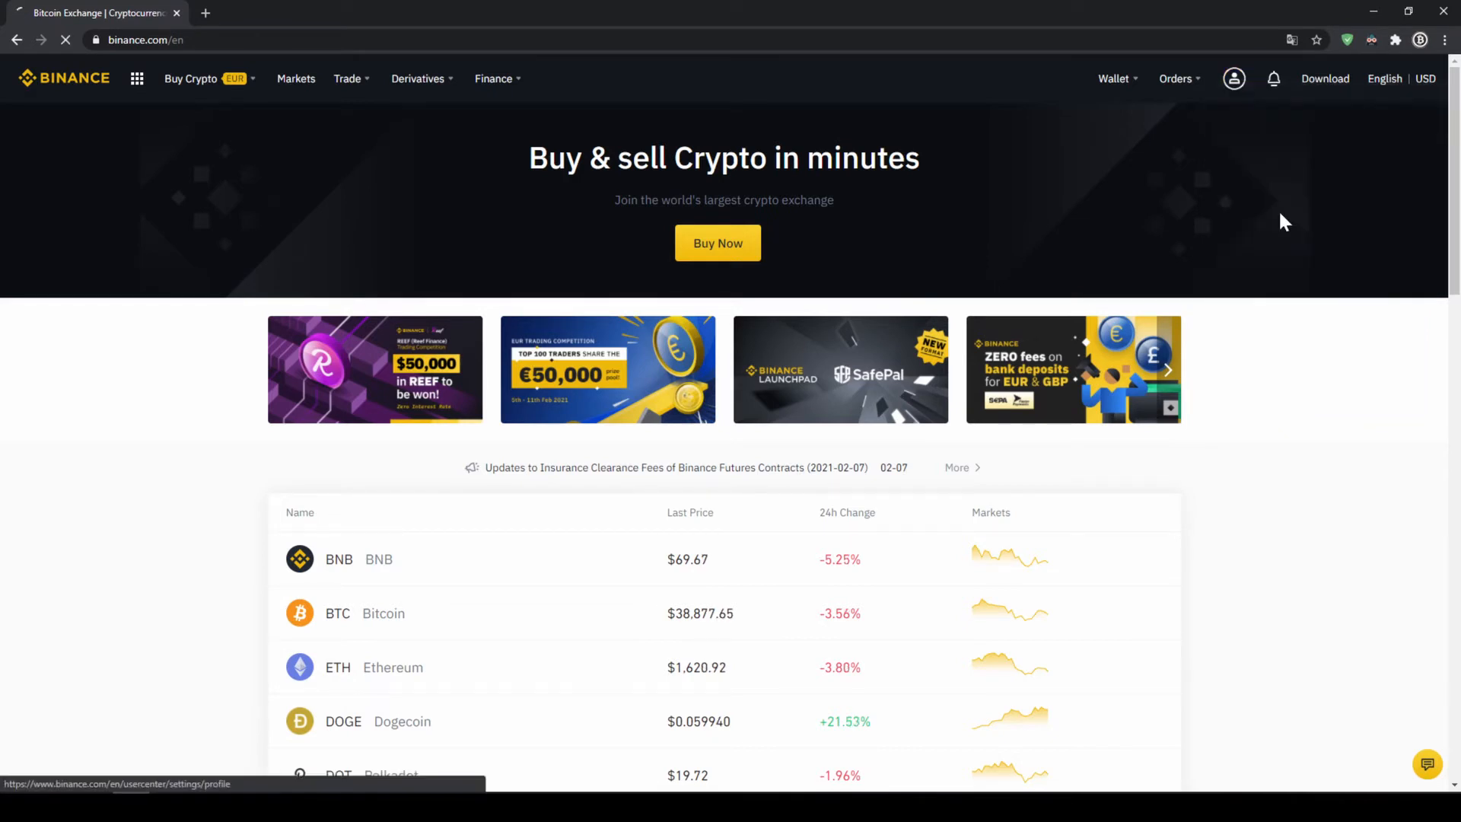
pyautogui.click(1234, 77)
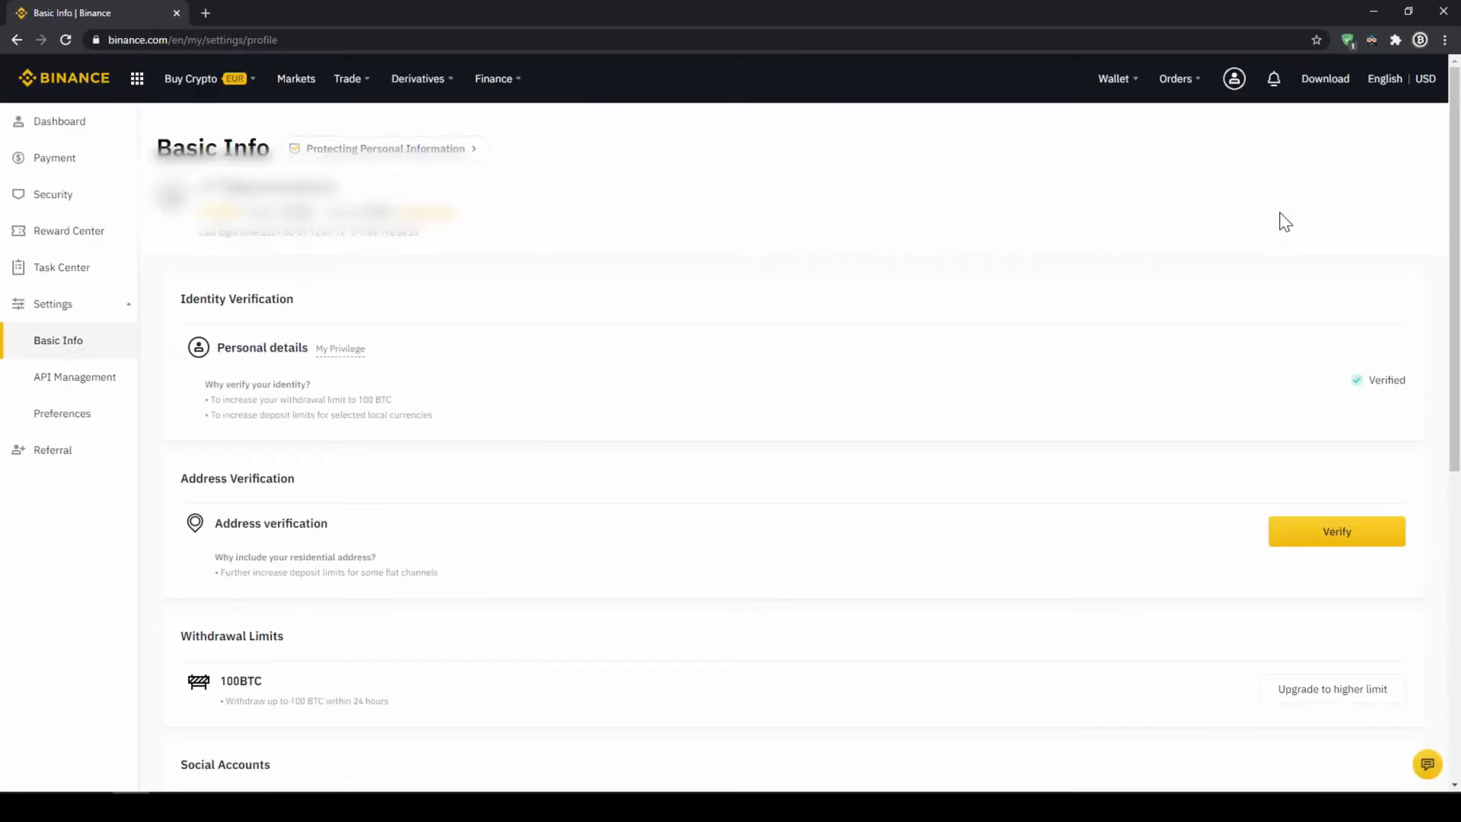
pyautogui.moveTo(1026, 230)
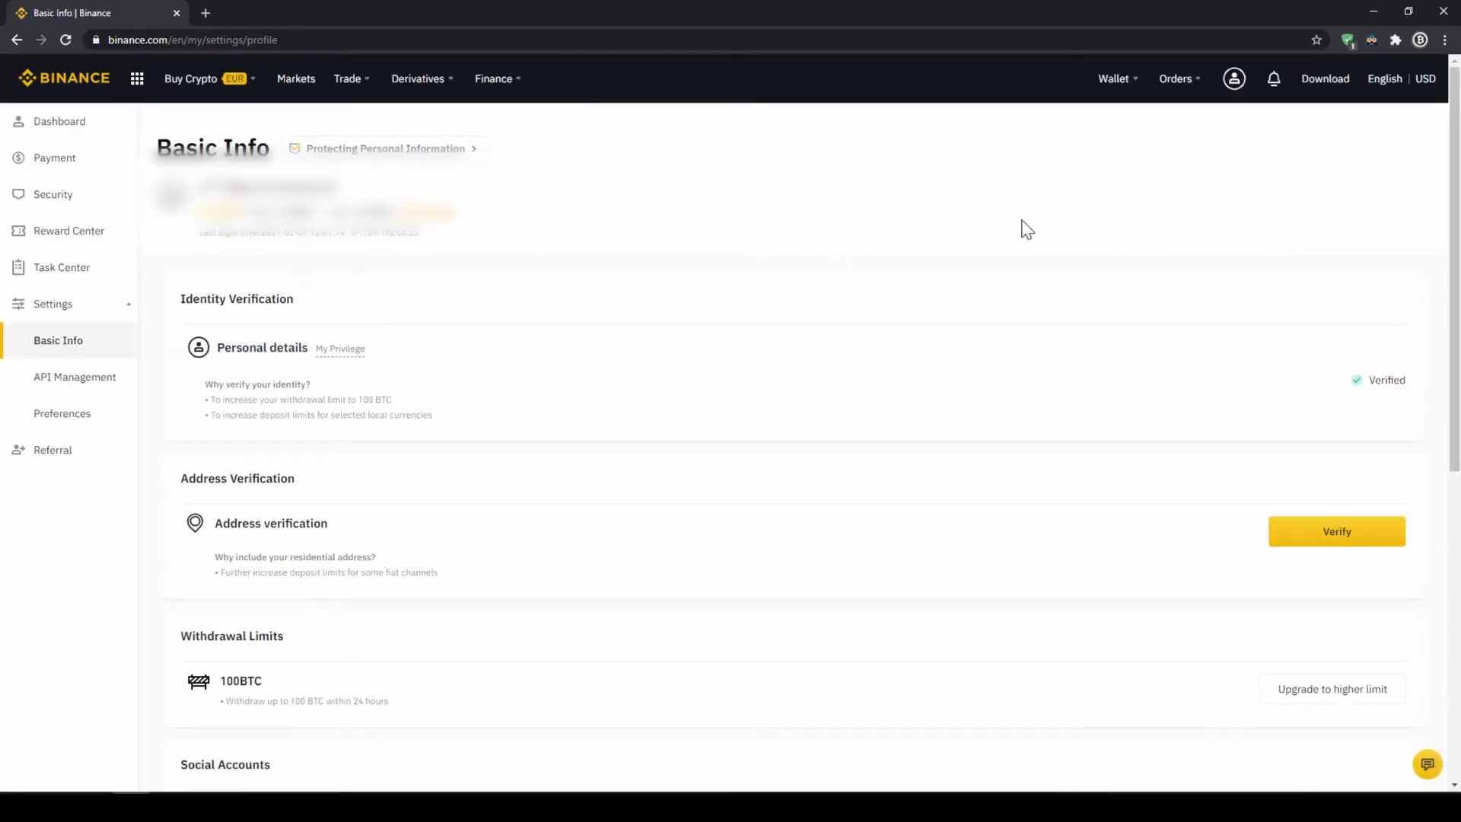
pyautogui.moveTo(248, 376)
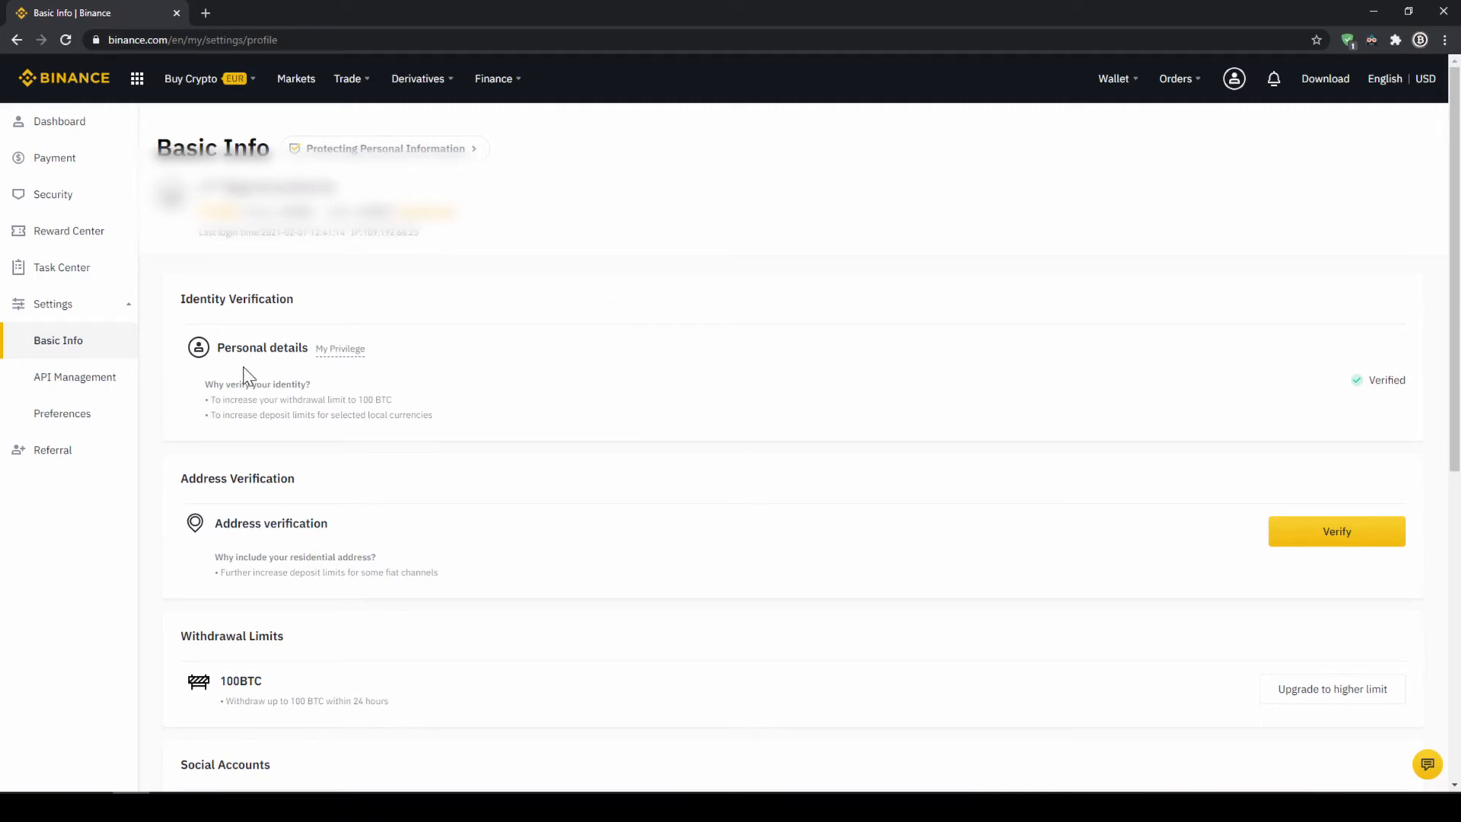
pyautogui.doubleClick(1384, 380)
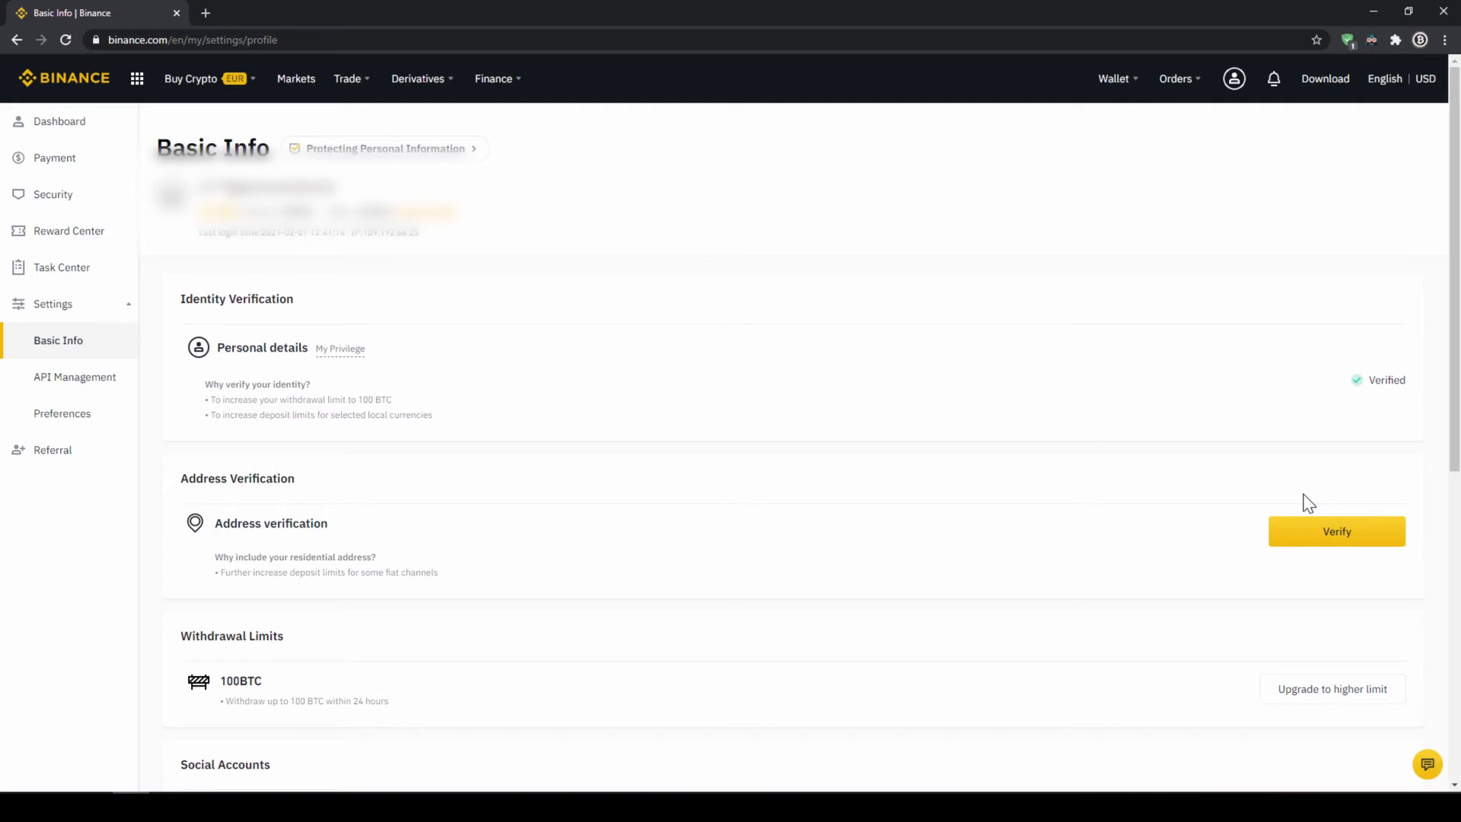
pyautogui.moveTo(1169, 420)
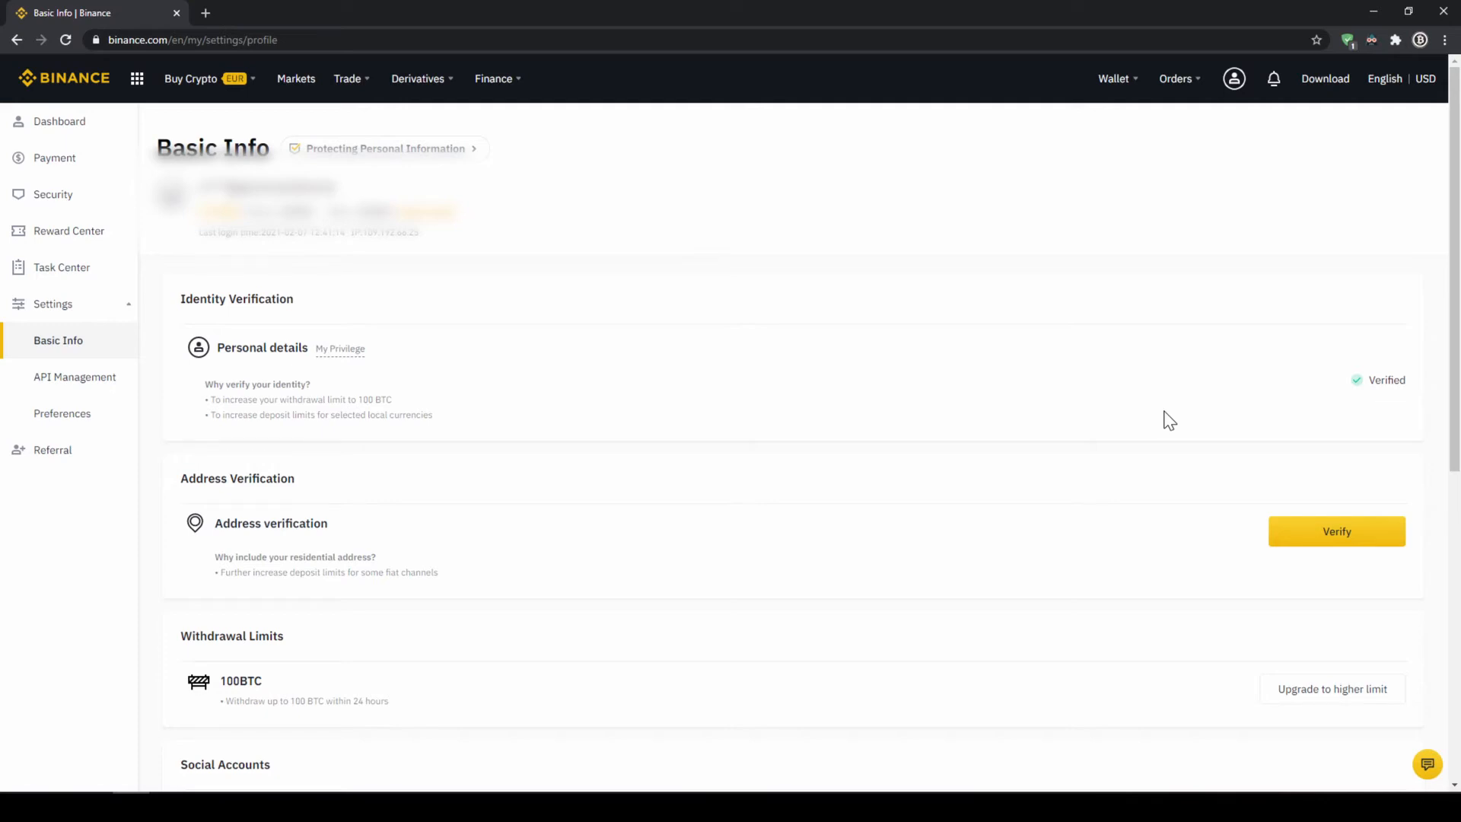
# Step: Go to Wallet > Fiat and Spot to see the euro balance and crypto holdings
pyautogui.click(1113, 77)
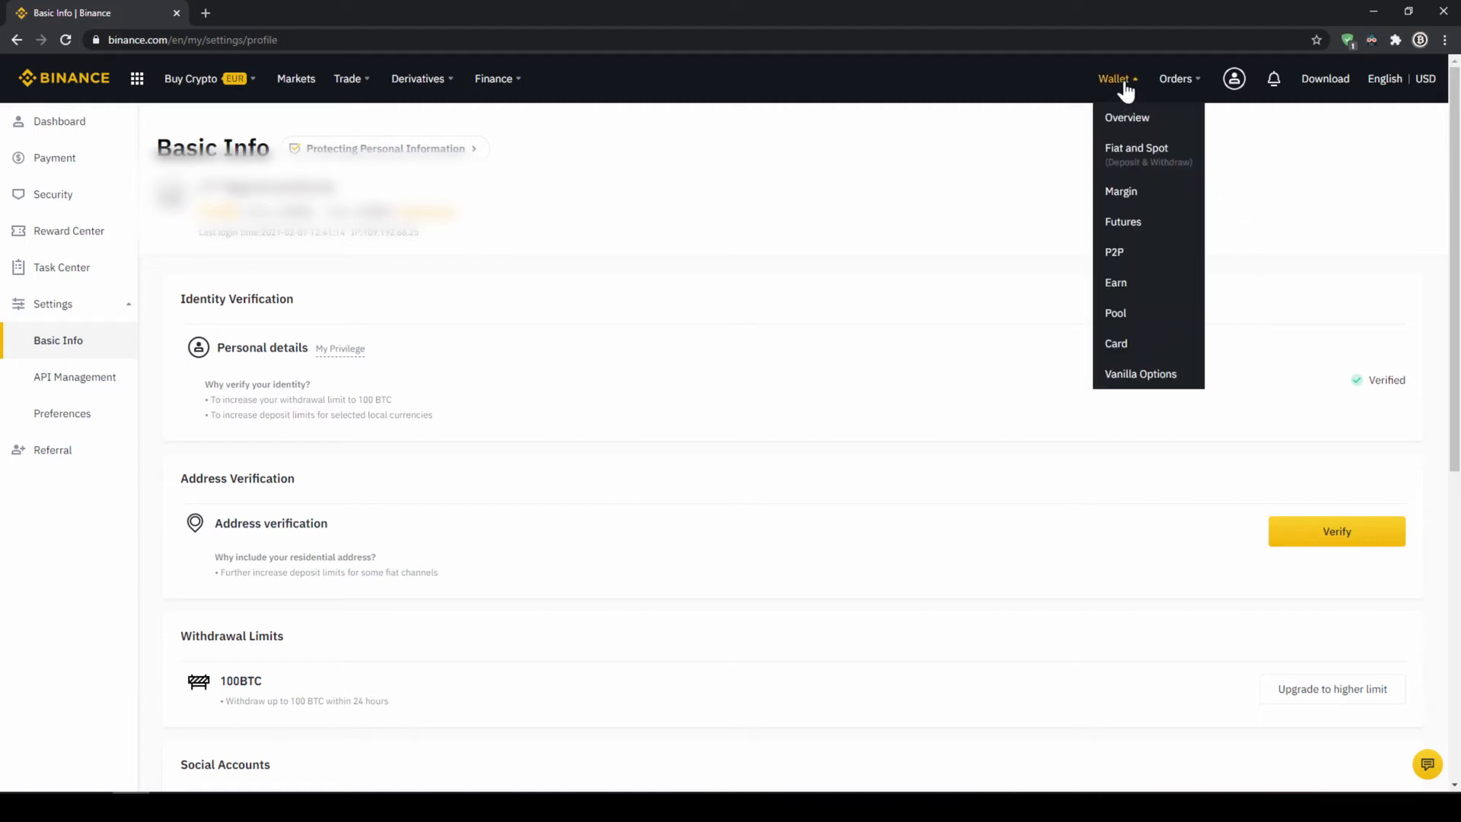
pyautogui.moveTo(1137, 153)
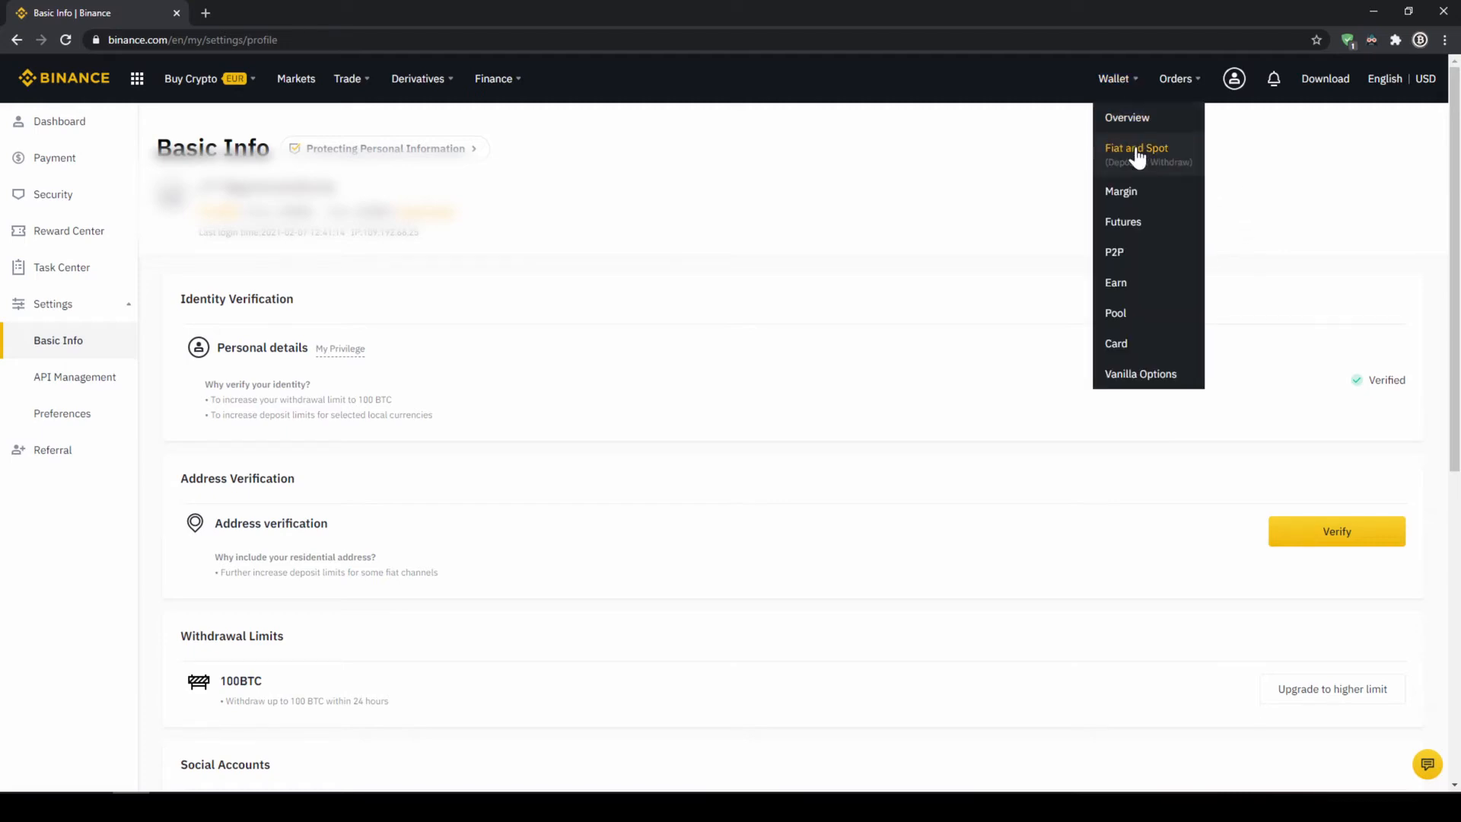
pyautogui.click(1136, 153)
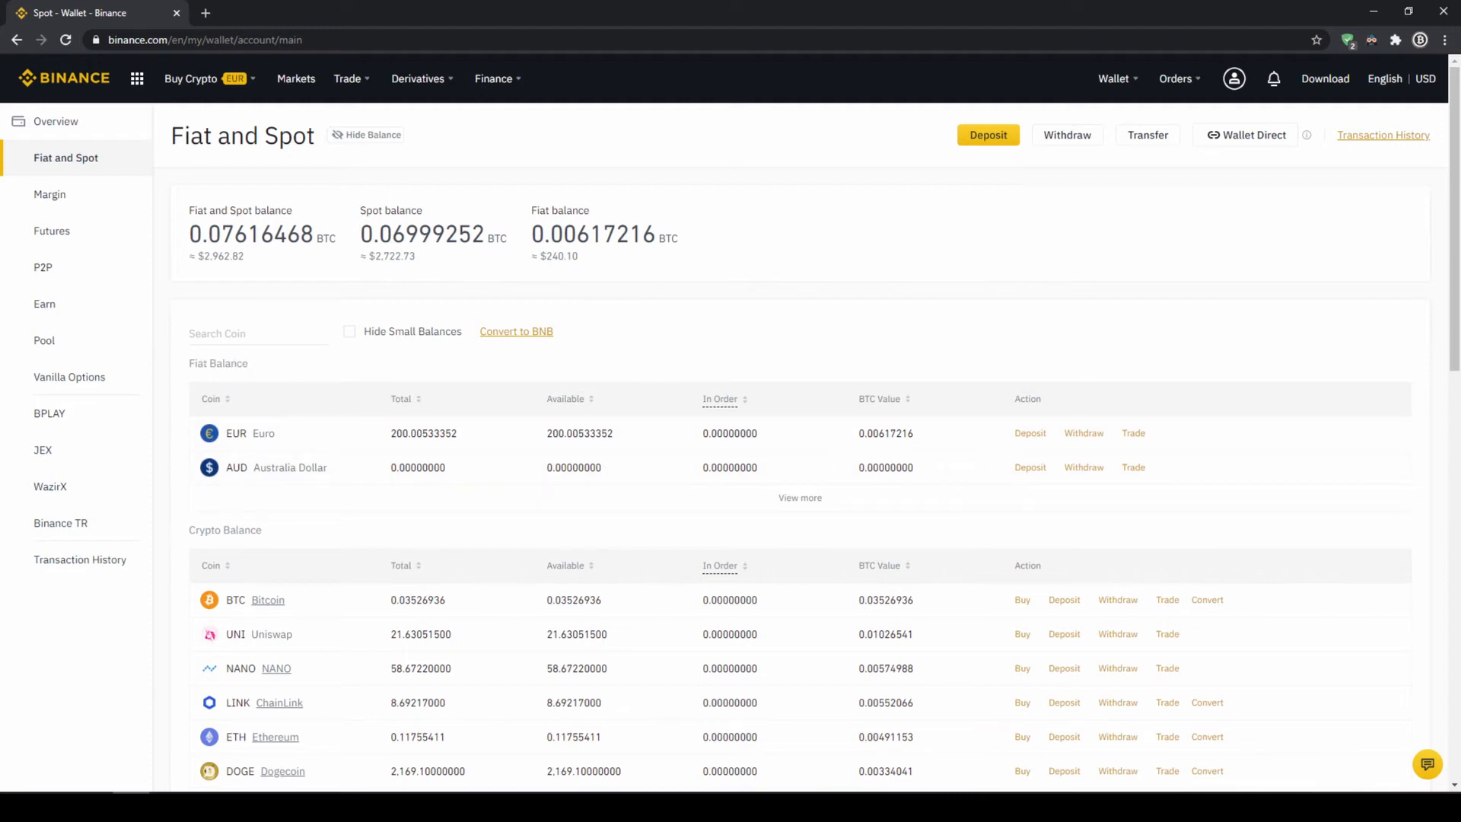
pyautogui.doubleClick(225, 529)
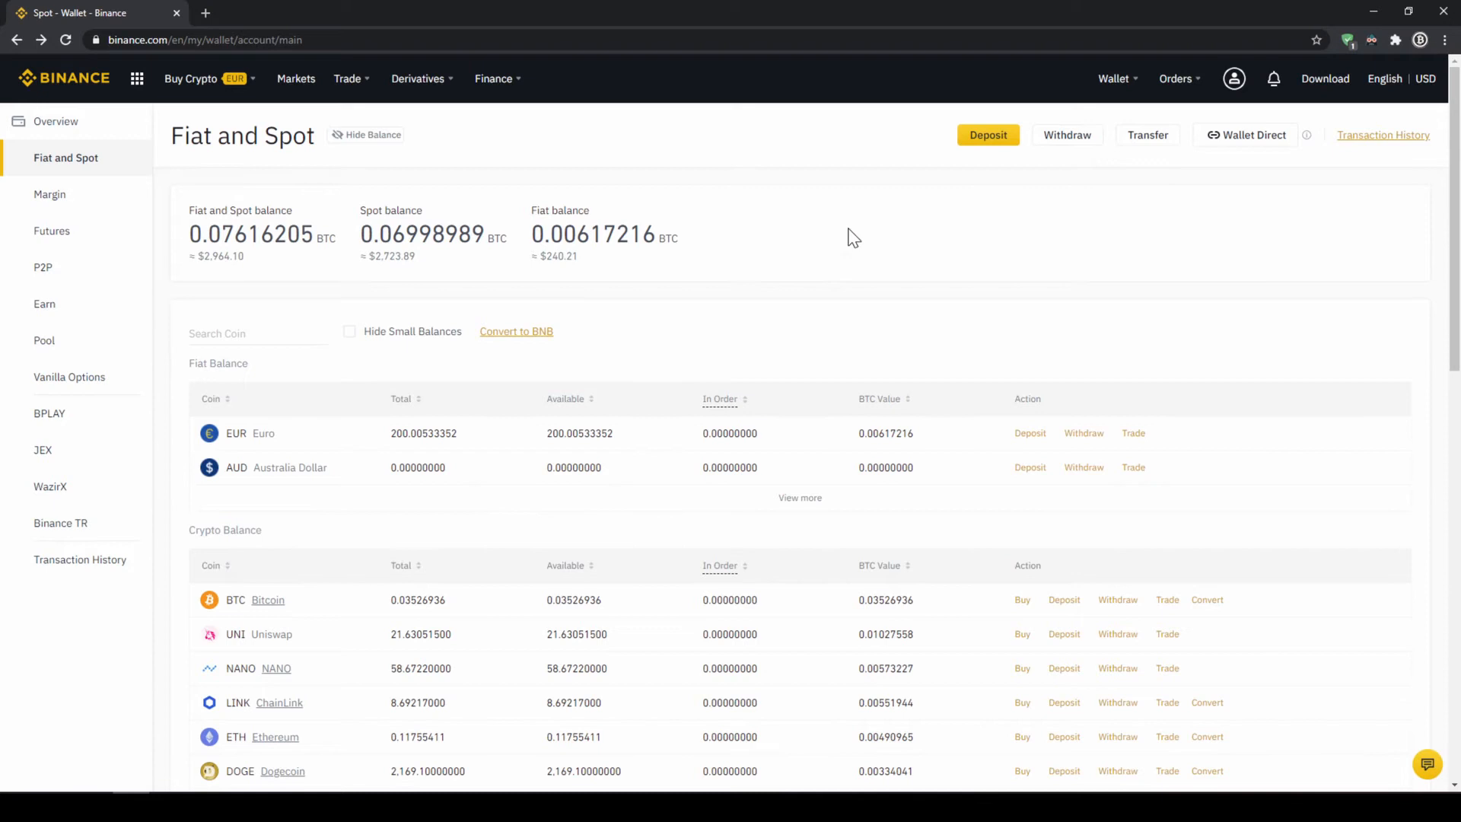
# Step: Start a fiat deposit of 1000 EUR via Bank Transfer (SEPA) with the ClearJunction consent accepted
pyautogui.click(986, 135)
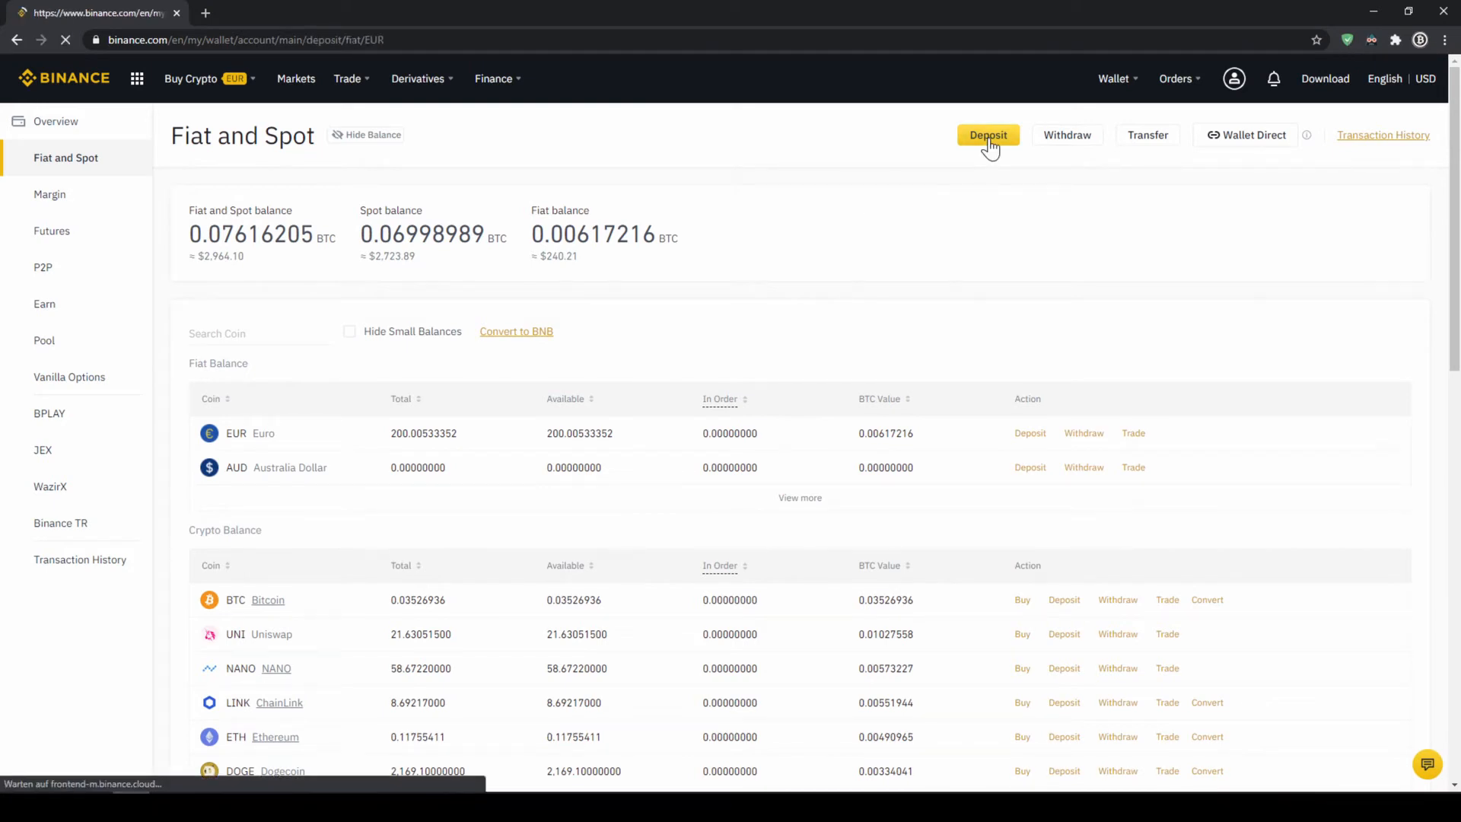
pyautogui.click(988, 134)
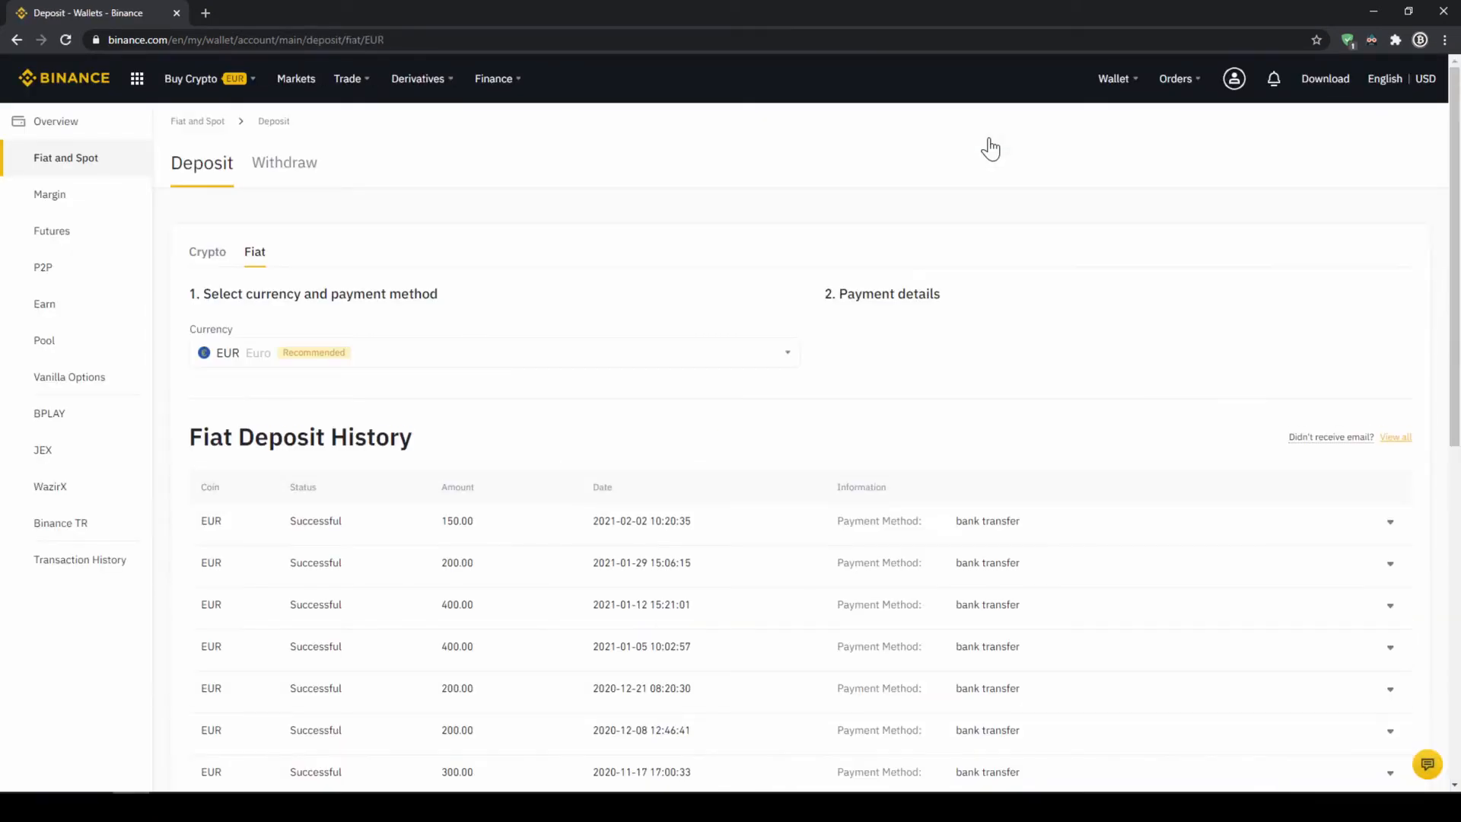
pyautogui.click(254, 251)
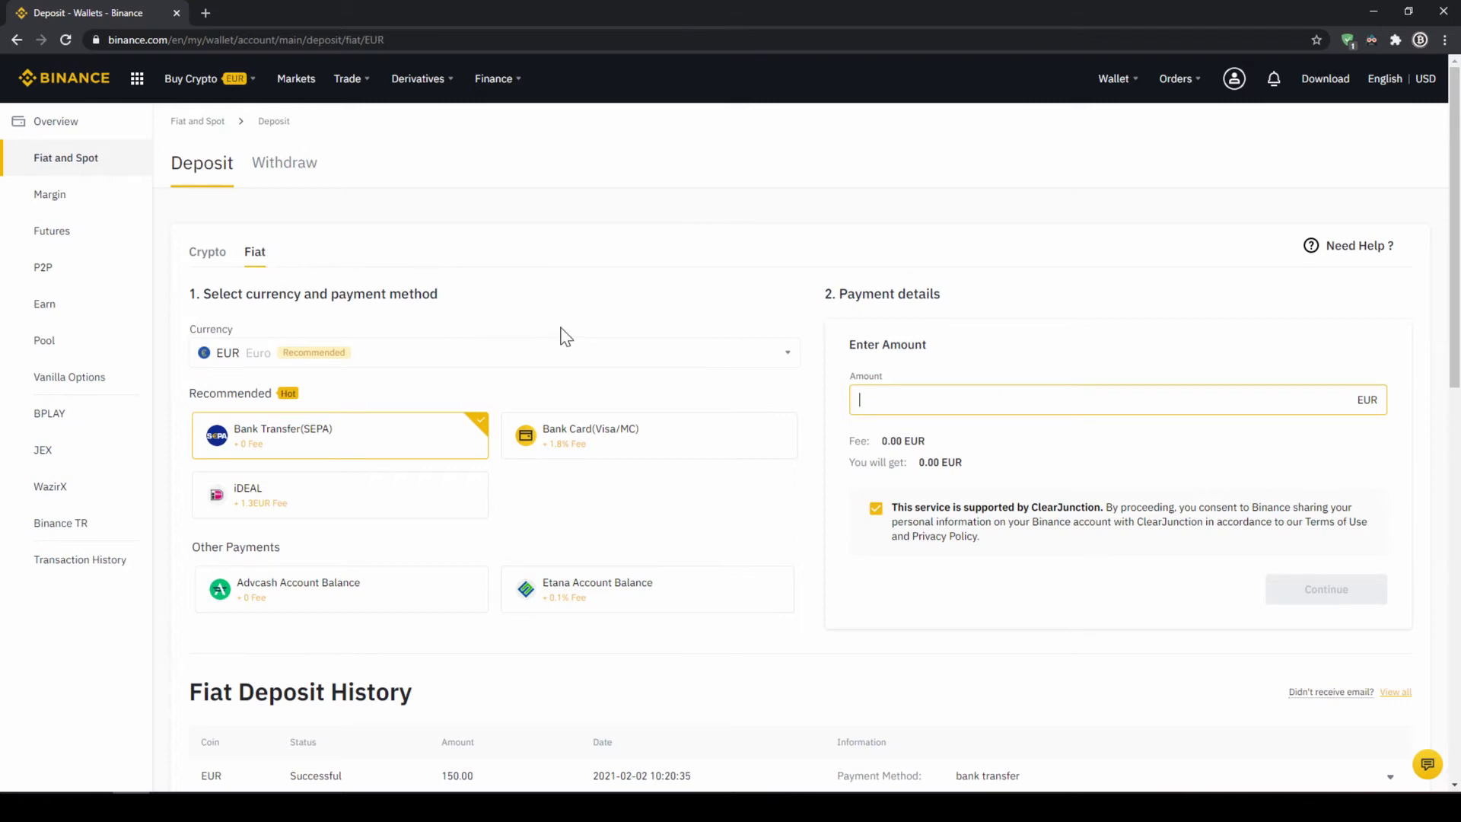
pyautogui.moveTo(633, 361)
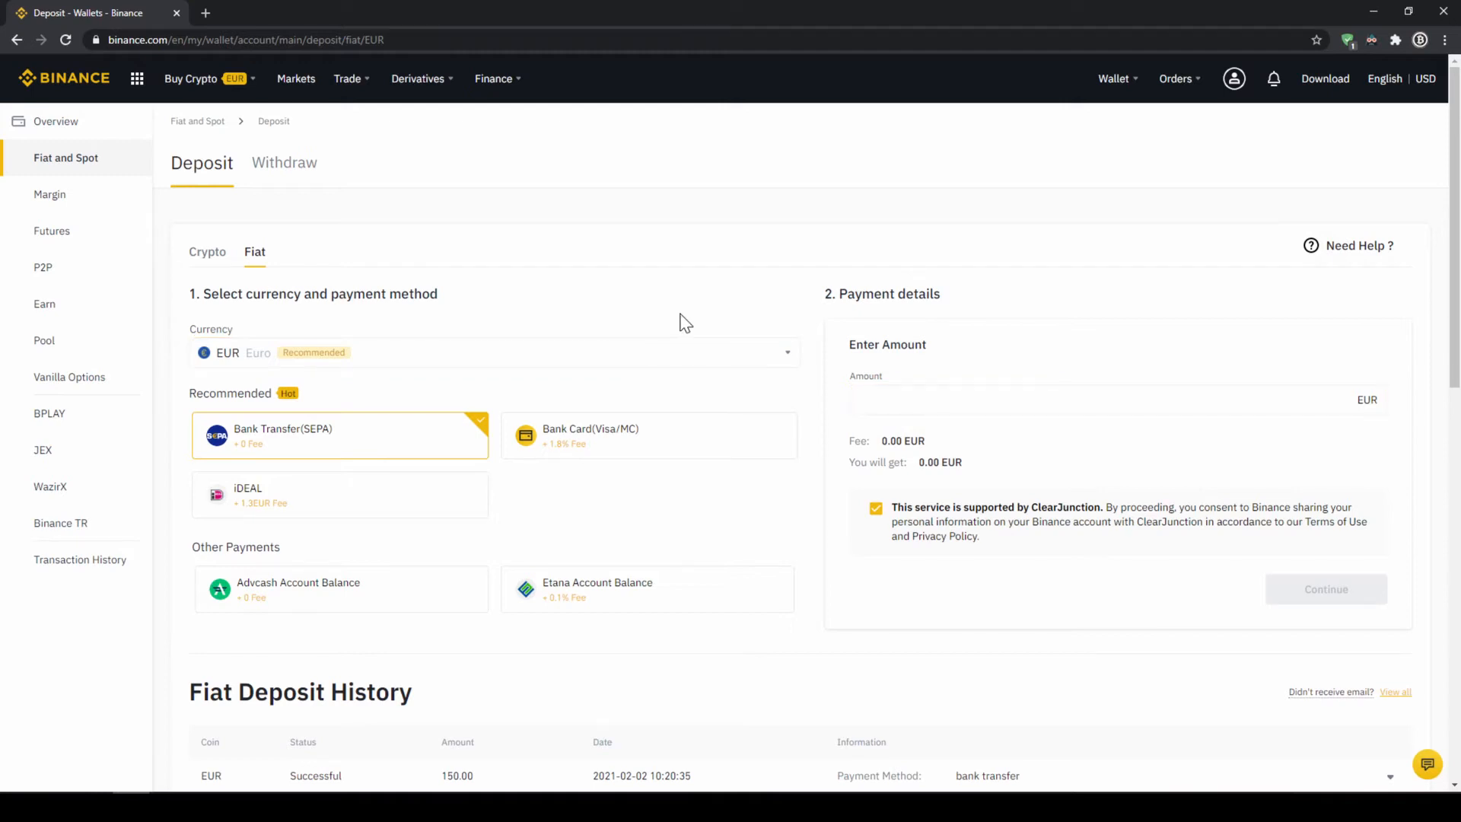
pyautogui.click(493, 351)
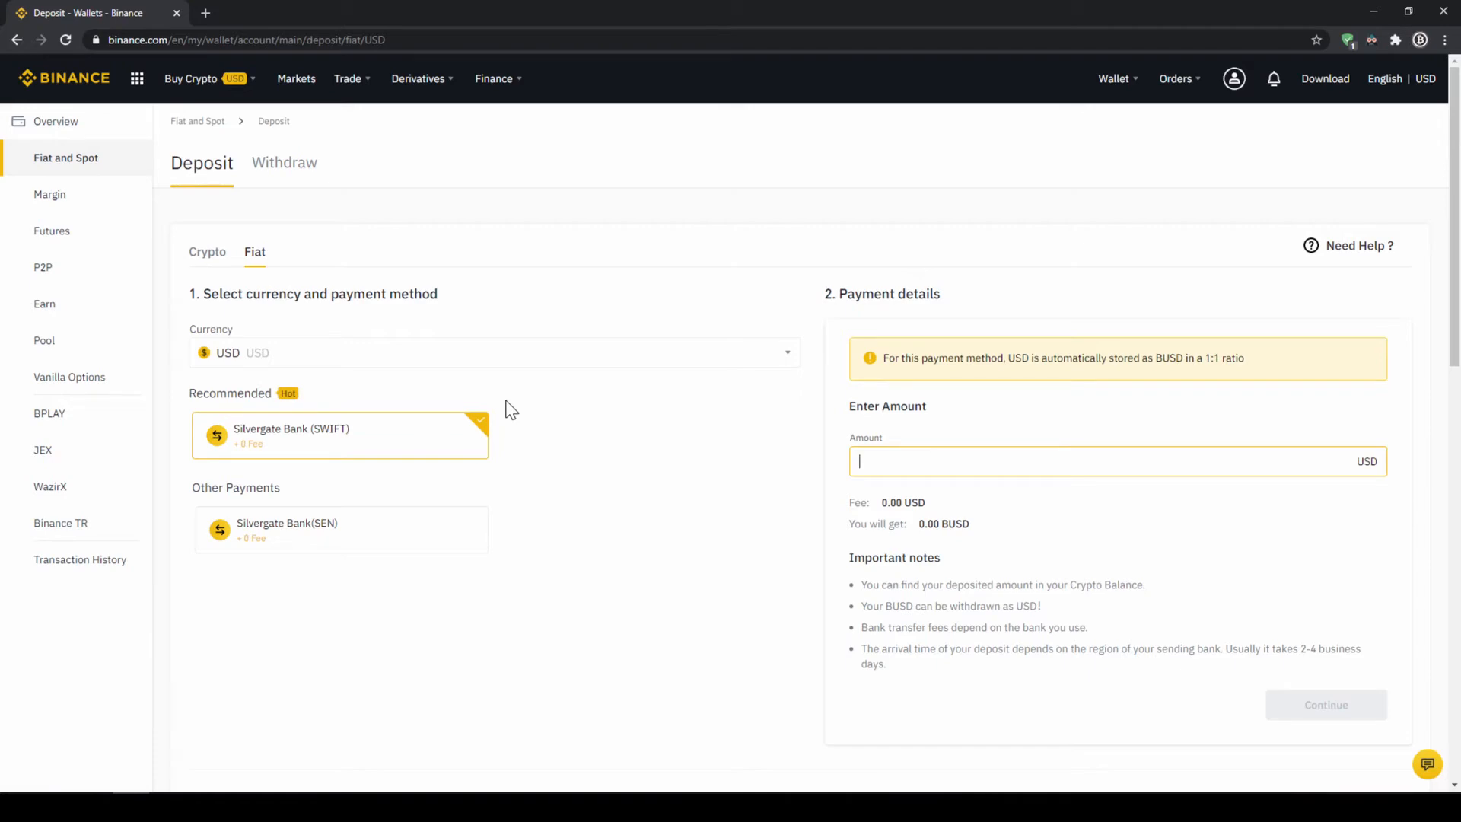
pyautogui.click(493, 352)
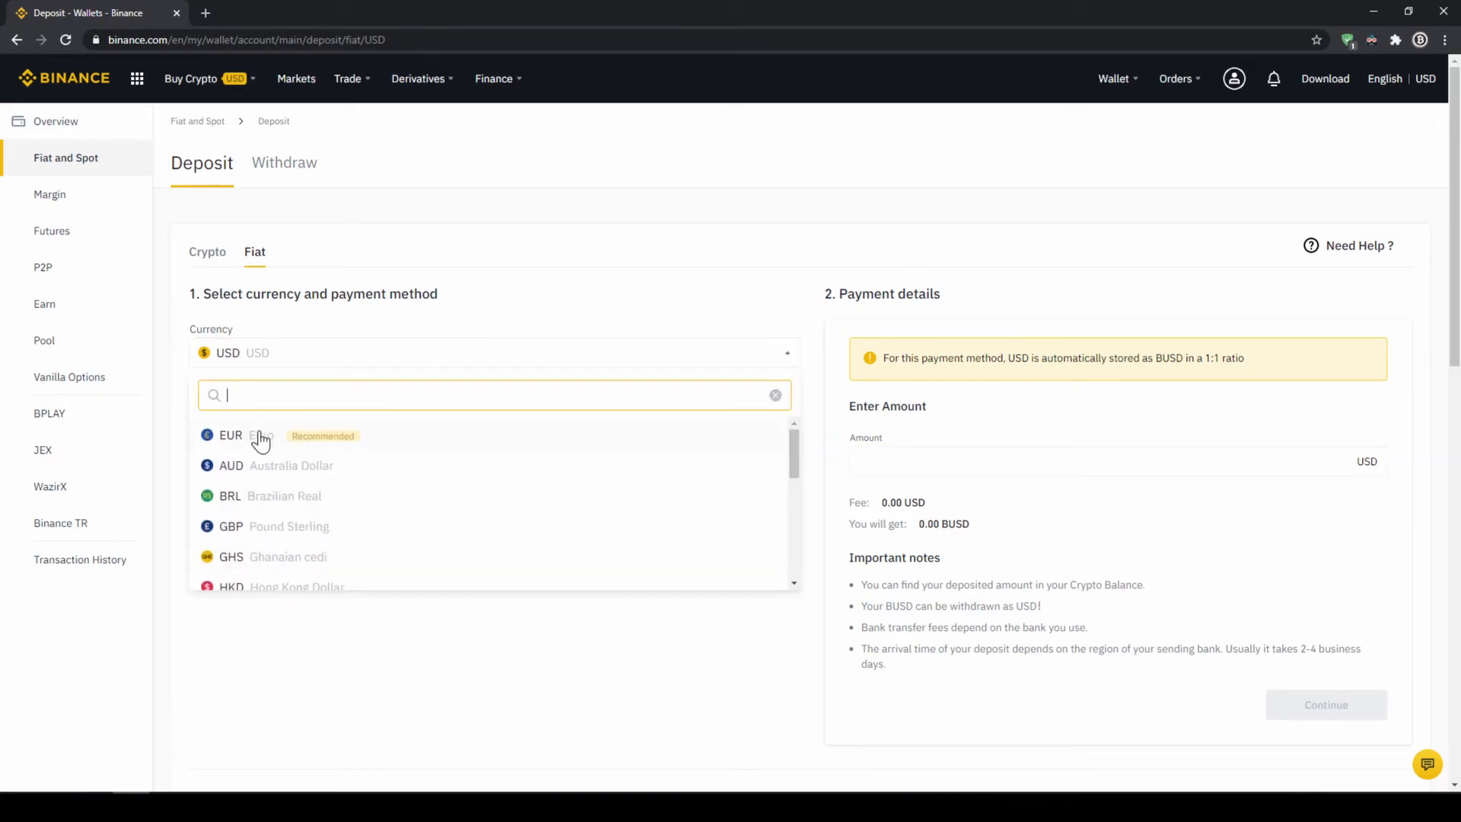
pyautogui.click(230, 435)
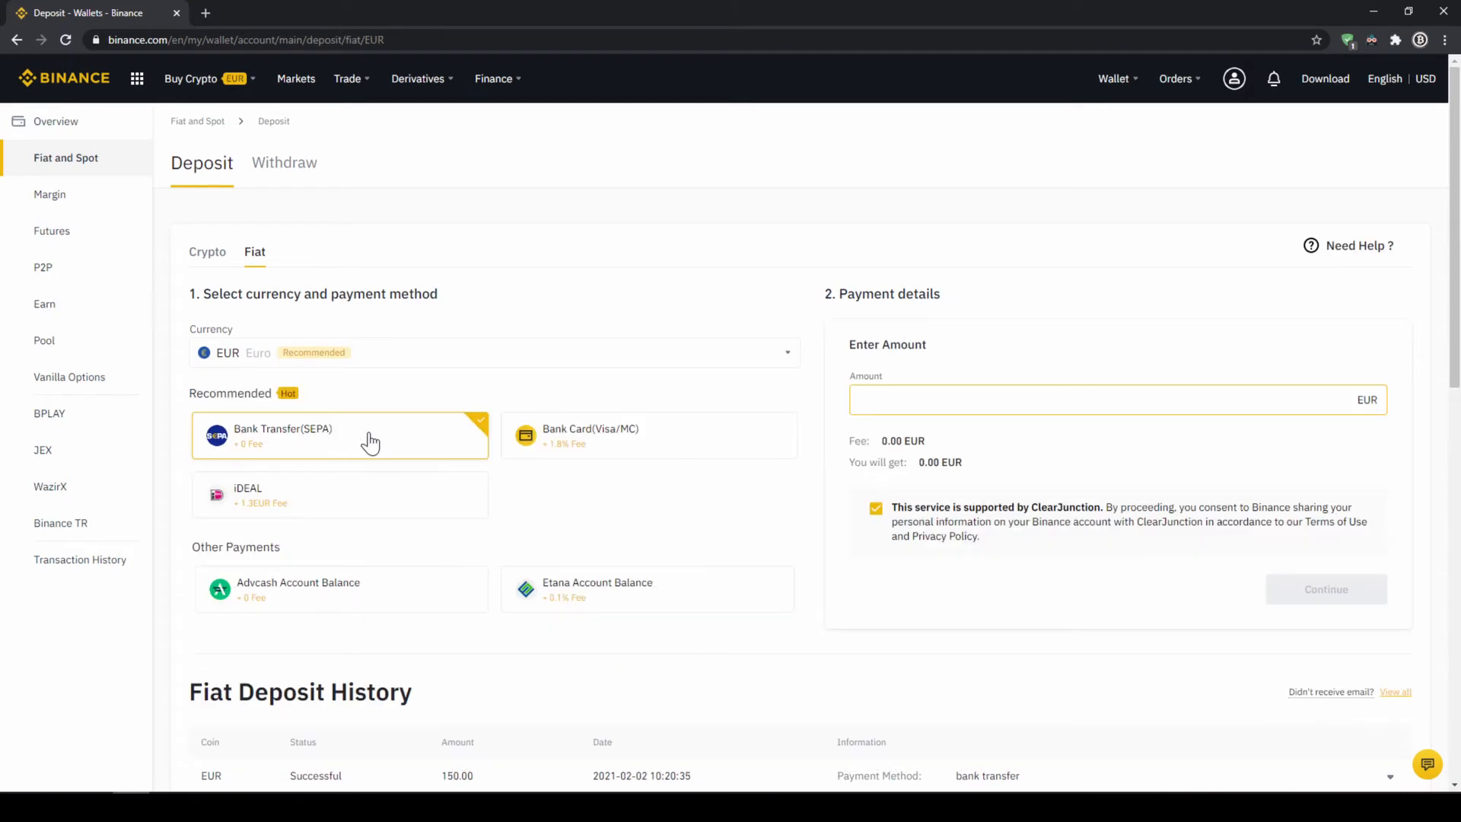
pyautogui.moveTo(355, 446)
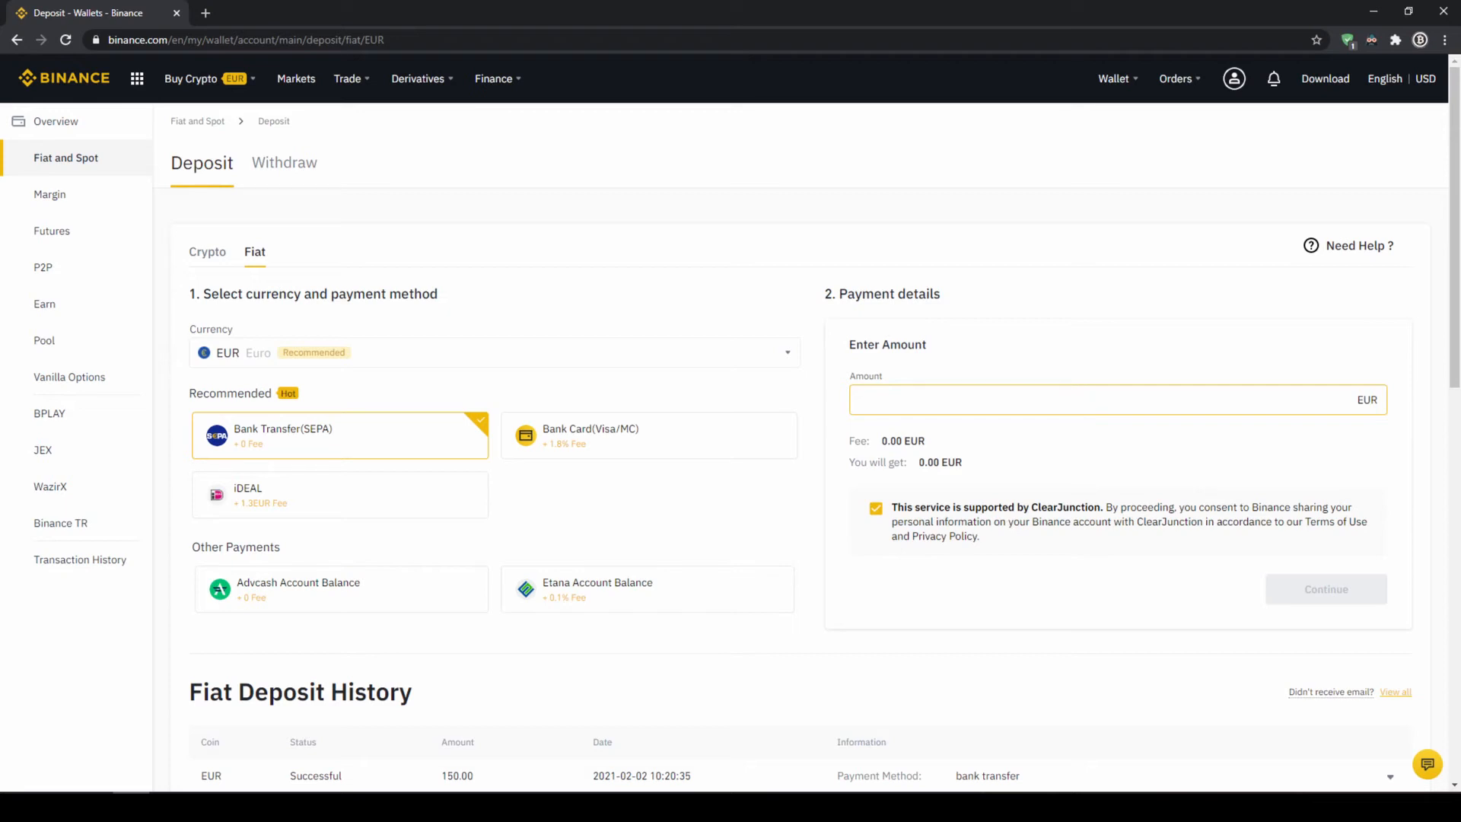
pyautogui.write('1000')
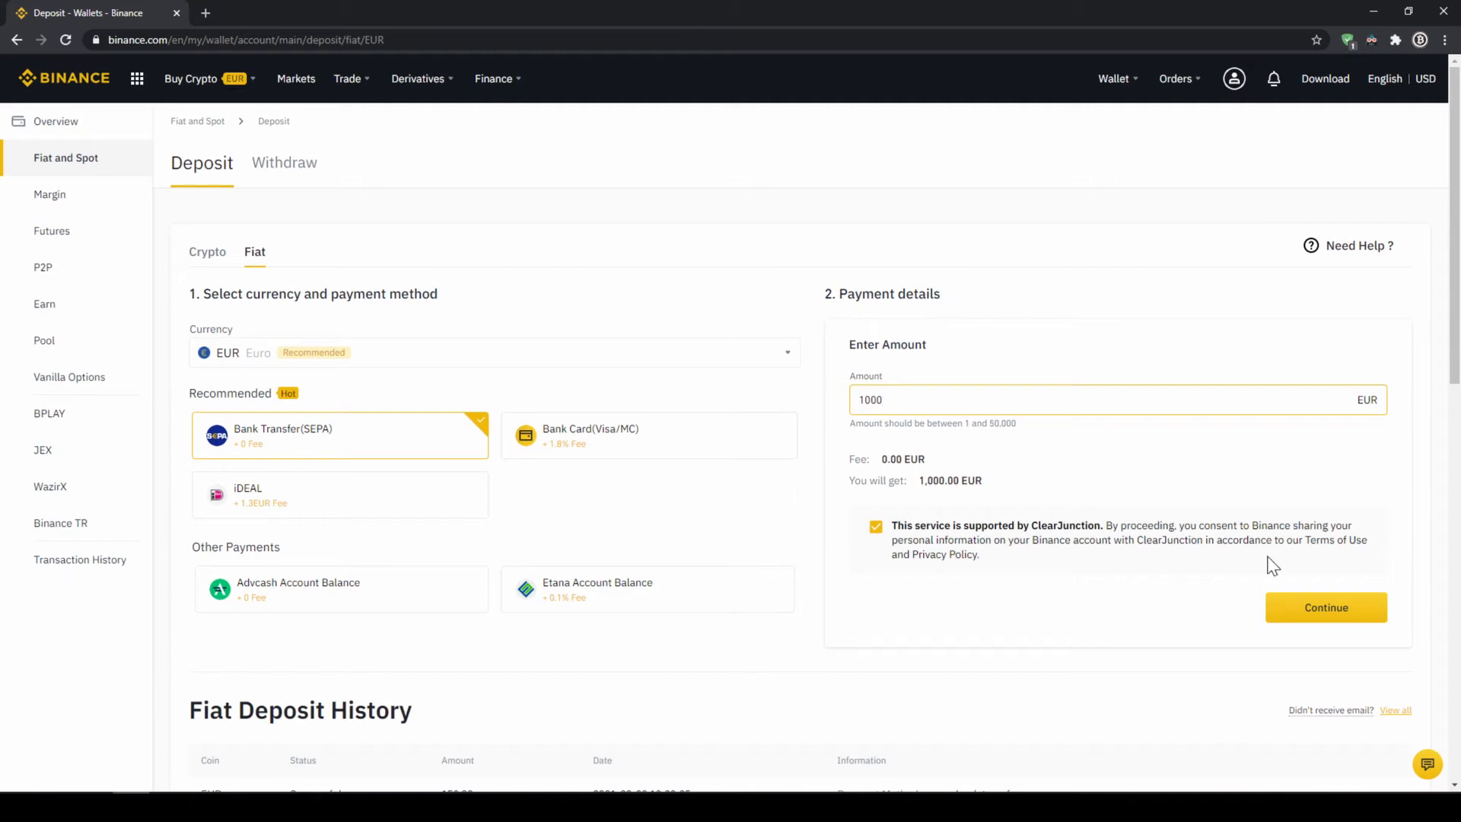
# Step: Continue to the SEPA bank details and reference code for the 1000 EUR deposit
pyautogui.click(1325, 607)
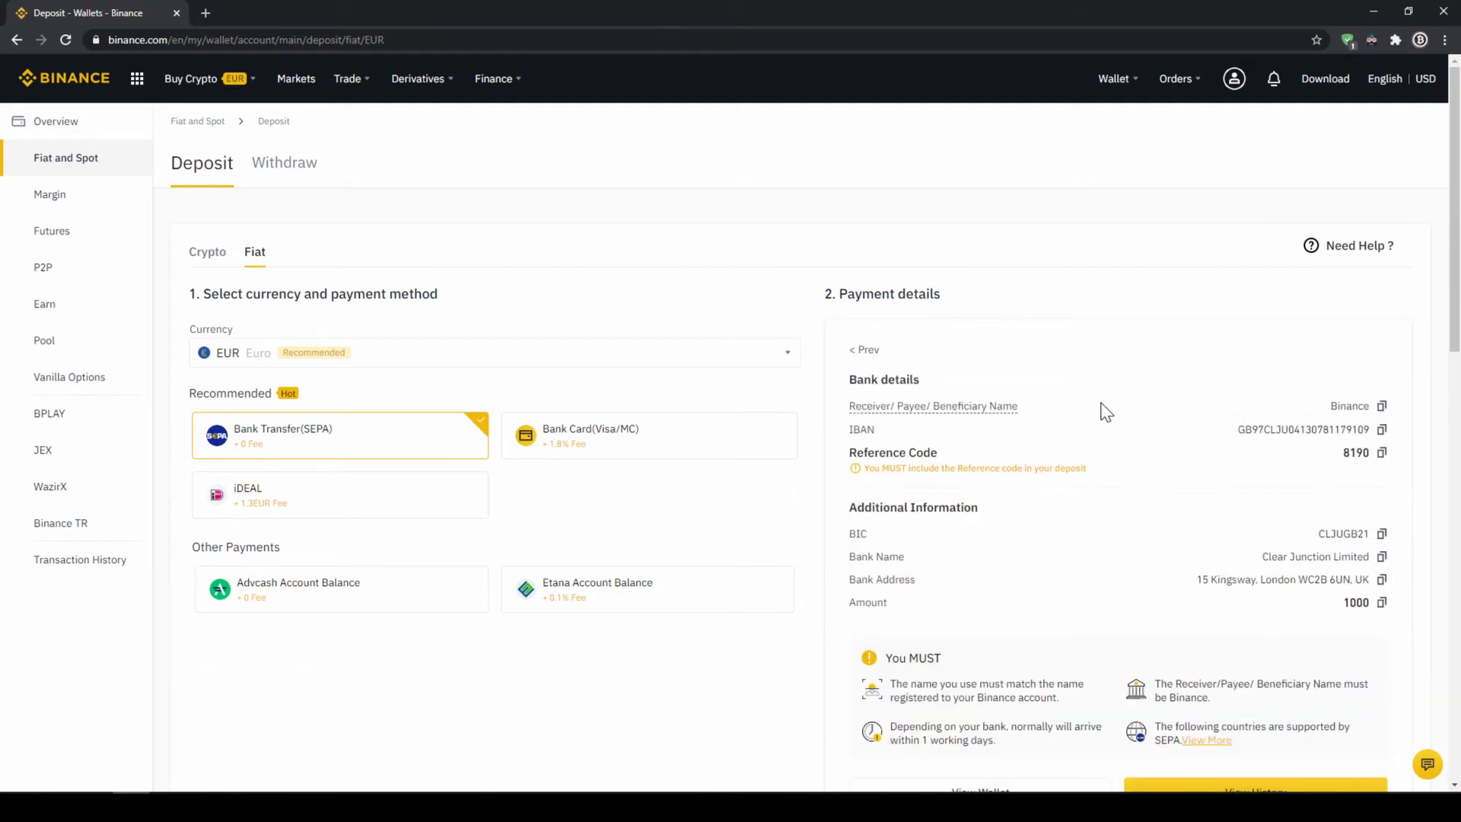
pyautogui.moveTo(1271, 359)
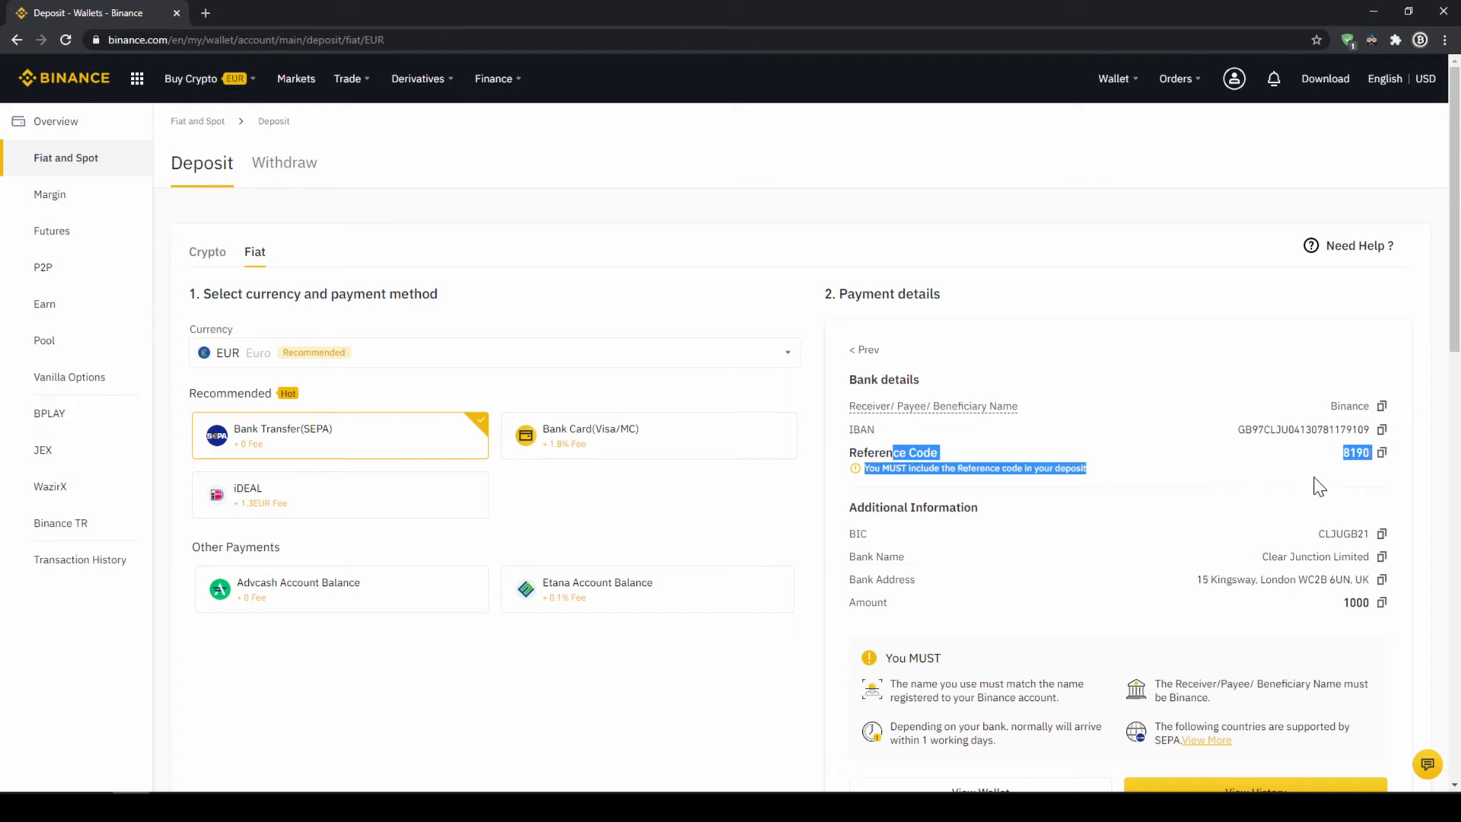
pyautogui.moveTo(1247, 501)
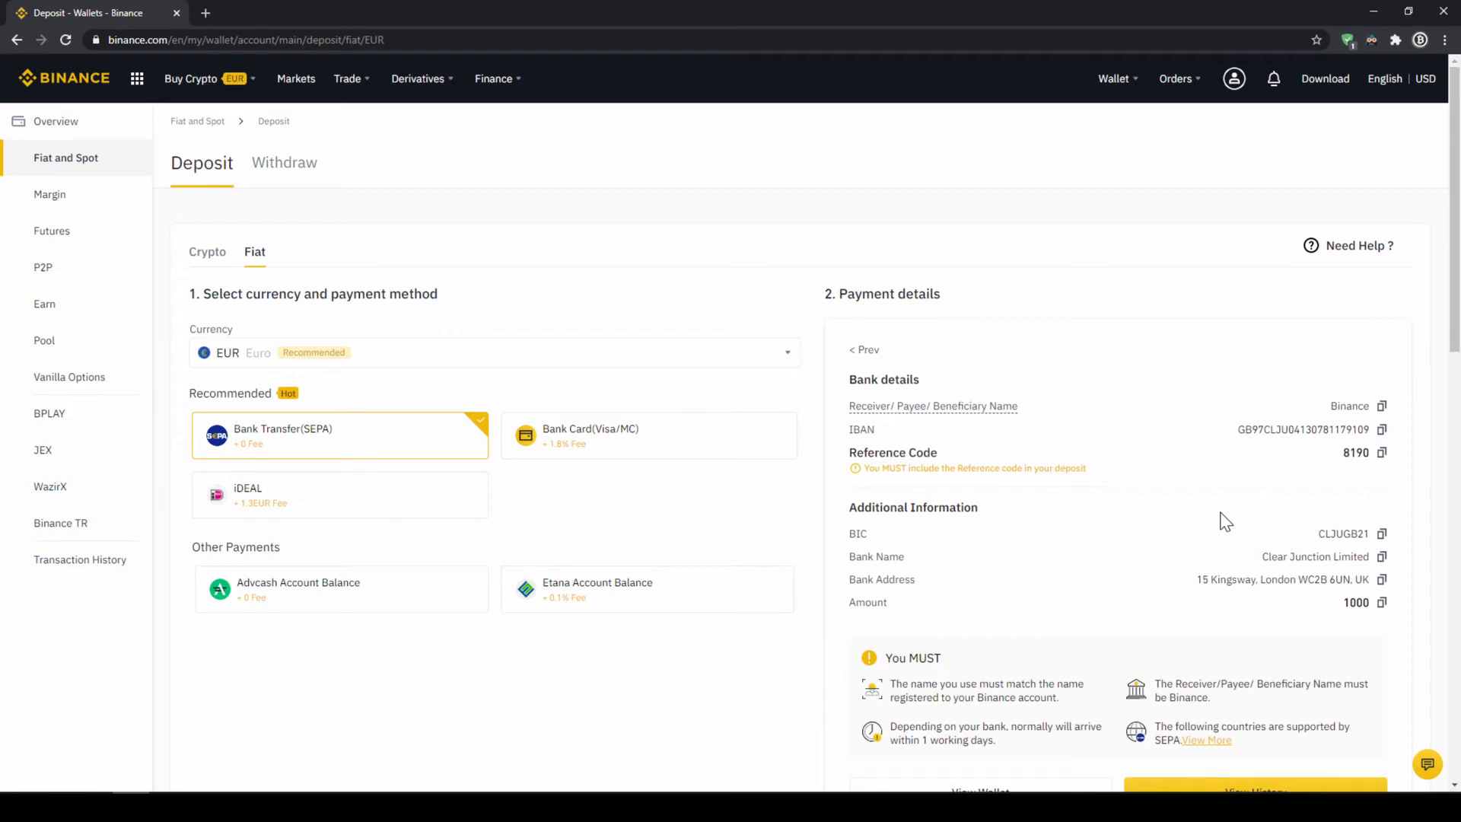
pyautogui.moveTo(1248, 541)
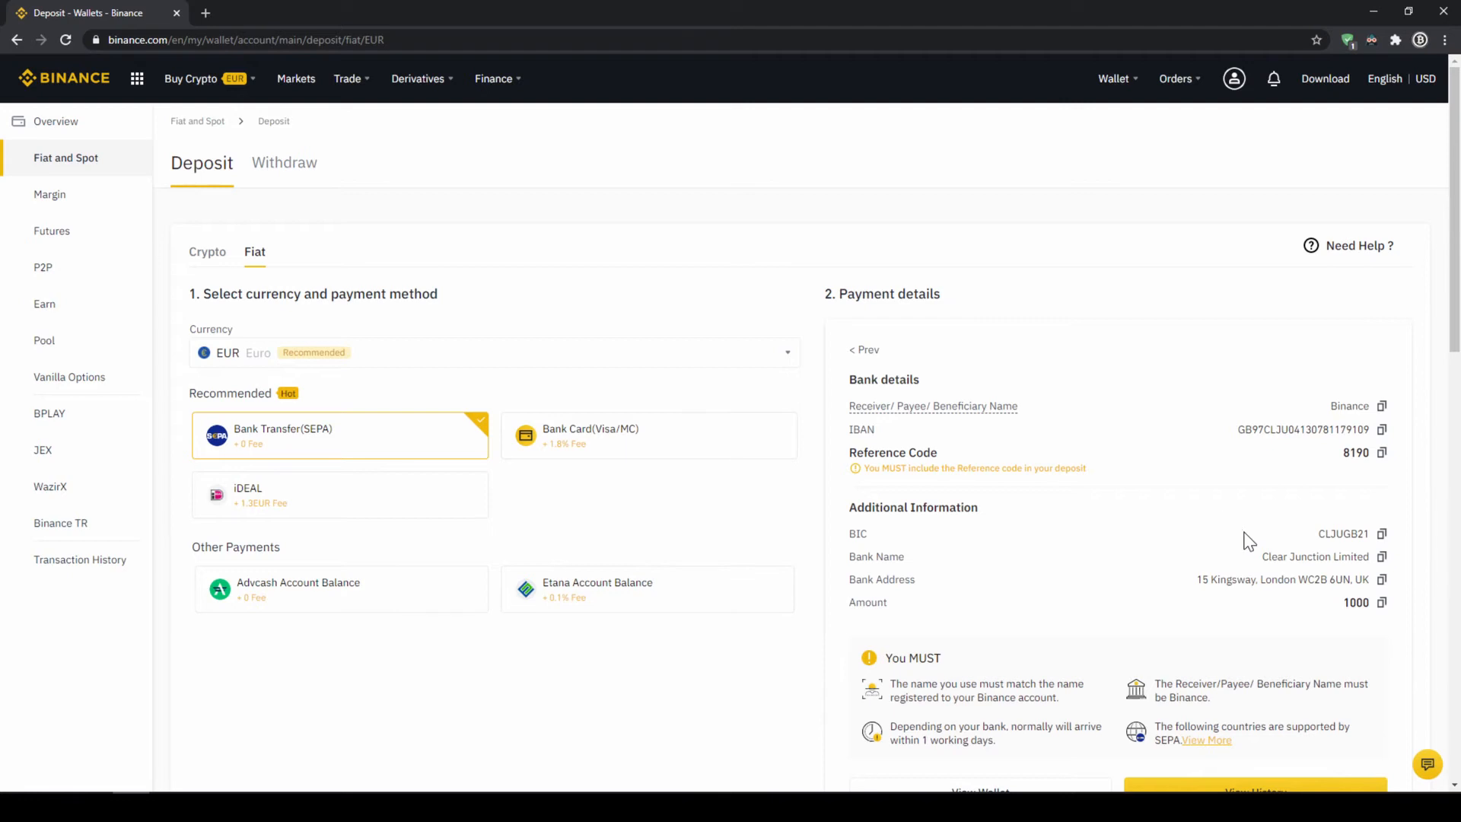
# Step: Check the 202.66 EUR in the Fiat and Spot wallet, then start Buy Crypto with Cash Balance
pyautogui.click(1114, 77)
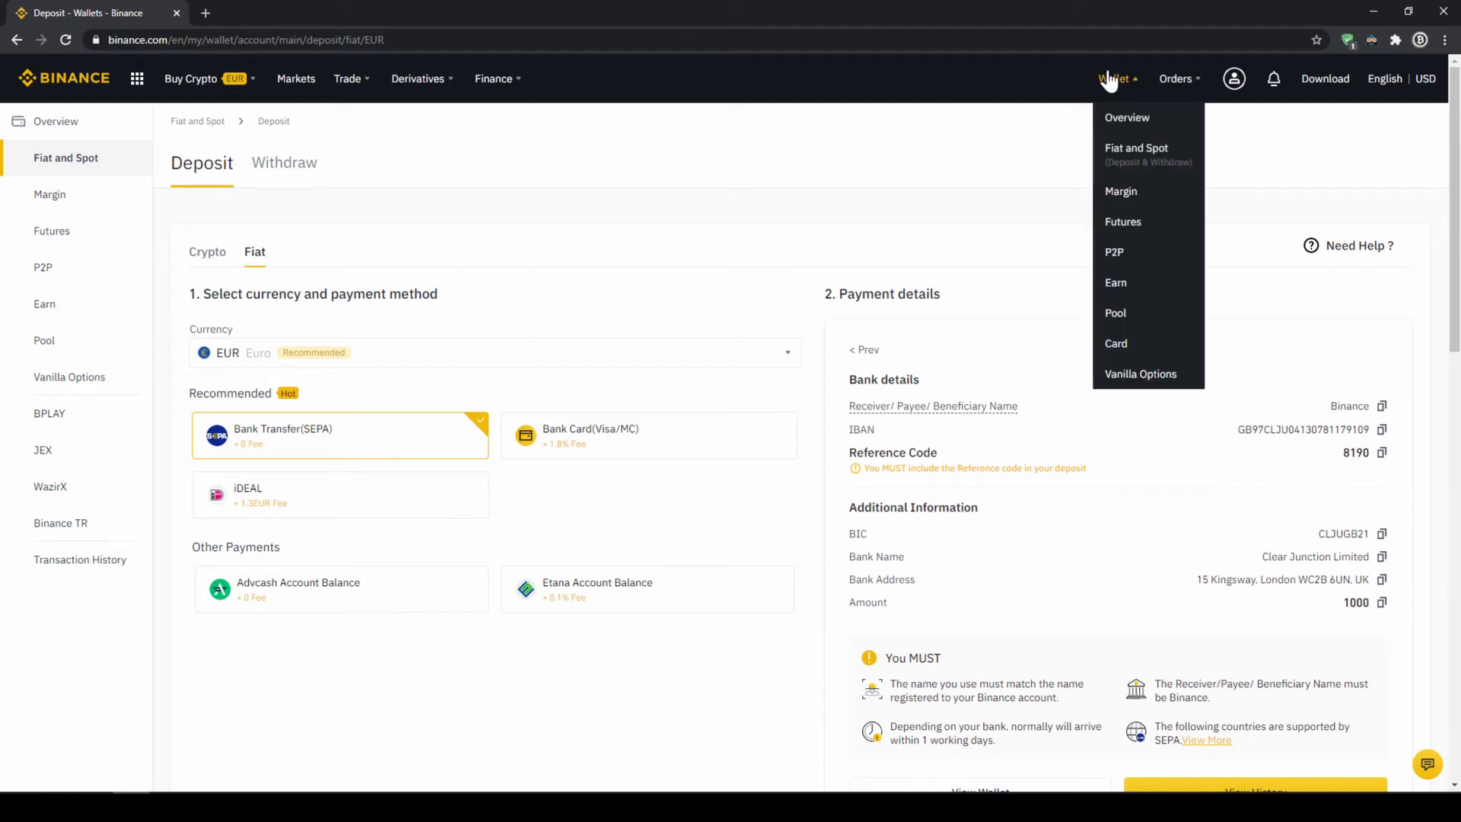
pyautogui.click(1135, 148)
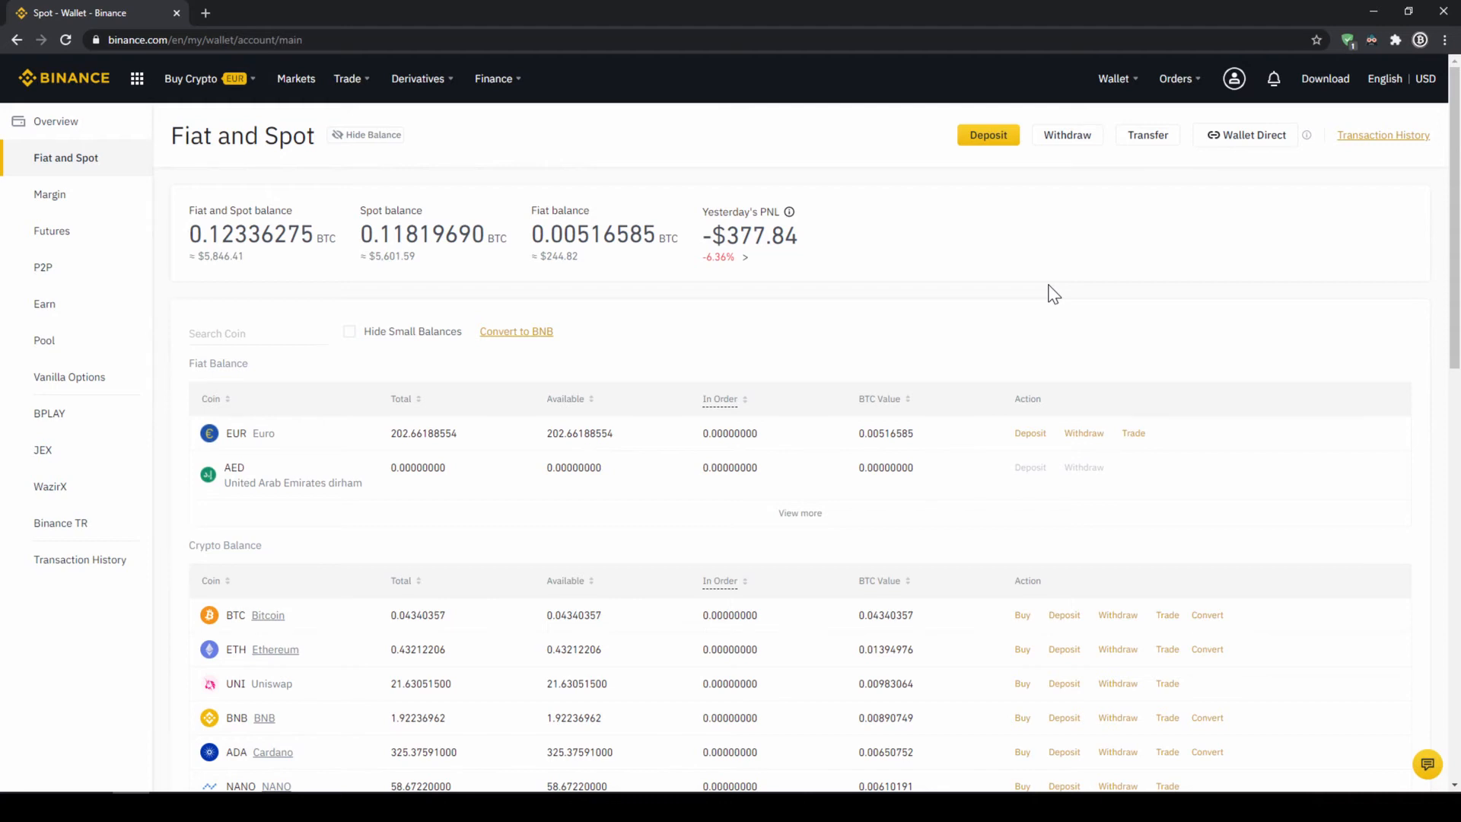
pyautogui.moveTo(688, 317)
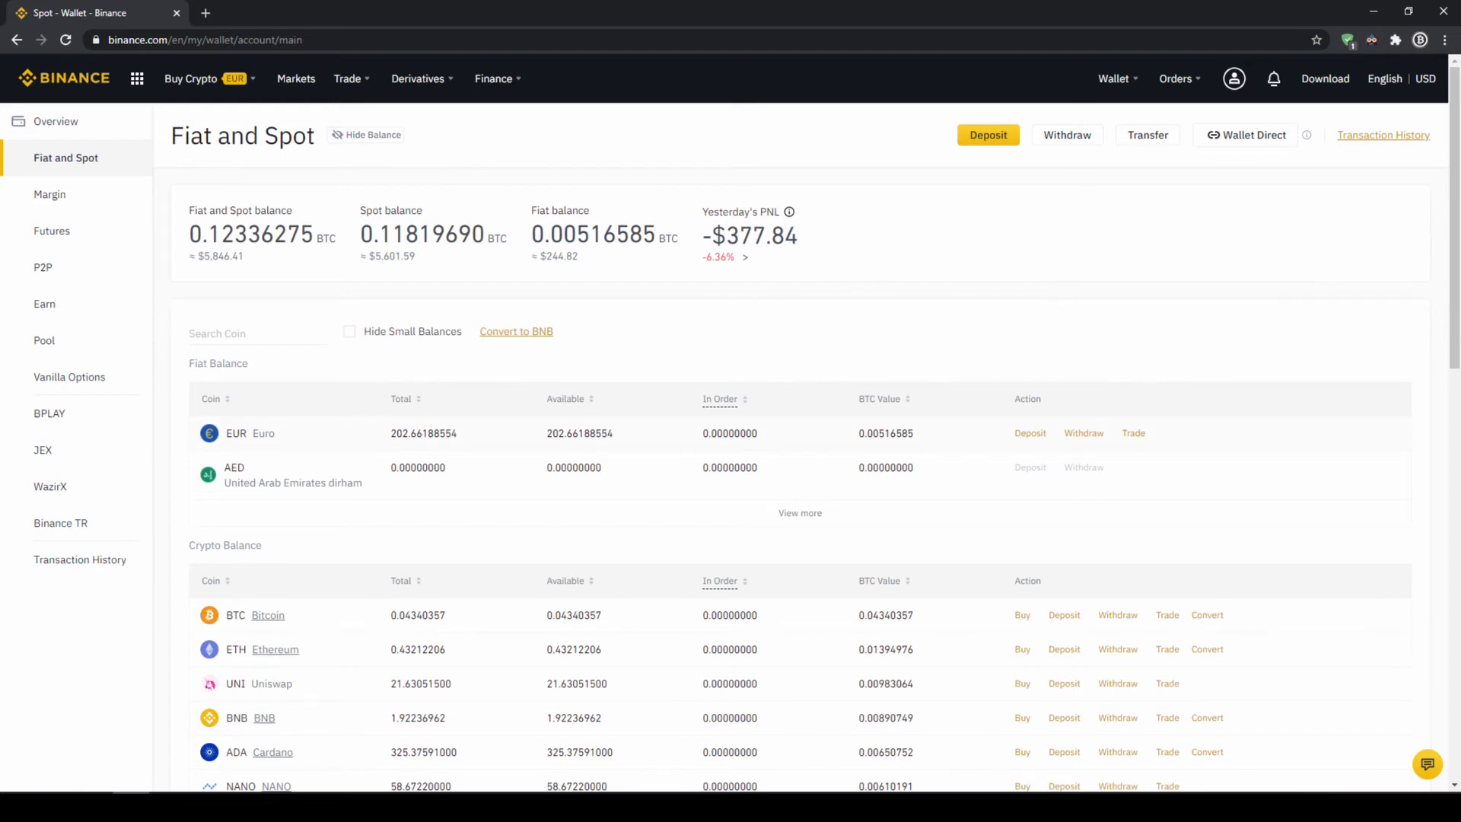
pyautogui.click(191, 78)
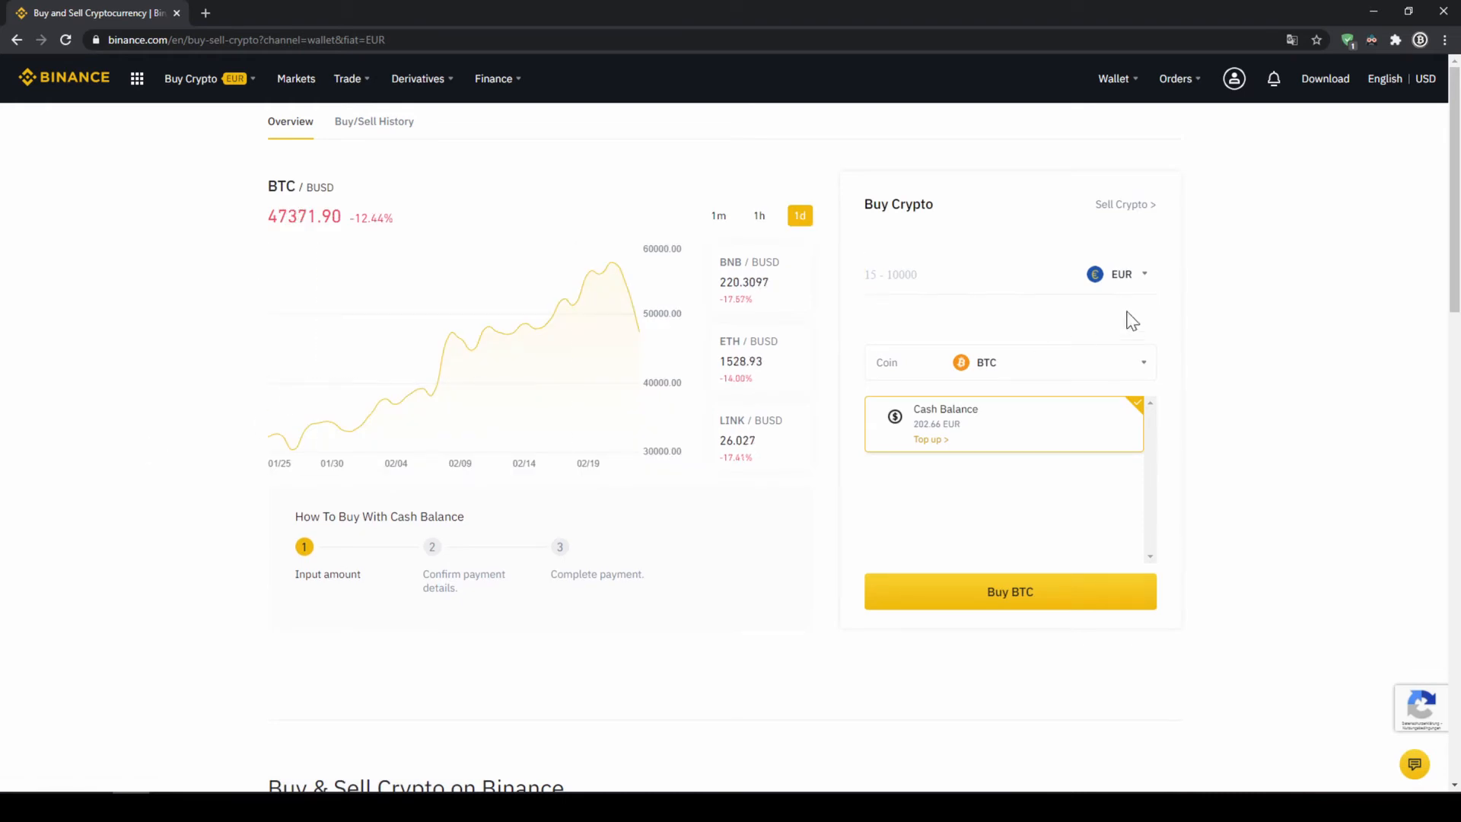
# Step: Choose USDT as the coin and 200 EUR to spend, reaching the confirmation for about 241.45 USDT
pyautogui.click(1121, 272)
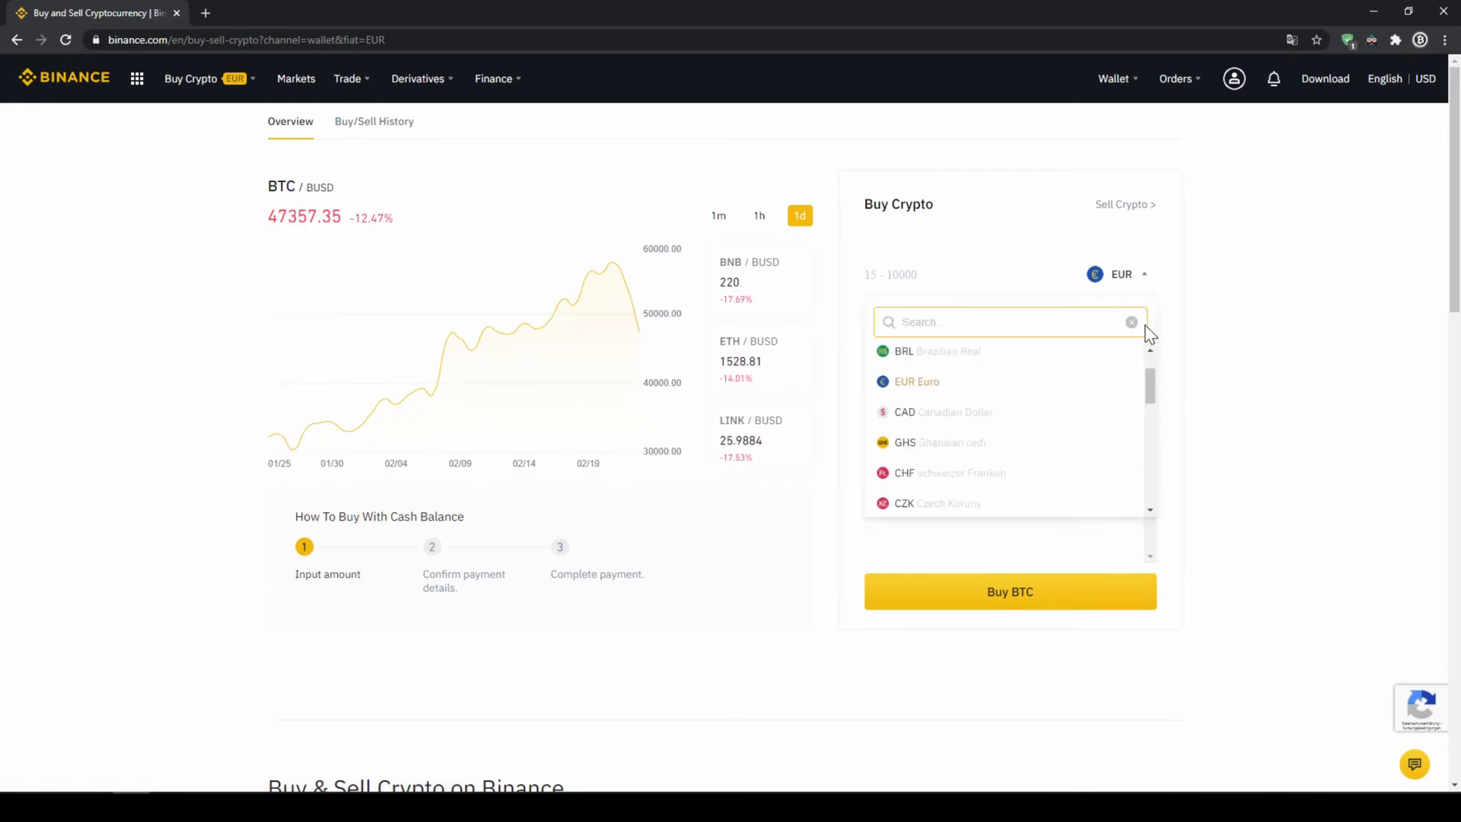
pyautogui.scroll(-3)
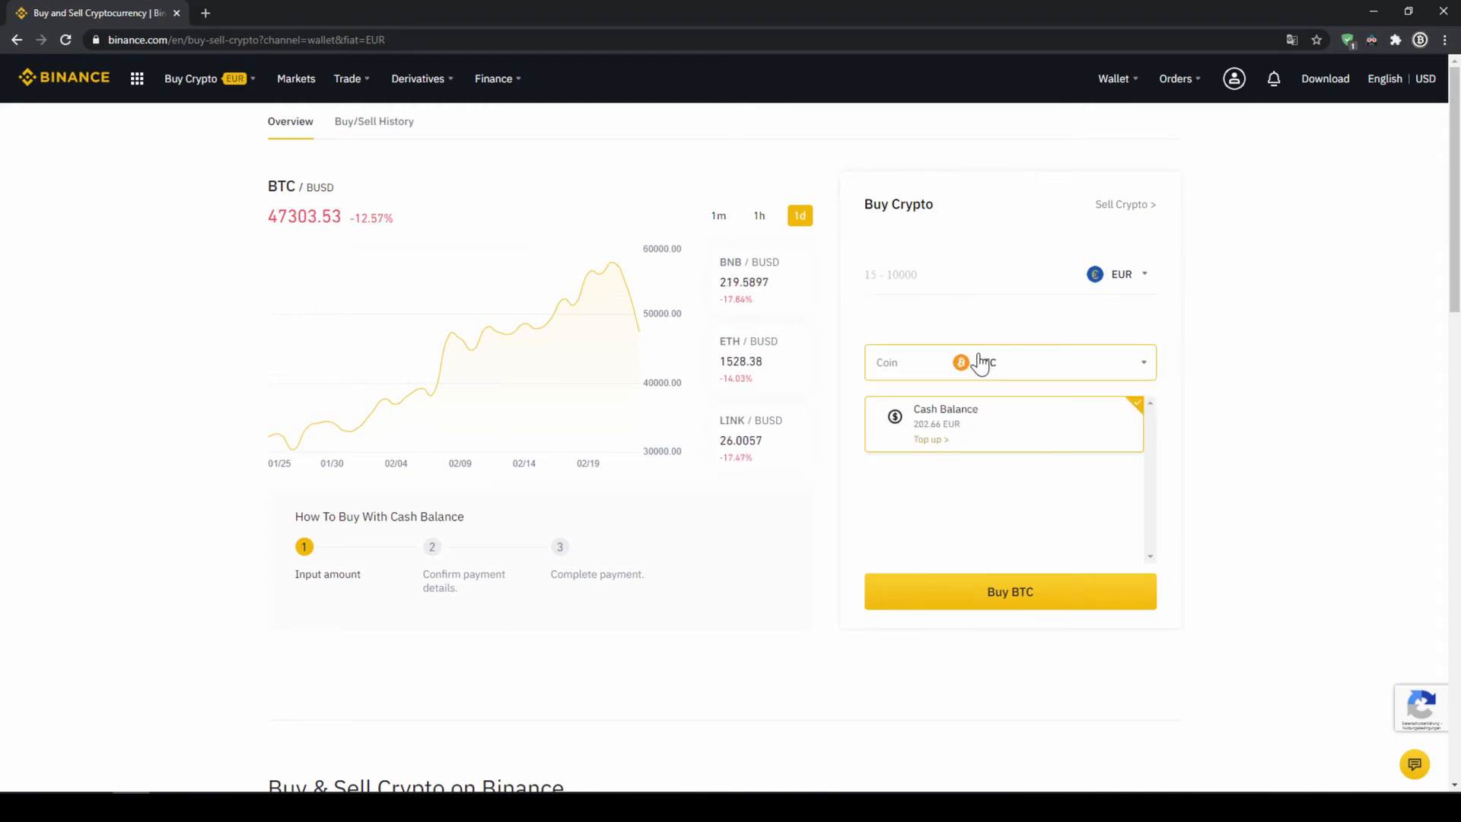
pyautogui.click(1009, 362)
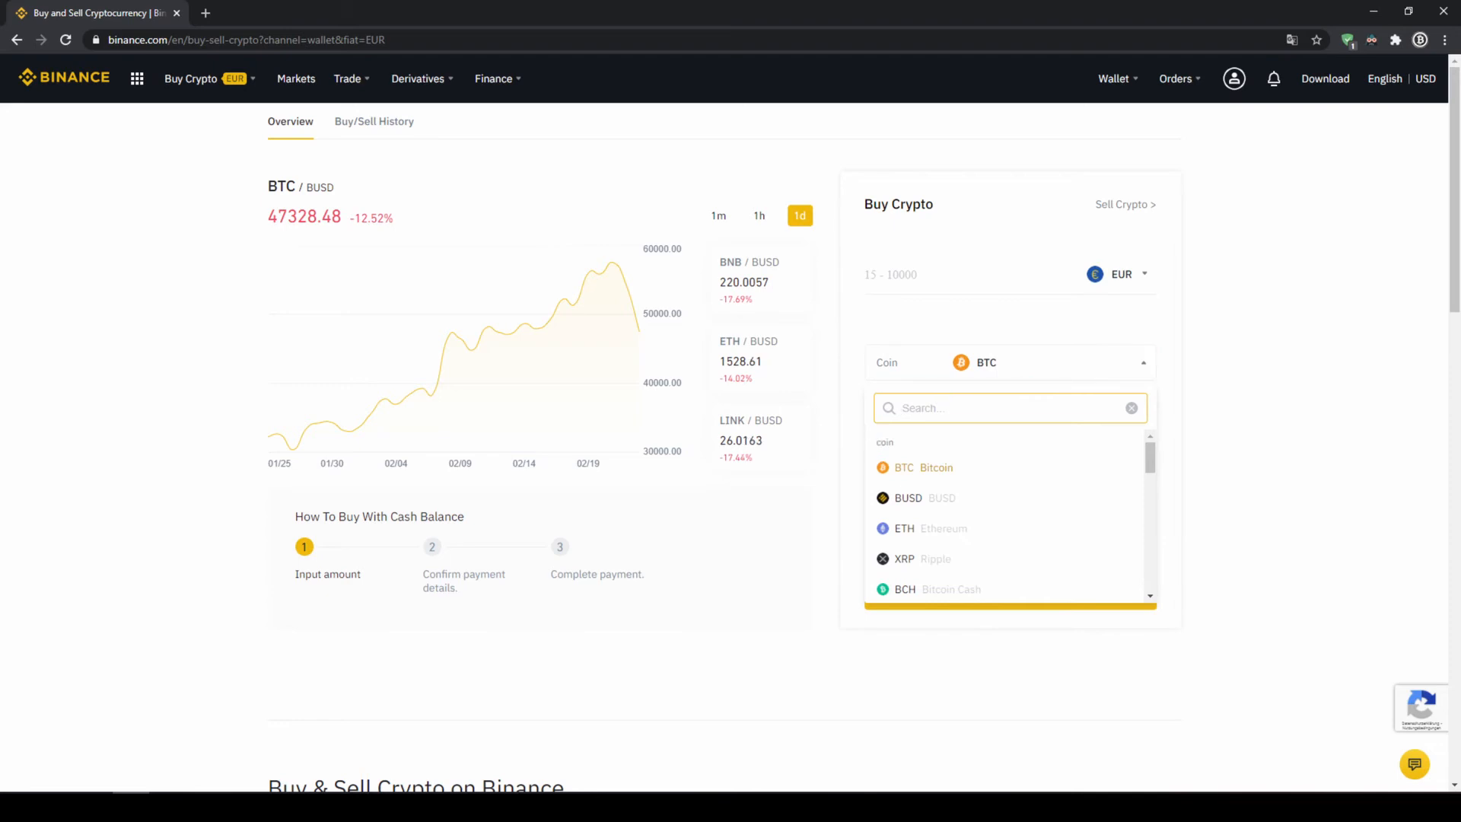
pyautogui.write('usdt')
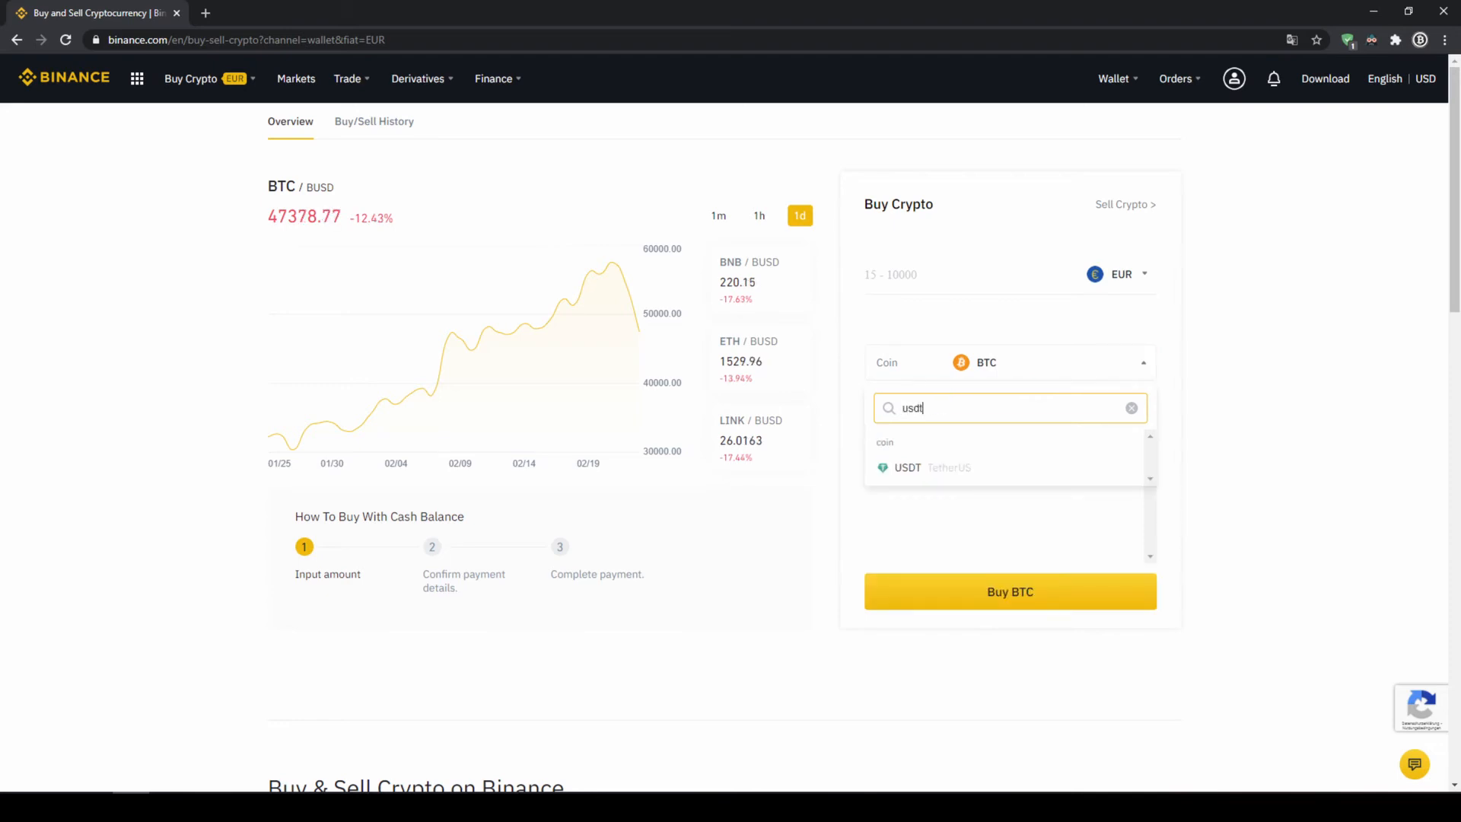
pyautogui.click(907, 467)
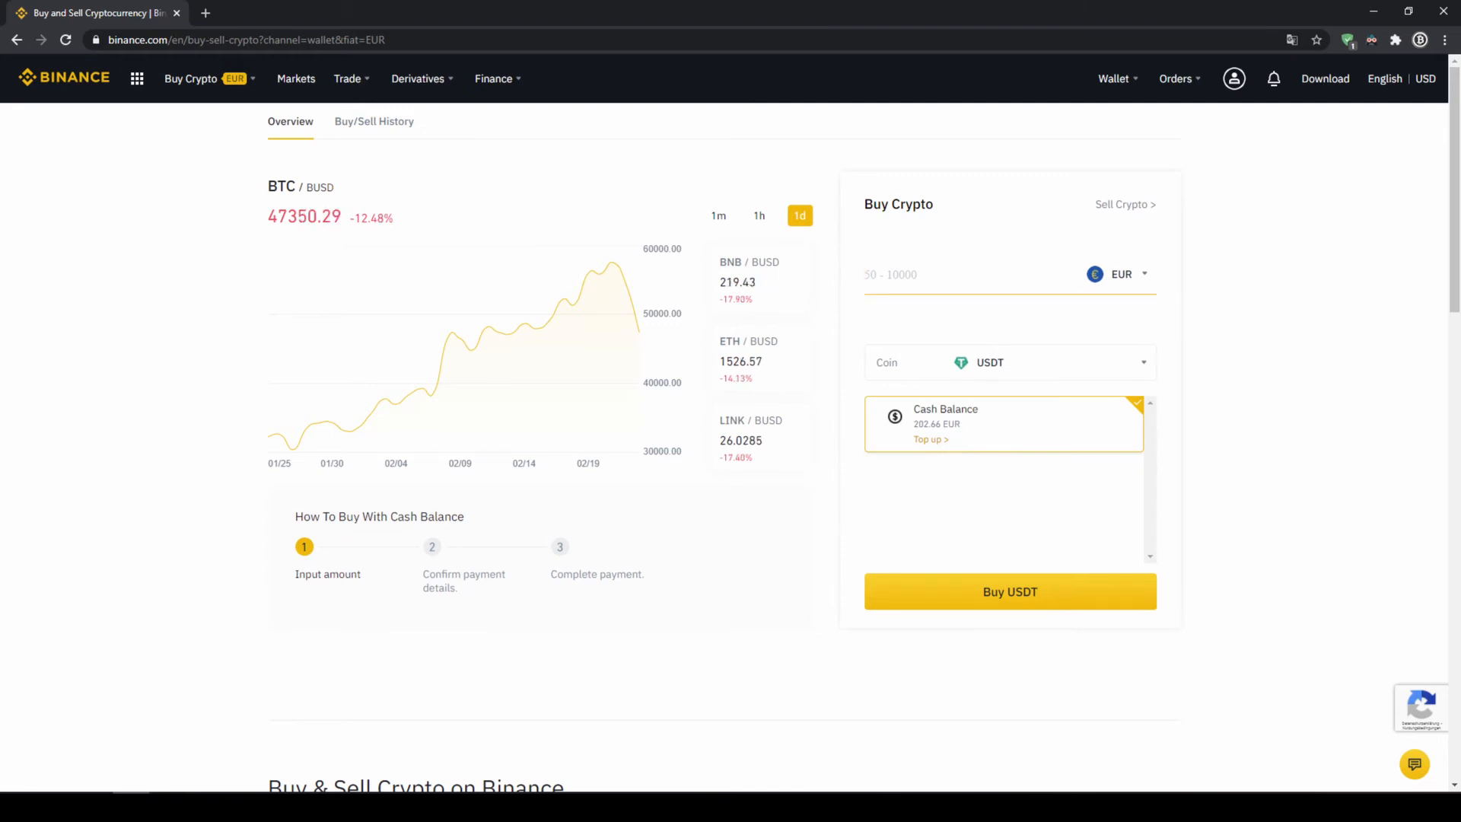
pyautogui.write('200')
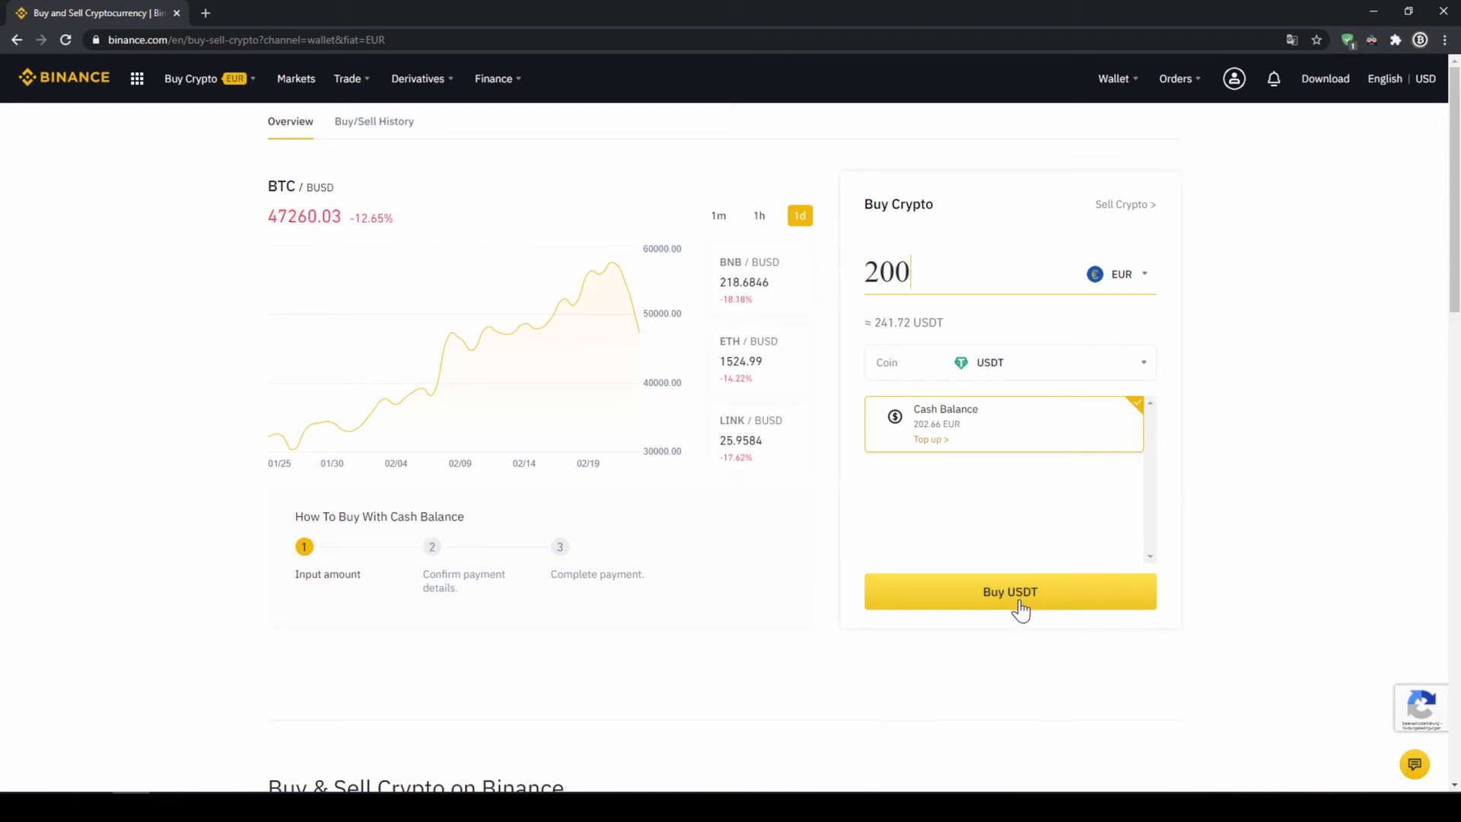
pyautogui.click(1010, 592)
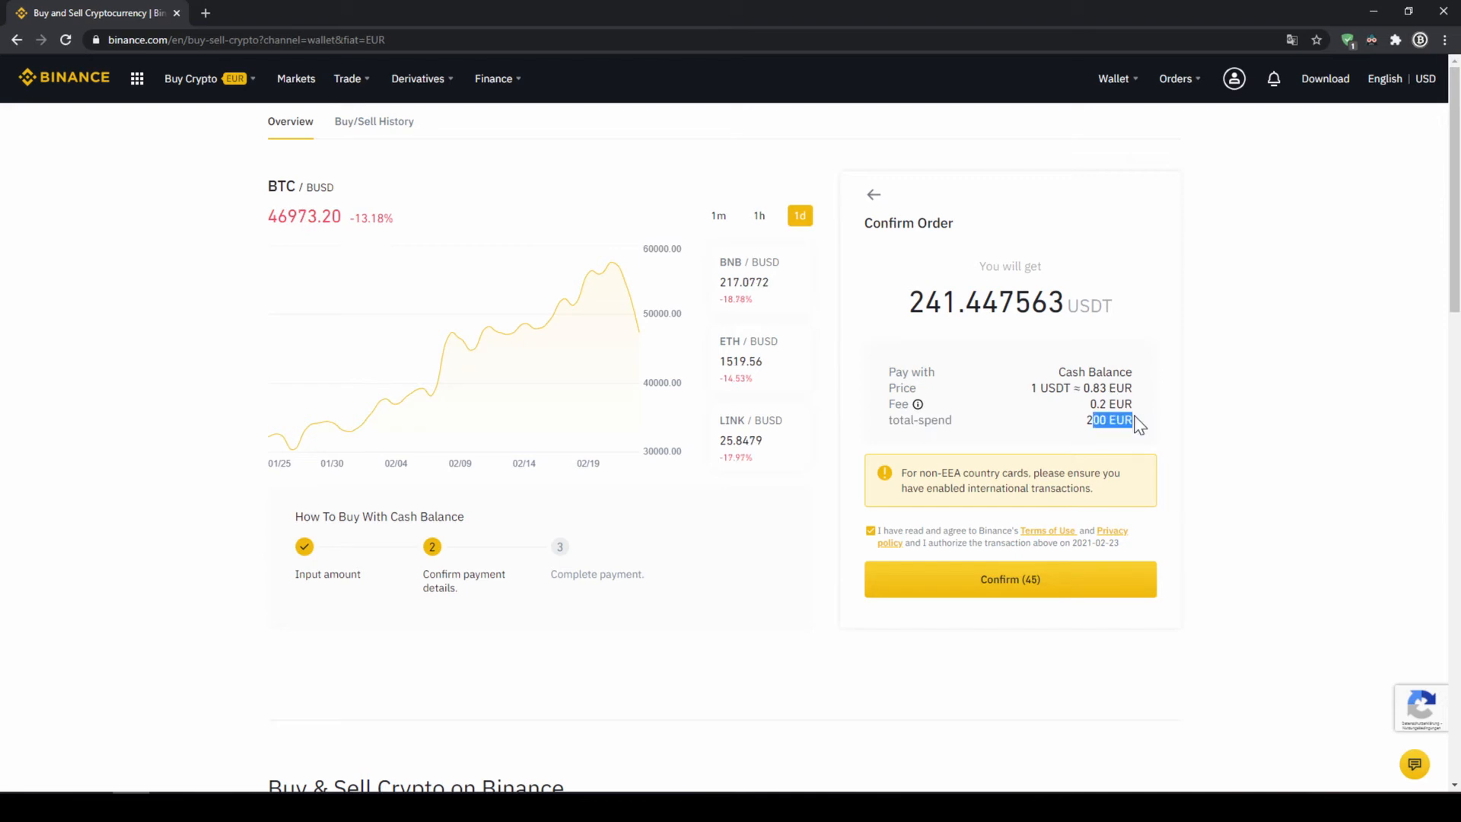
# Step: Confirm the order to buy 241.447563 USDT with 200 EUR from the cash balance
pyautogui.click(1009, 578)
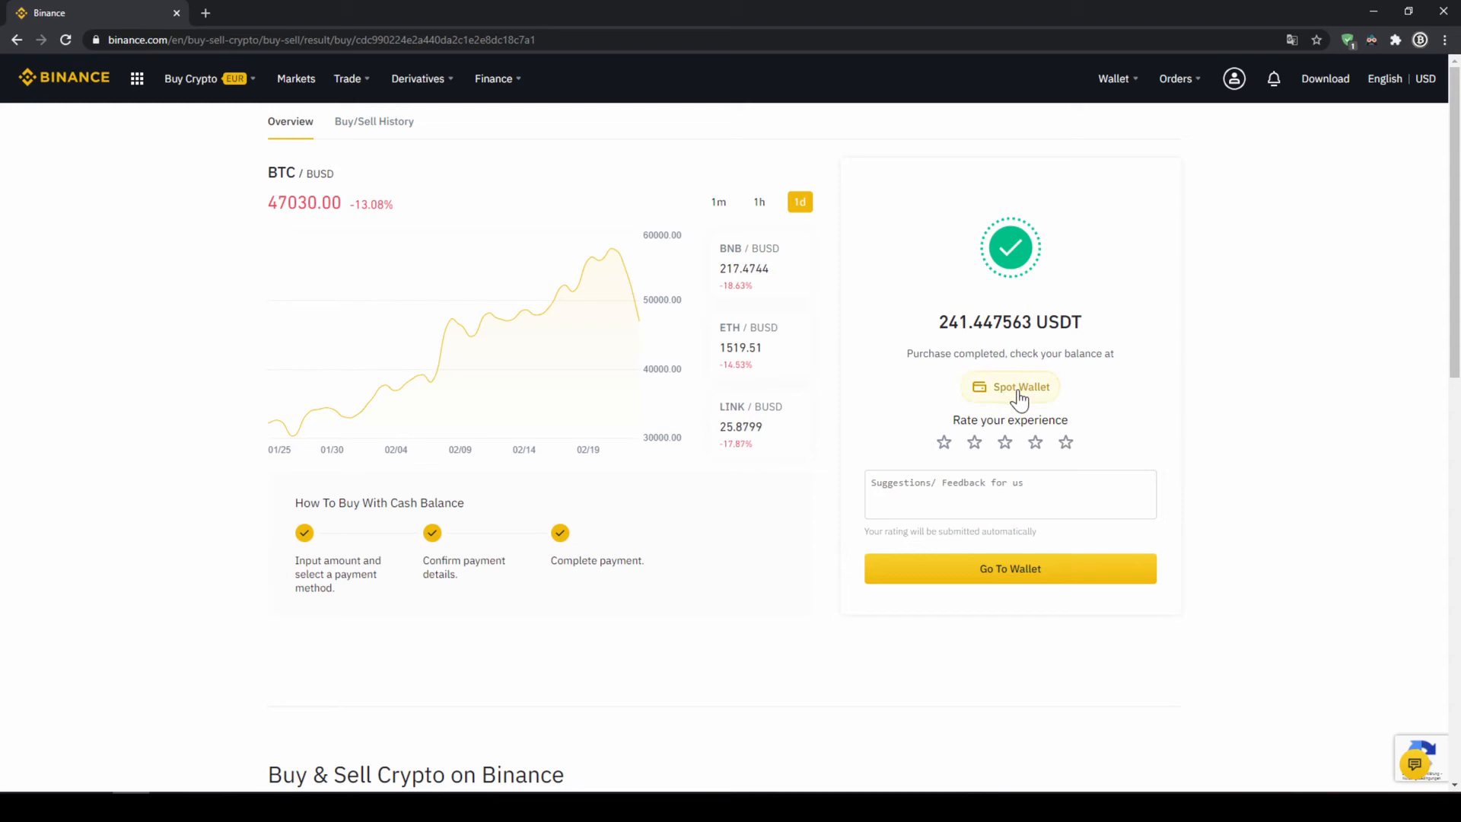
# Step: Check the Spot wallet for the new 241.46 USDT balance with 2.66 EUR remaining
pyautogui.click(1009, 387)
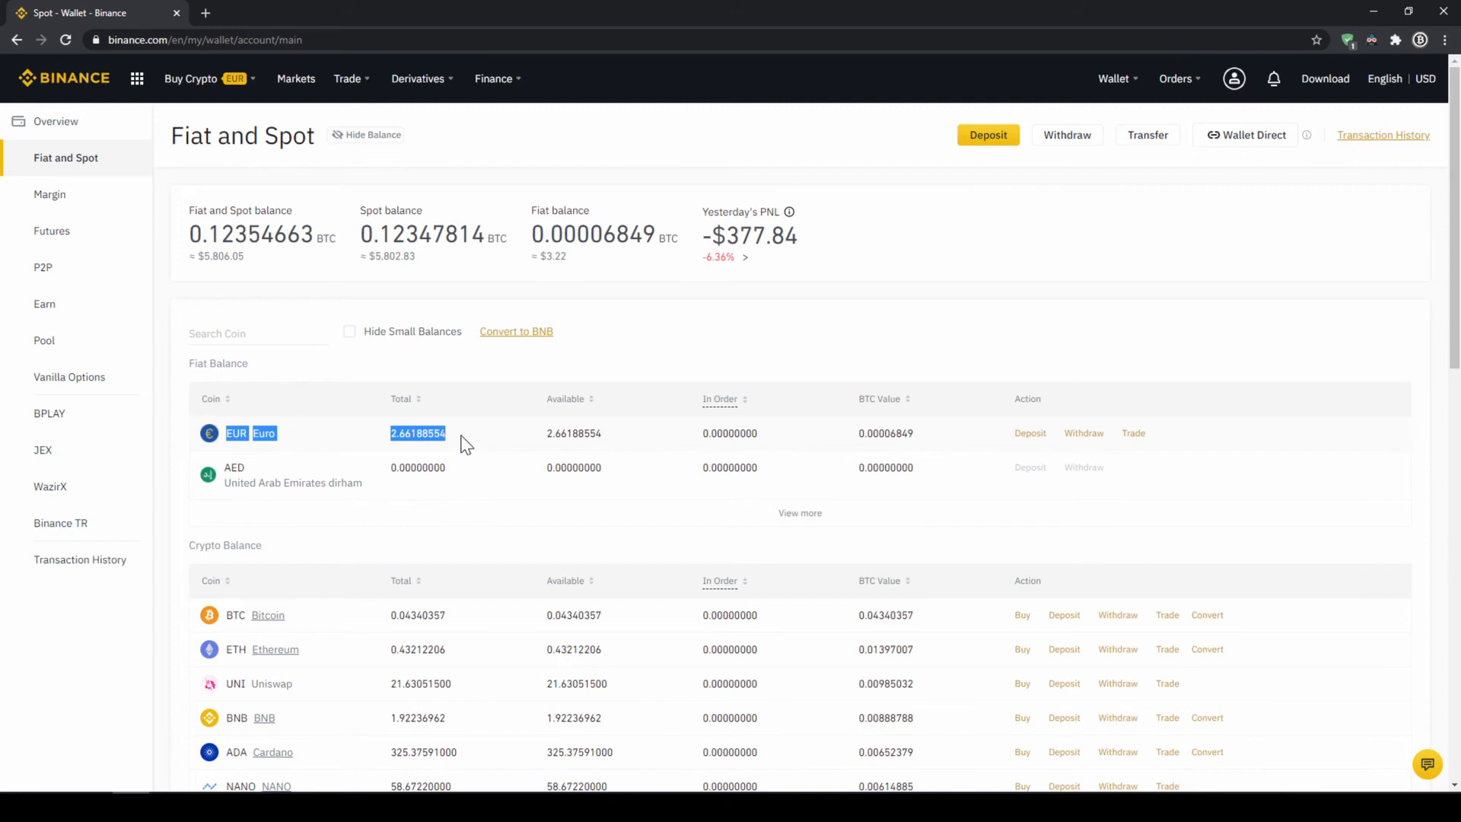
pyautogui.scroll(-3)
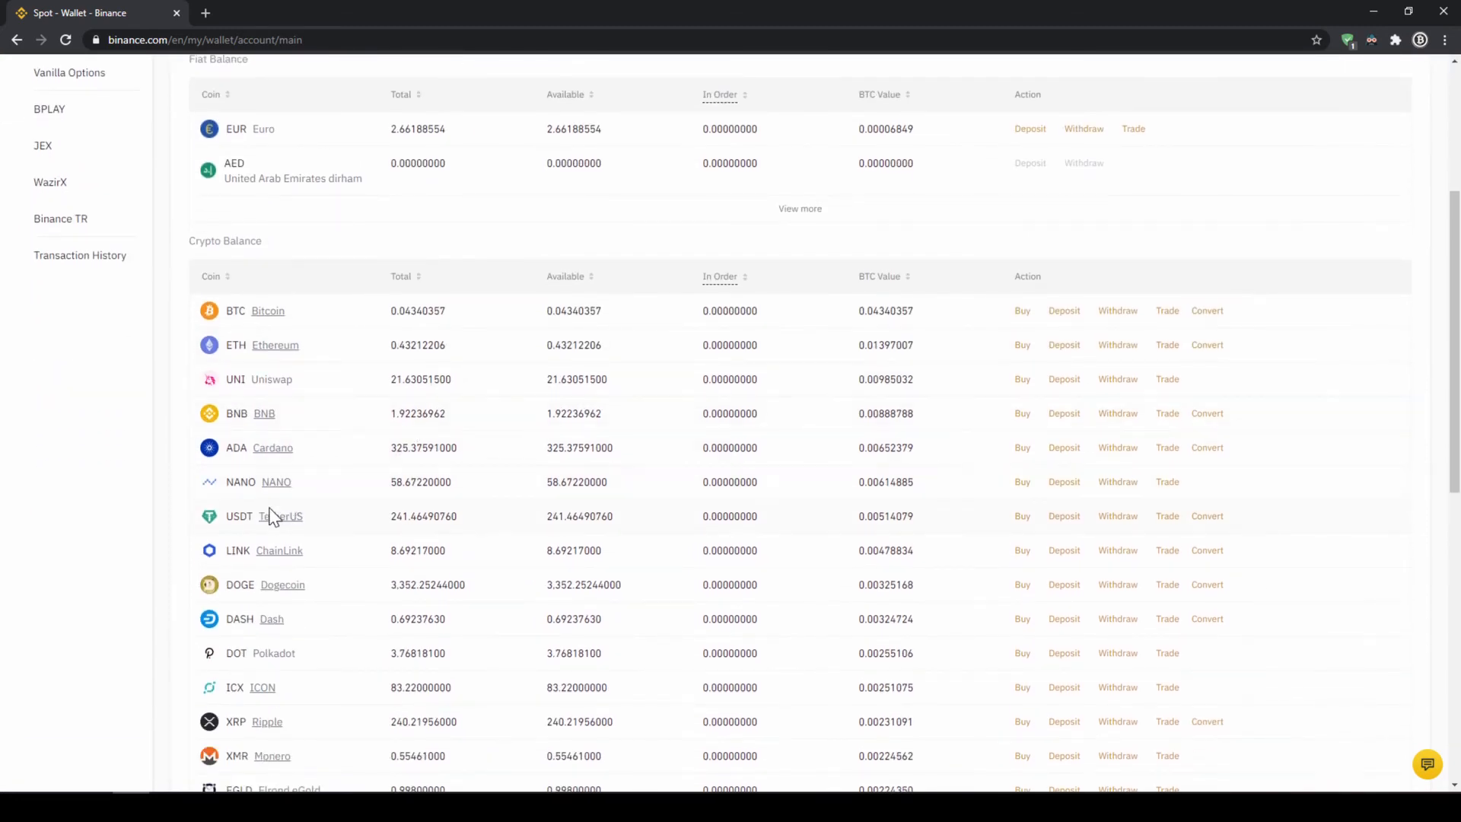
pyautogui.doubleClick(423, 516)
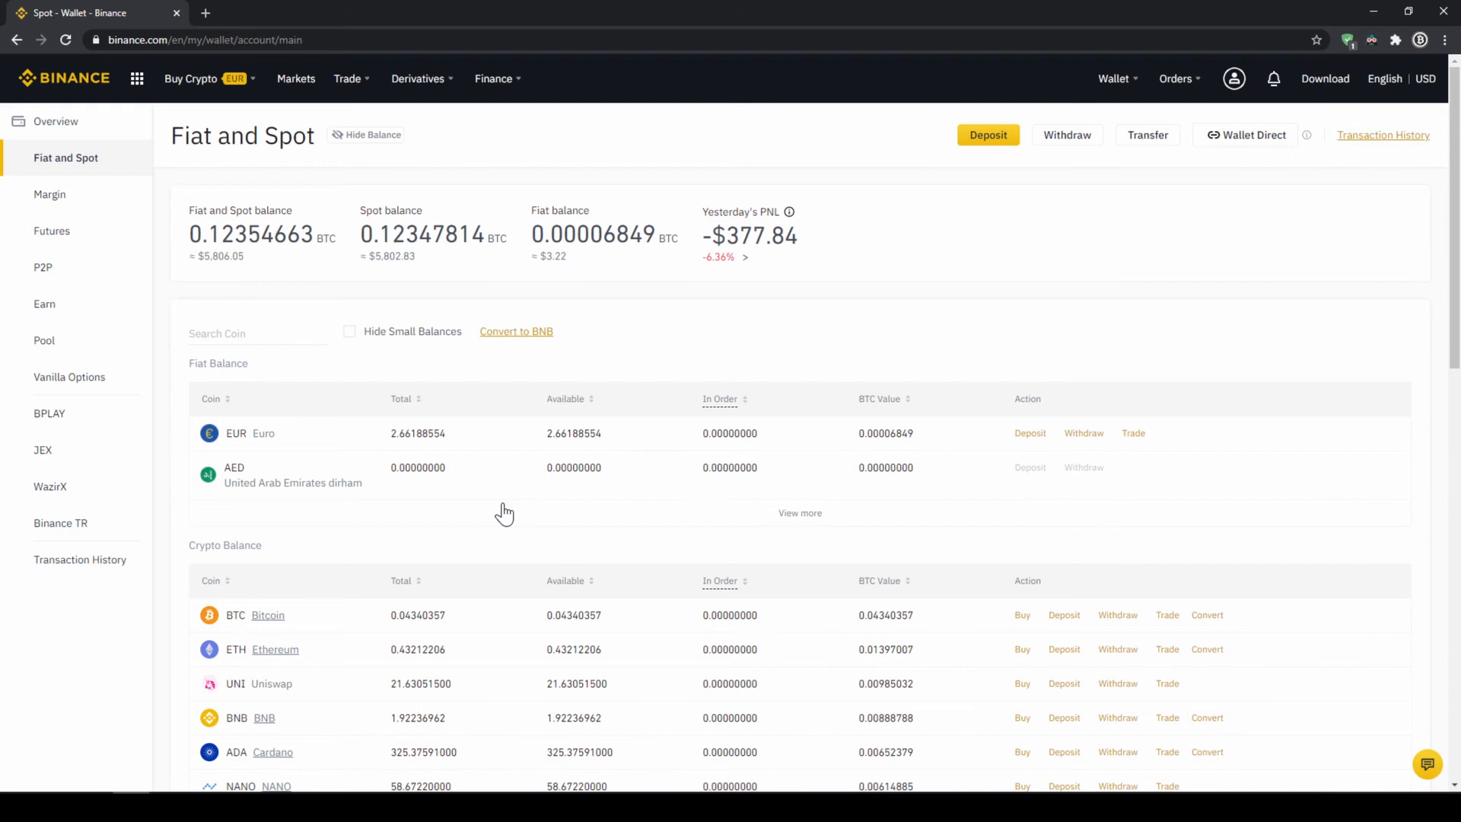
pyautogui.click(192, 78)
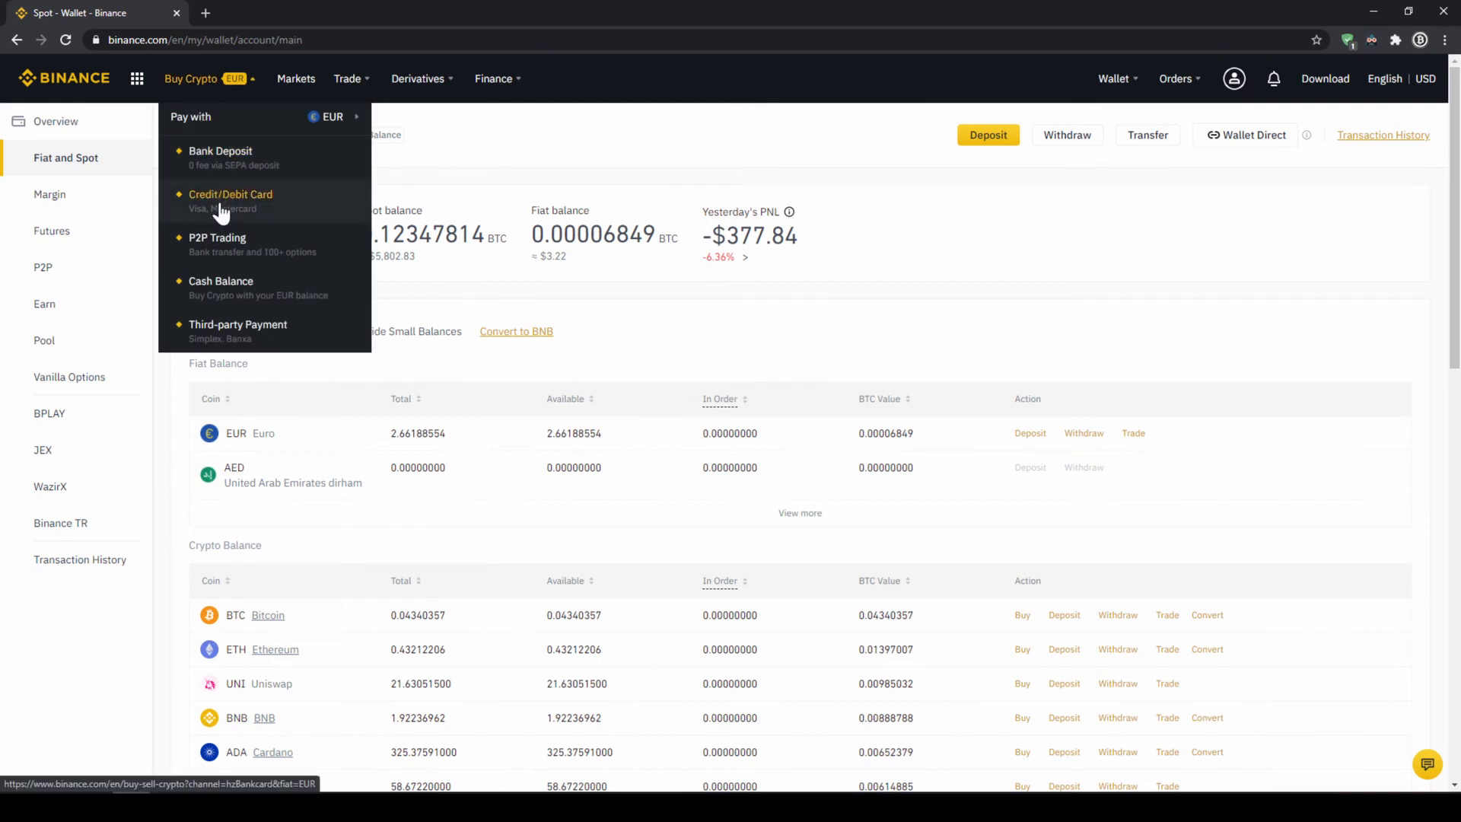
pyautogui.click(230, 194)
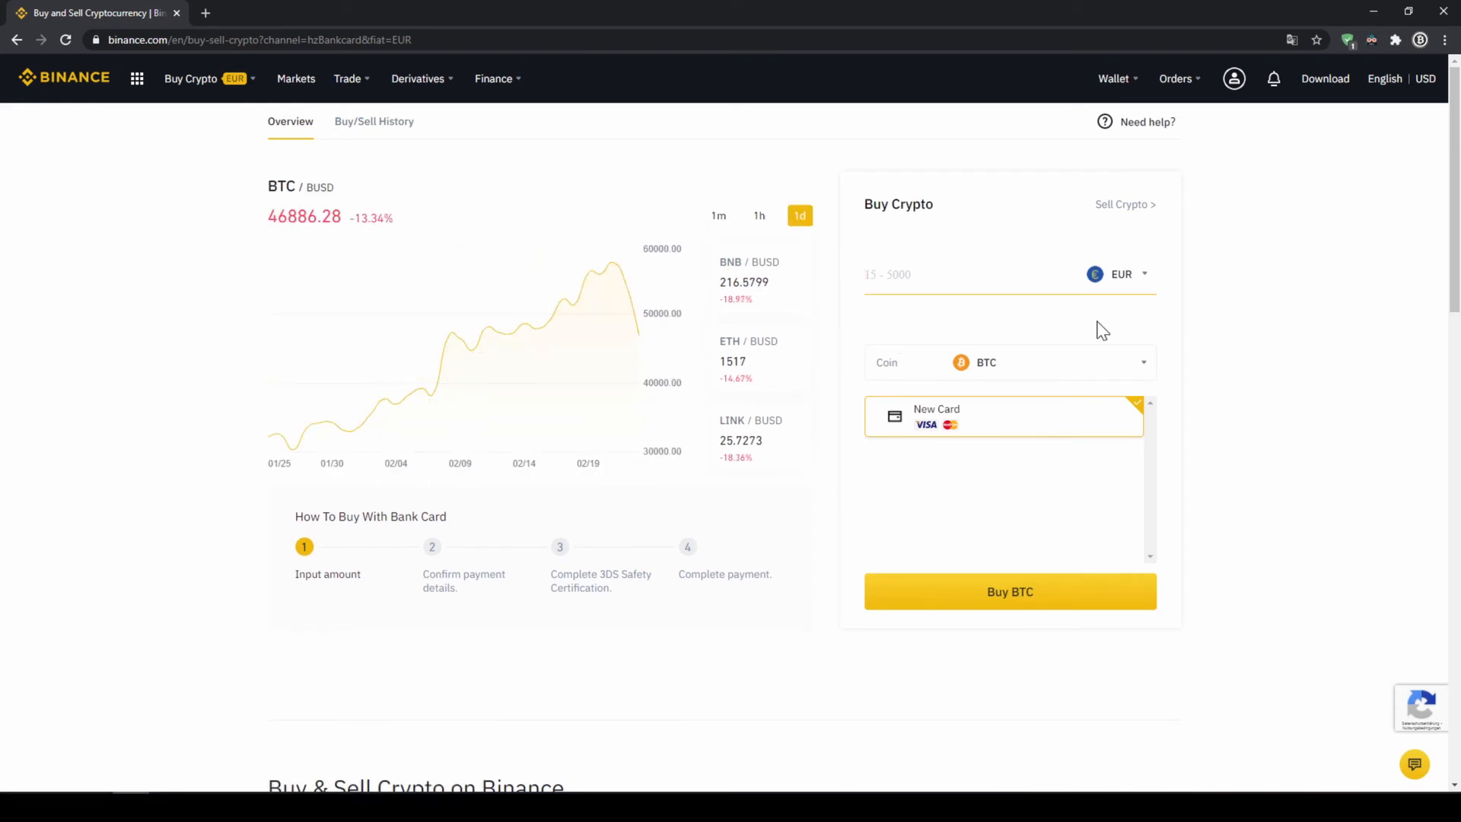
pyautogui.click(1121, 272)
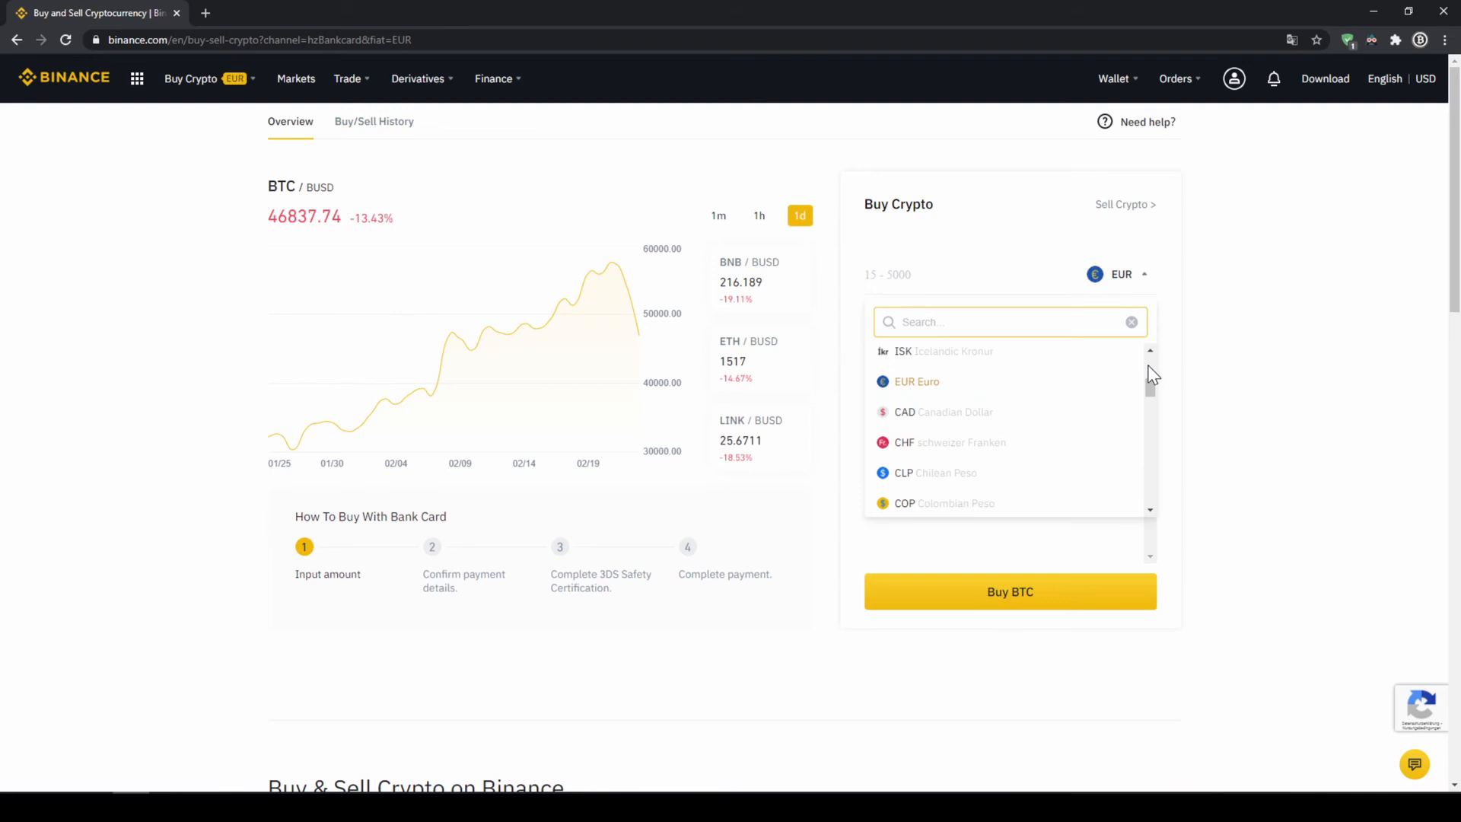
pyautogui.scroll(-3)
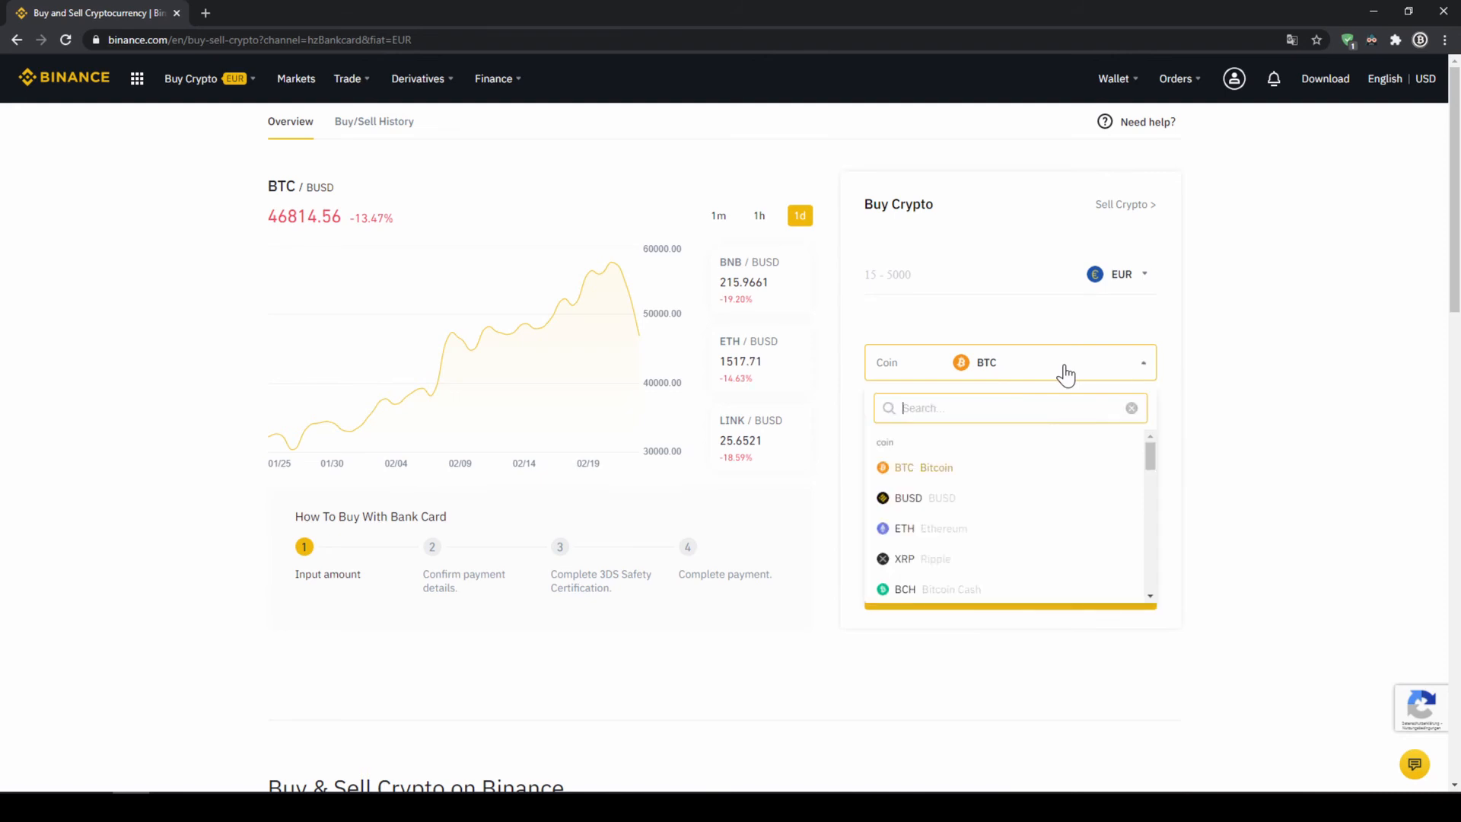
pyautogui.write('usdt')
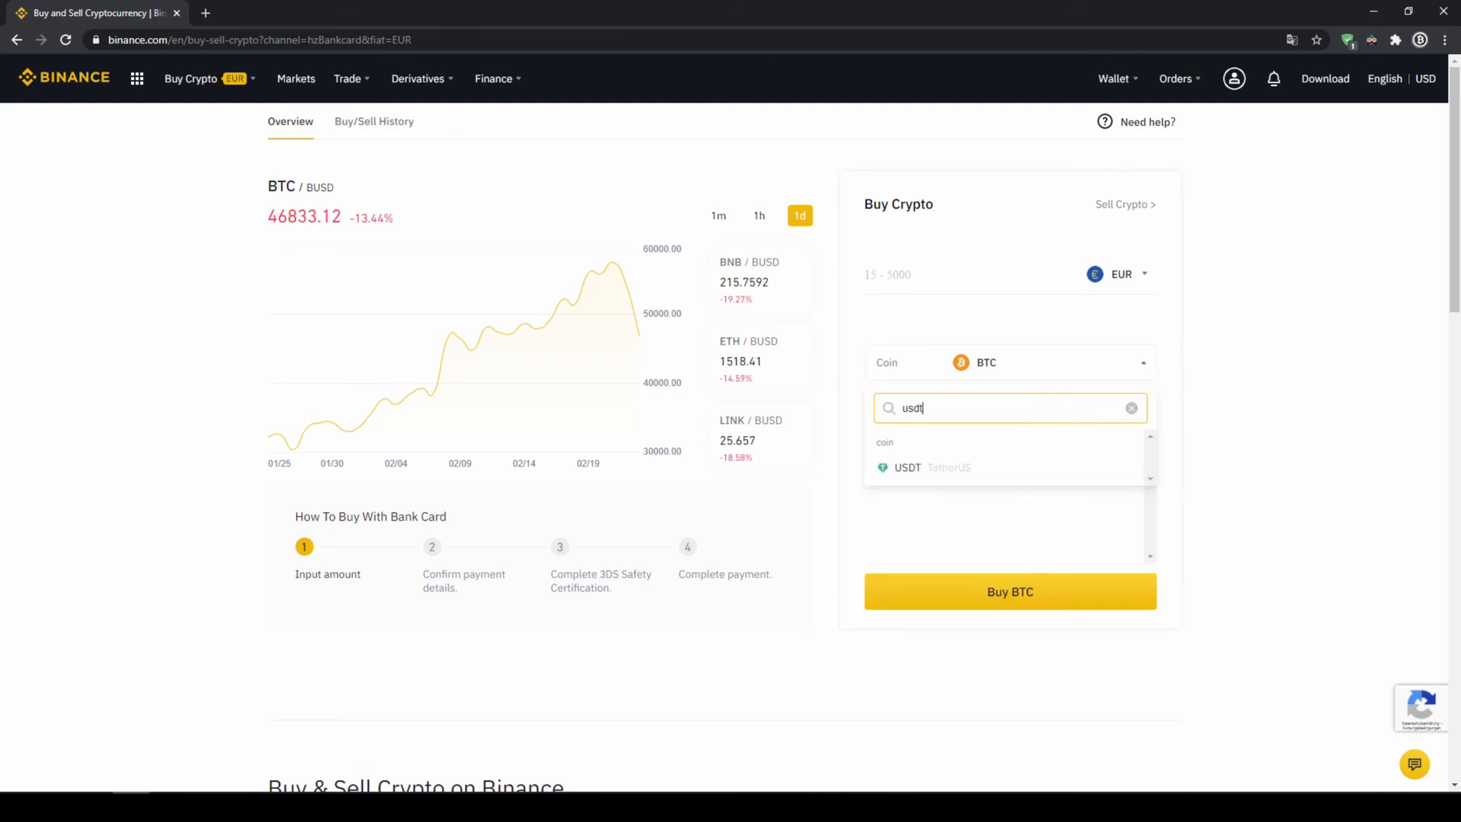
pyautogui.click(907, 467)
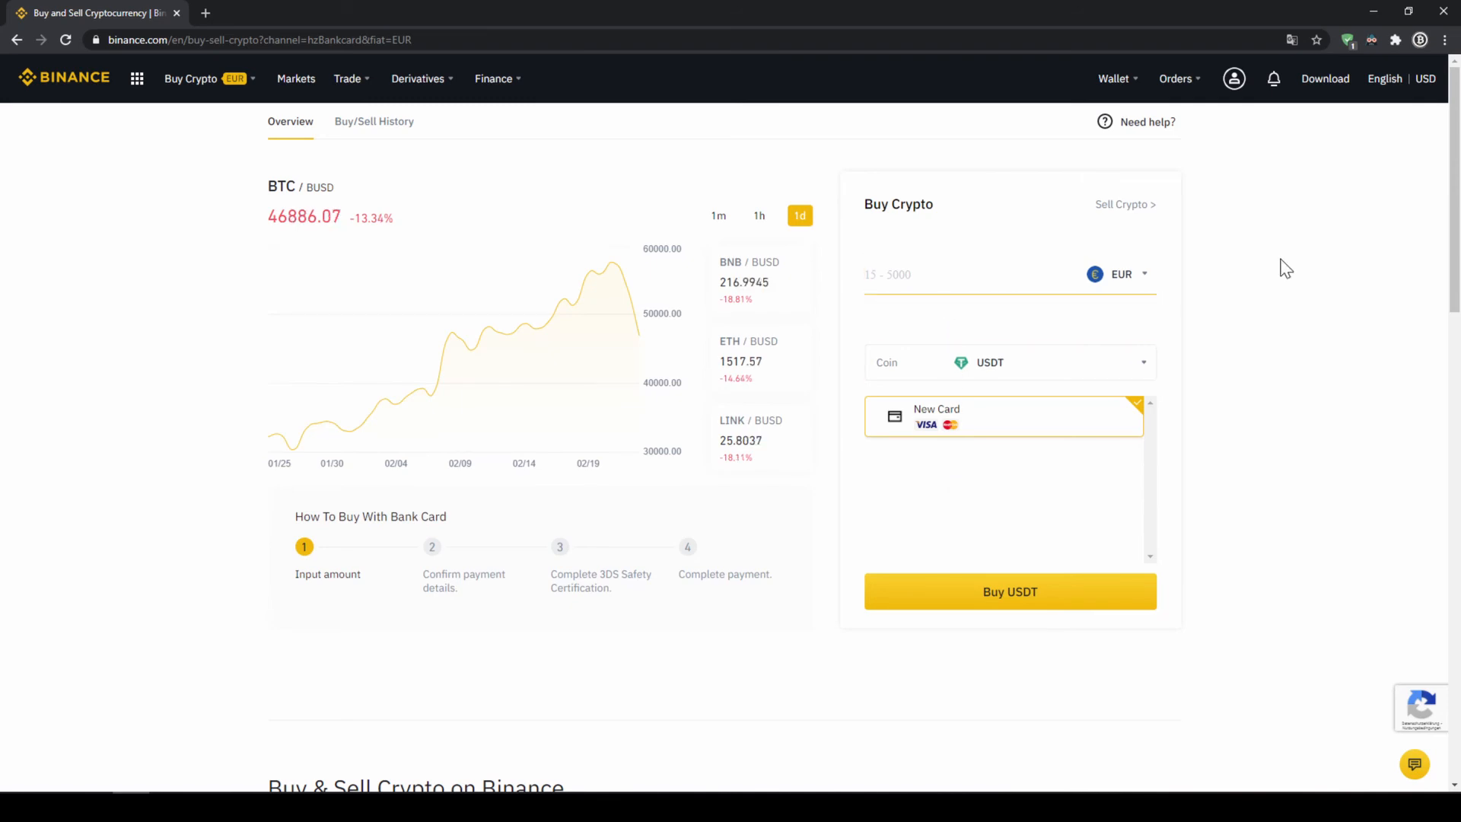
pyautogui.write('500')
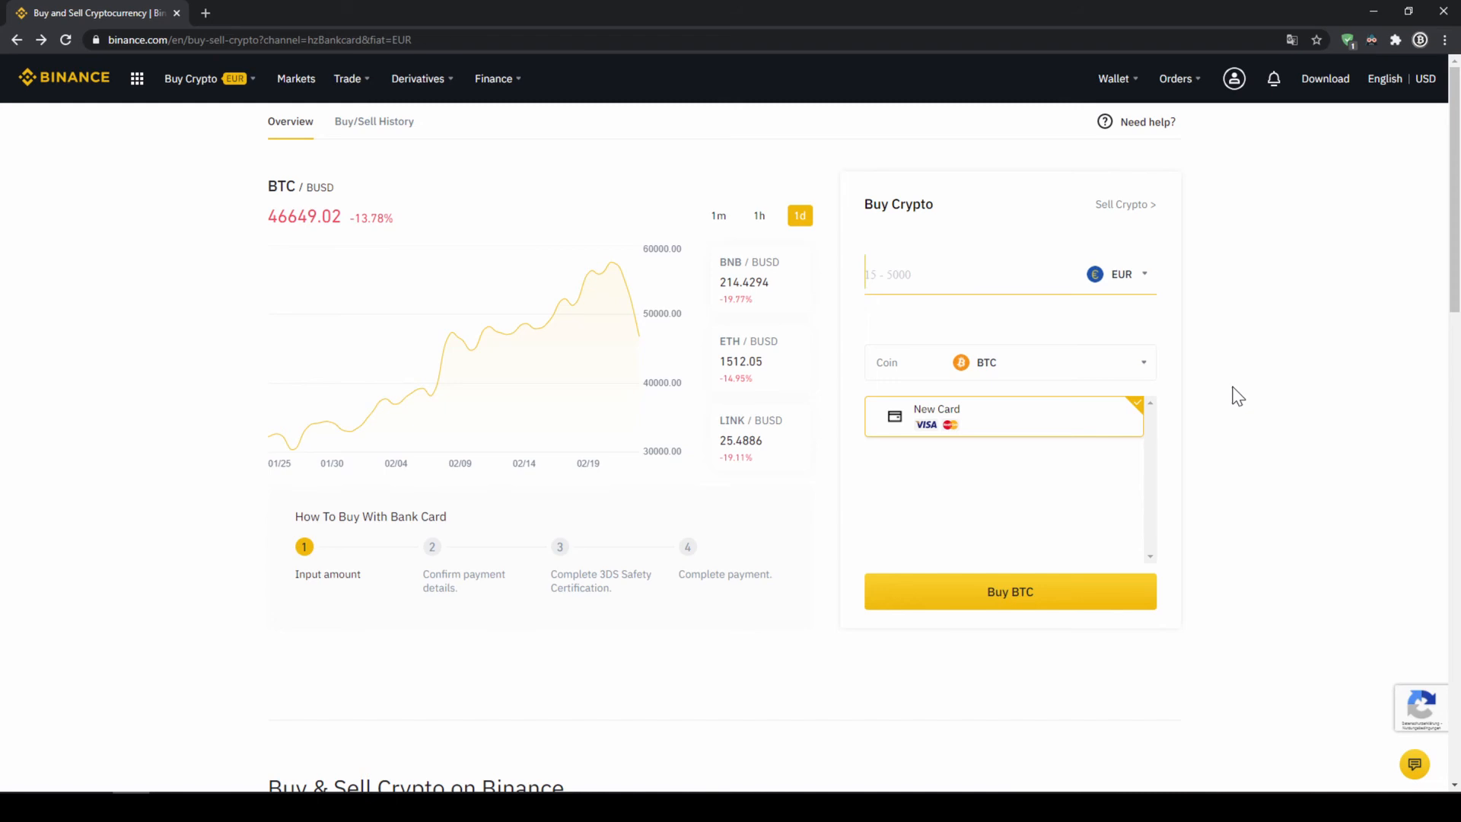
# Step: Return to Wallet > Fiat and Spot to view the 241.4649076 USDT balance
pyautogui.click(1114, 78)
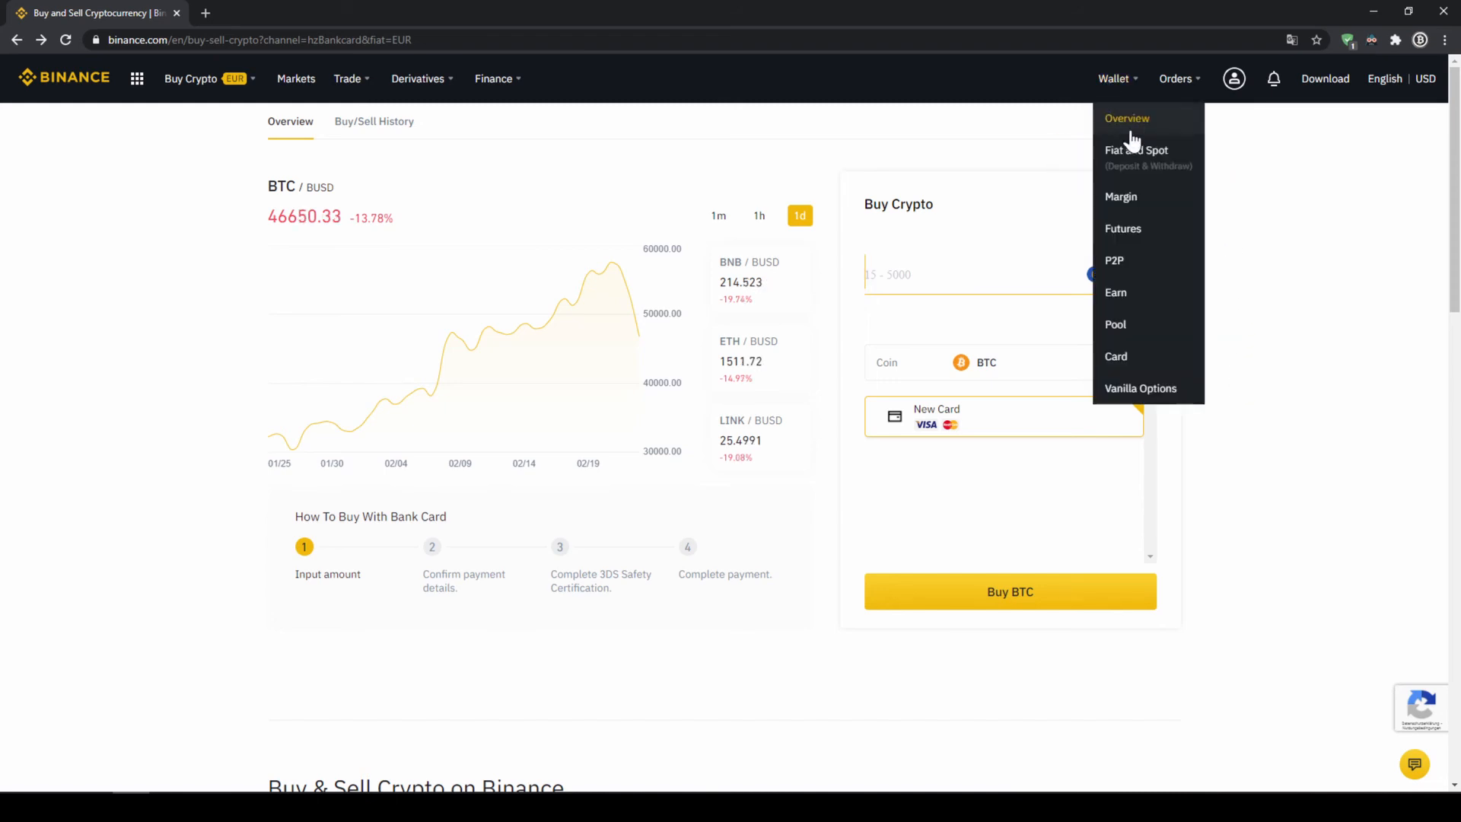
pyautogui.click(1136, 151)
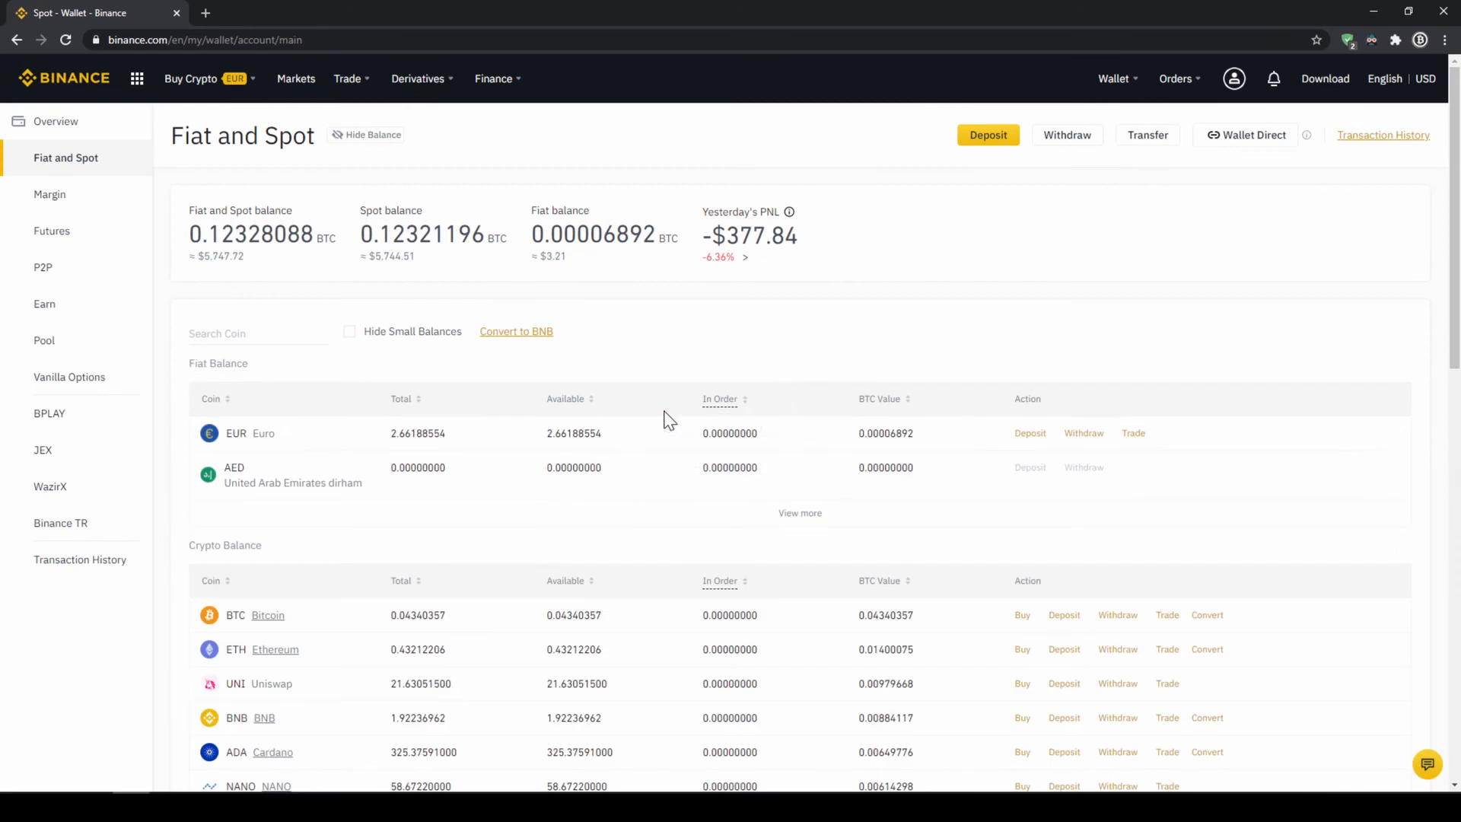
pyautogui.scroll(-3)
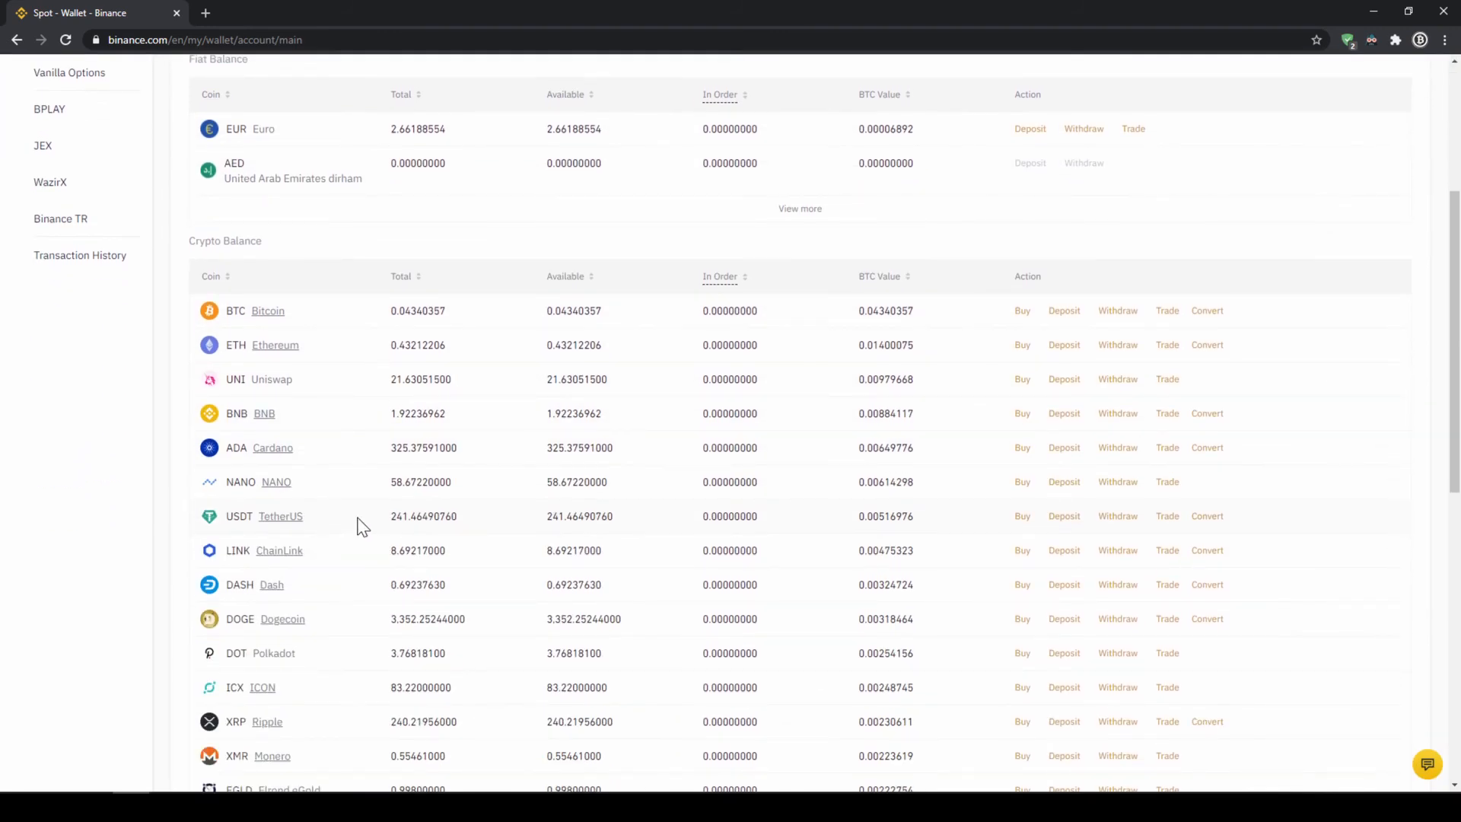
pyautogui.moveTo(470, 522)
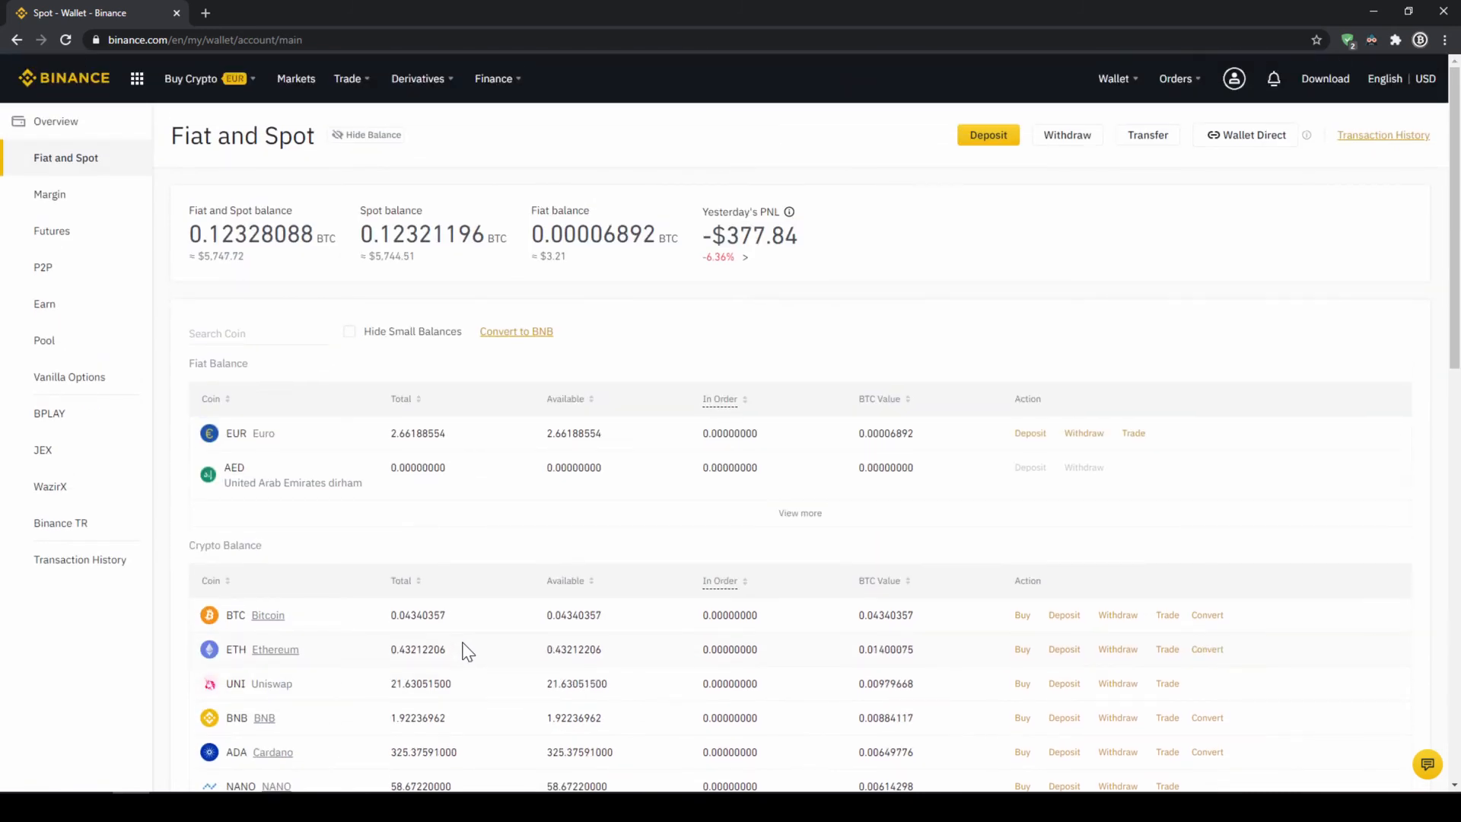
pyautogui.moveTo(1048, 347)
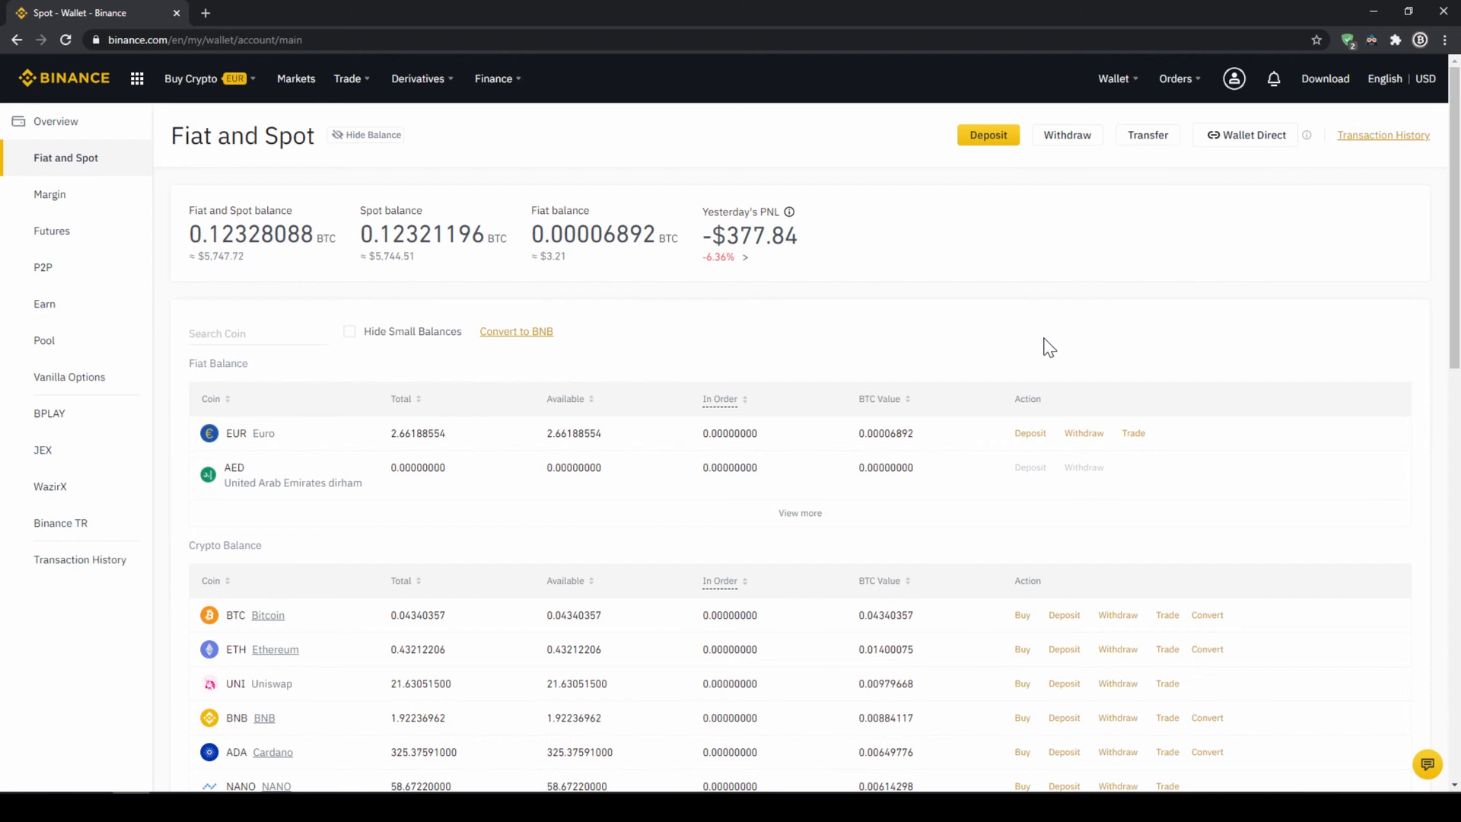
pyautogui.moveTo(1082, 287)
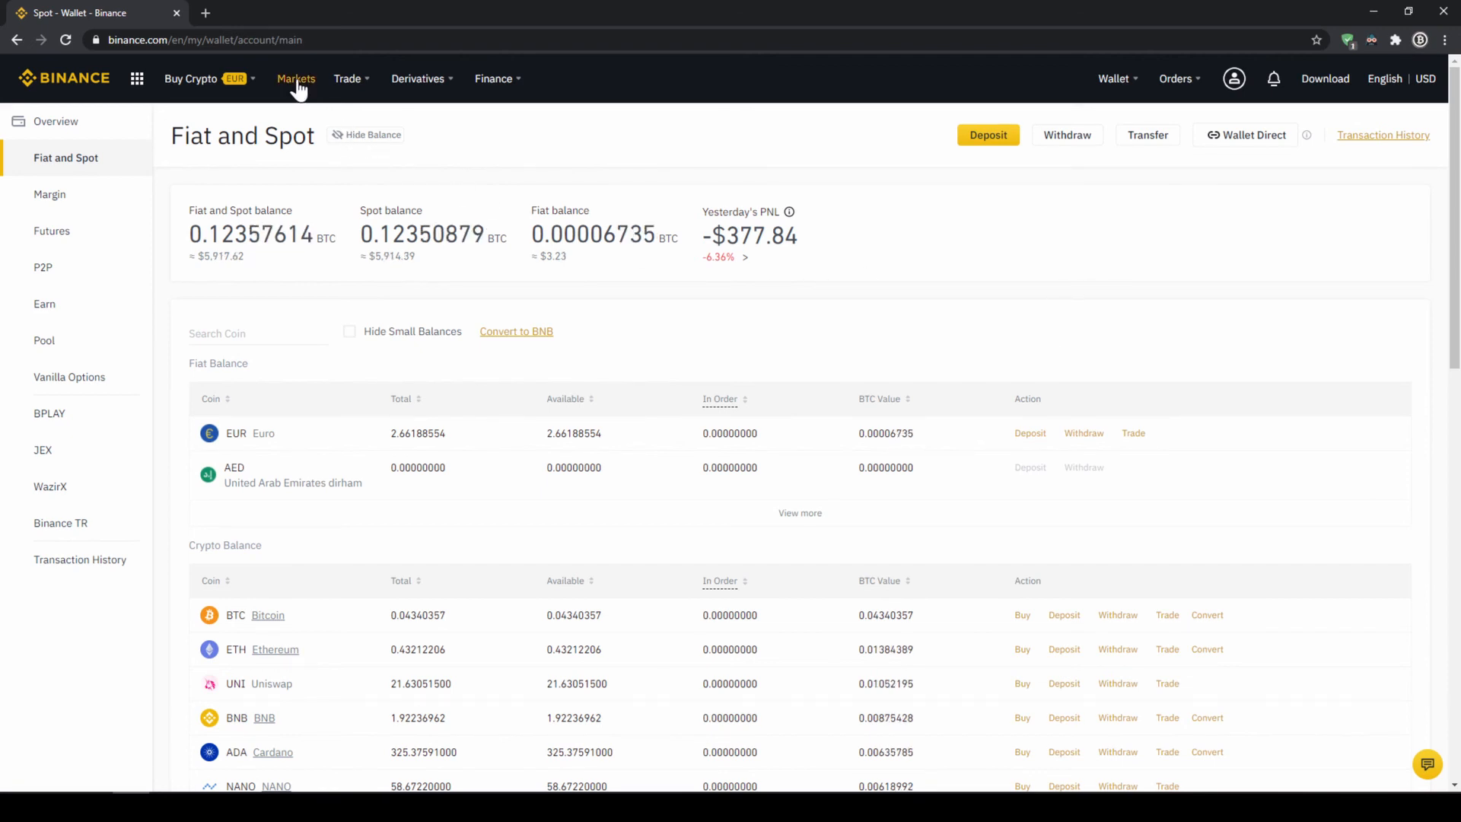
# Step: In Markets > Spot > FIAT Markets, search 'filu' and open the FIL/USDT trading pair
pyautogui.click(295, 78)
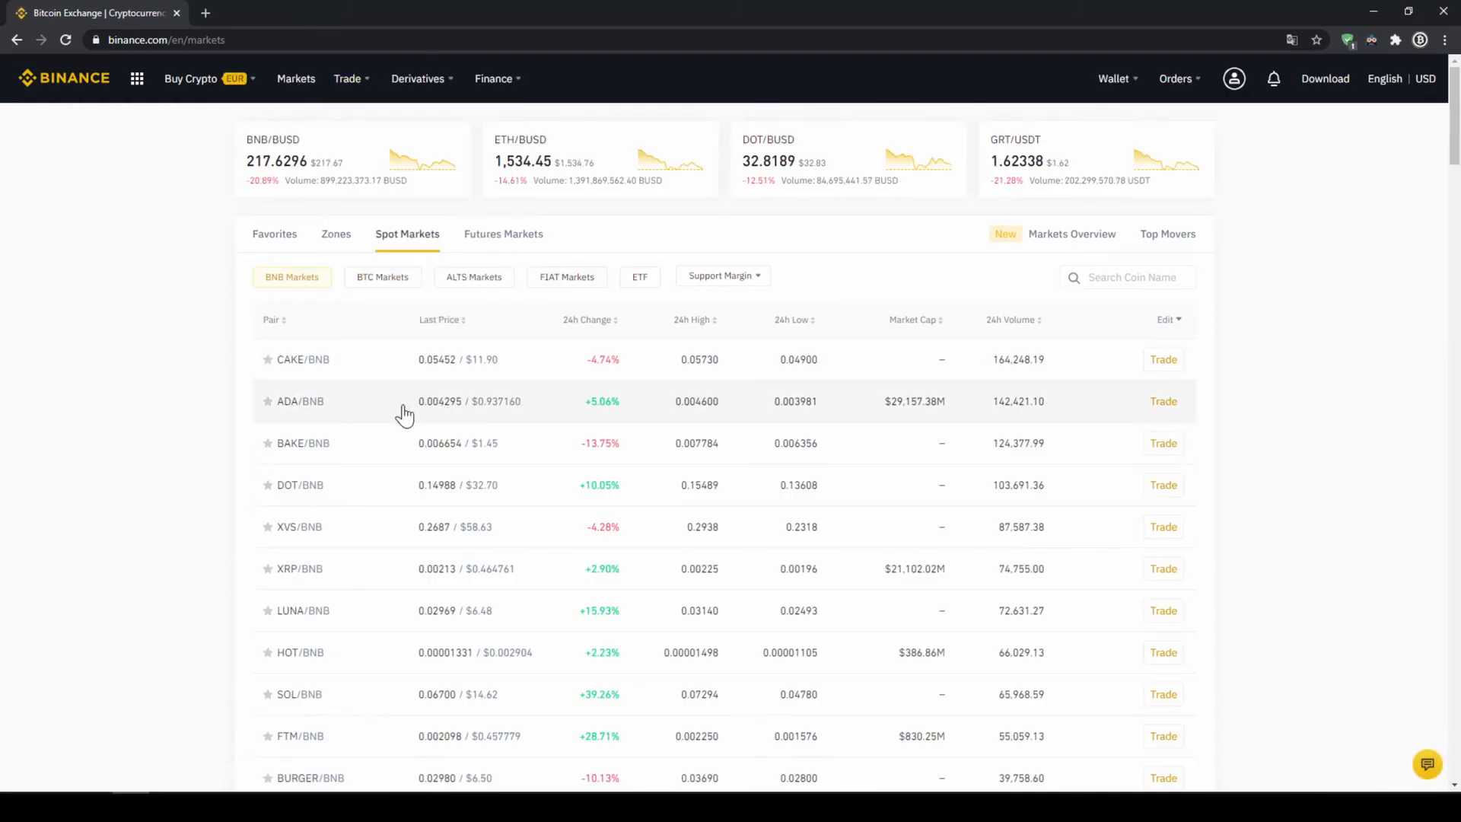
pyautogui.scroll(-3)
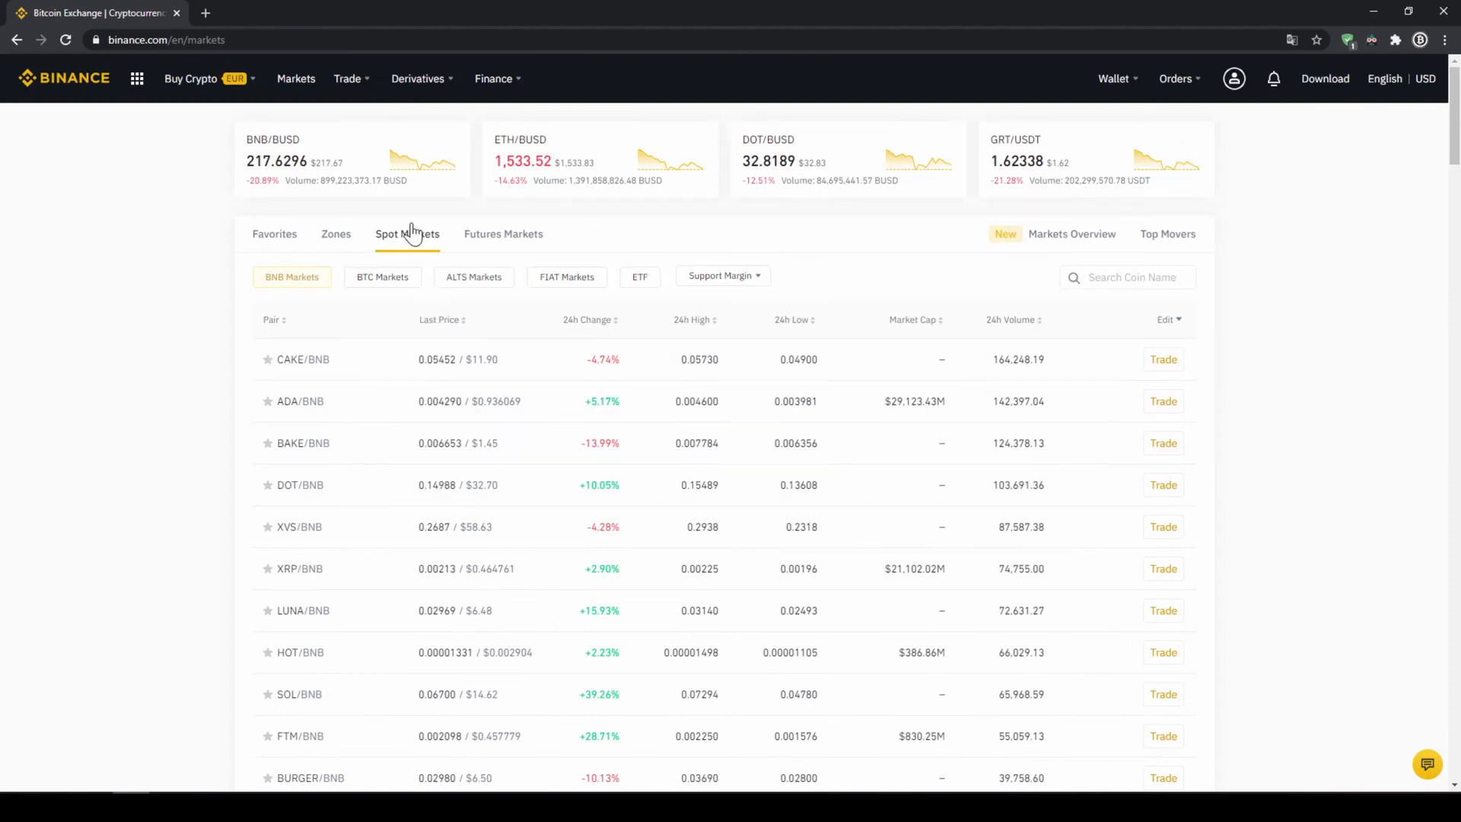
pyautogui.click(567, 275)
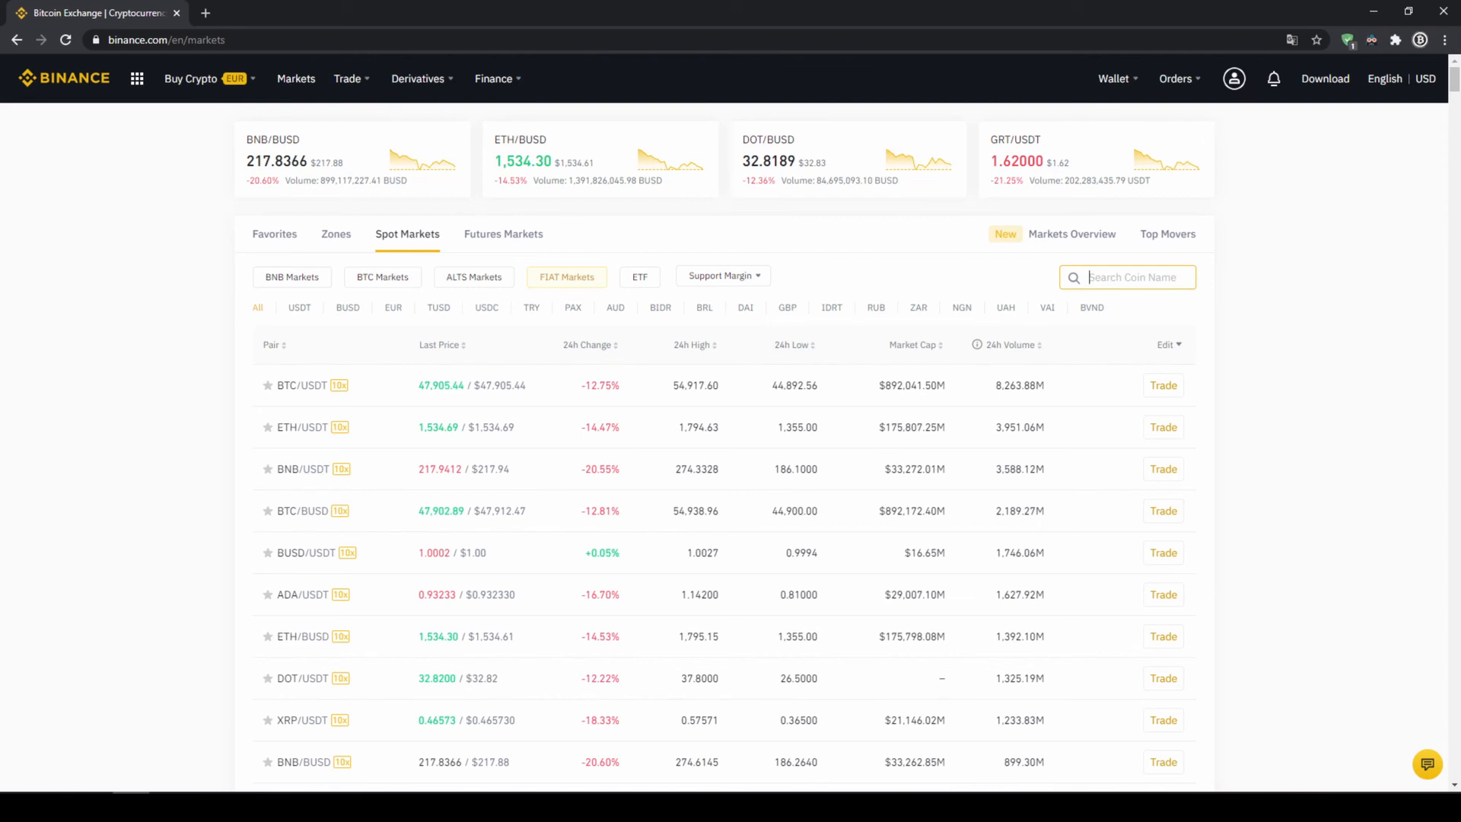
pyautogui.write('filusdt')
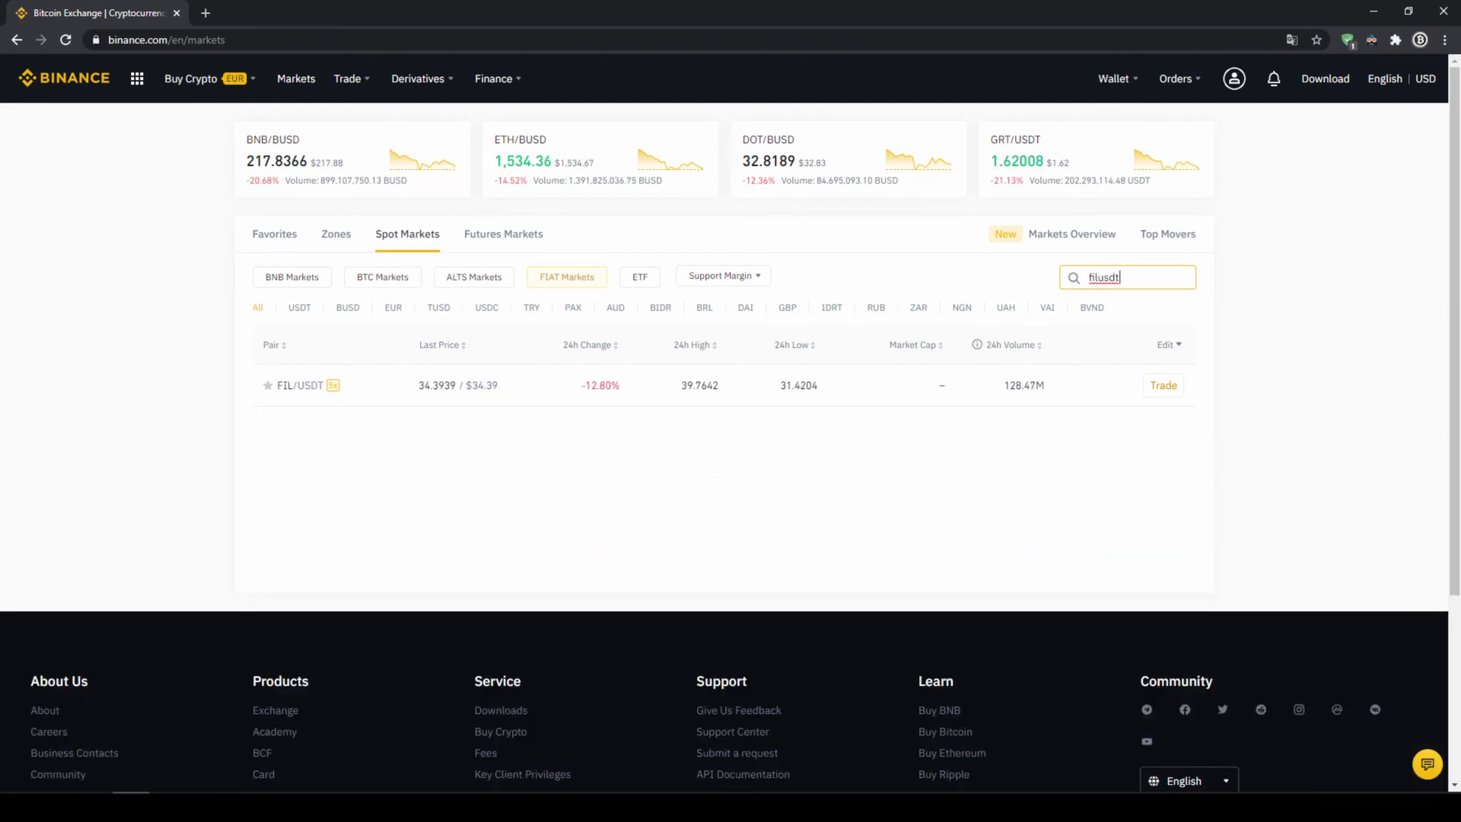
pyautogui.moveTo(417, 399)
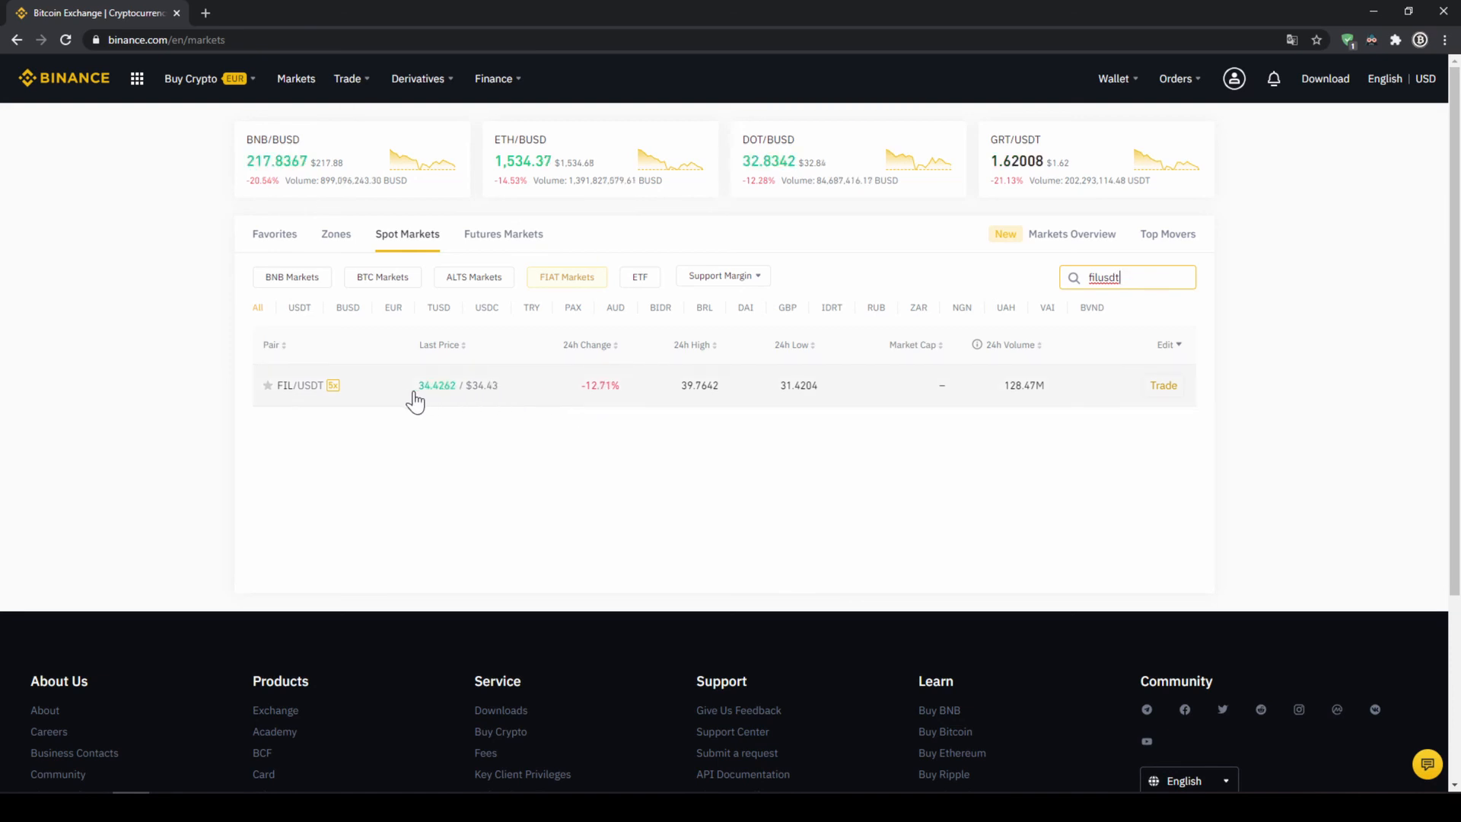
pyautogui.click(1162, 385)
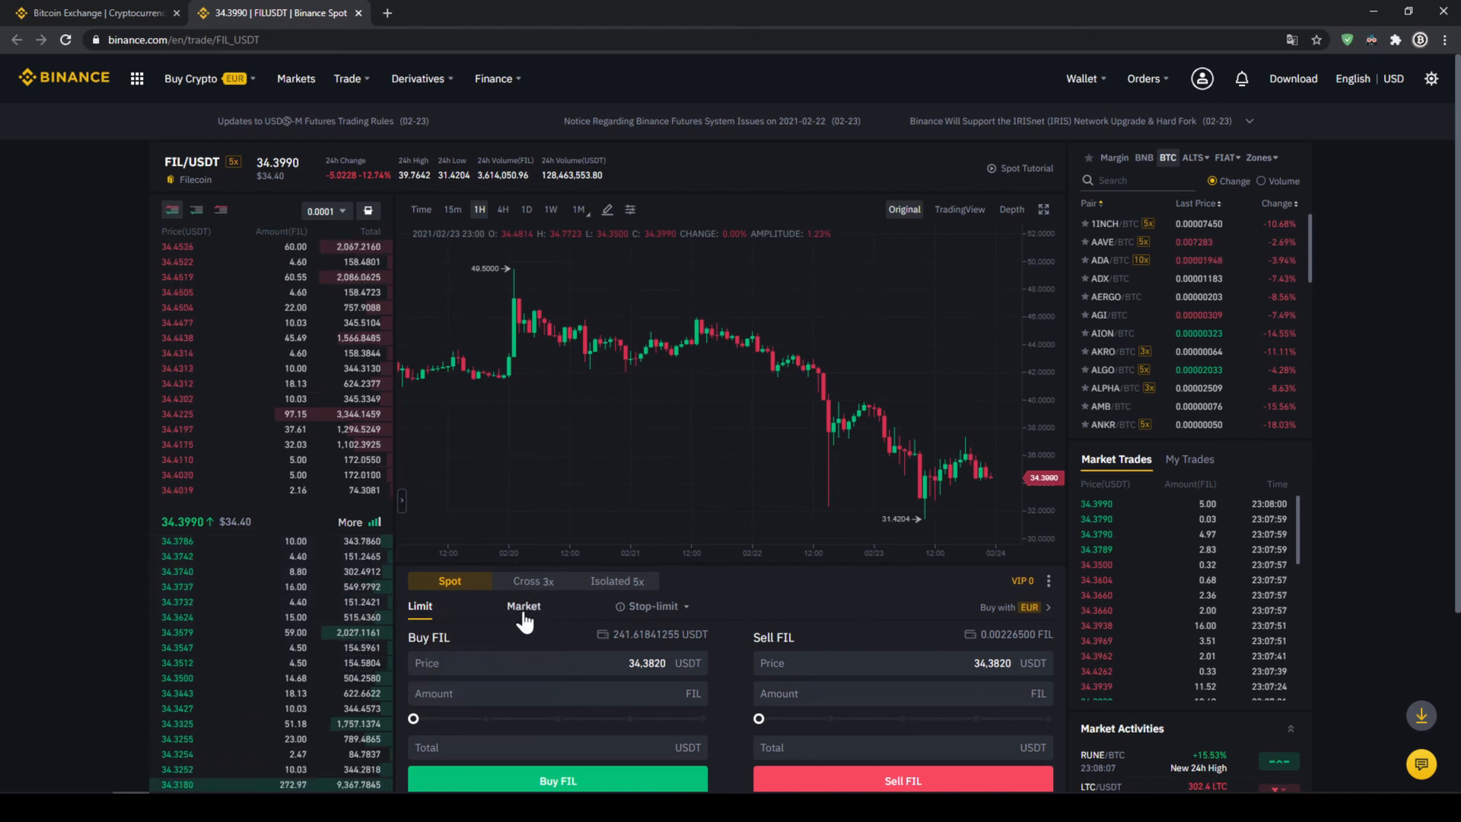
# Step: Switch the FIL buy to Market and slide the amount to 100% of the 241.48 USDT balance
pyautogui.click(523, 606)
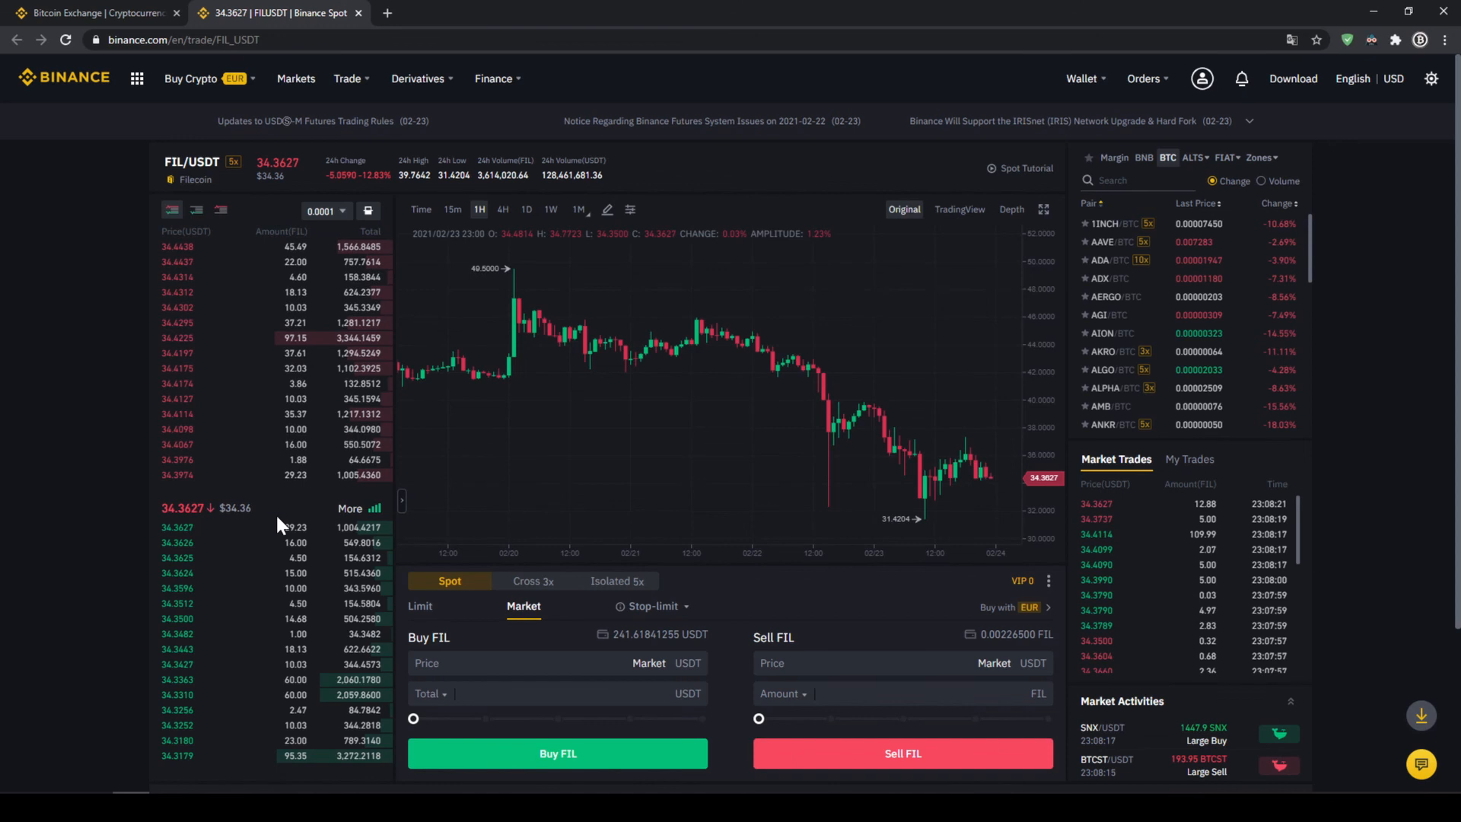
pyautogui.moveTo(558, 530)
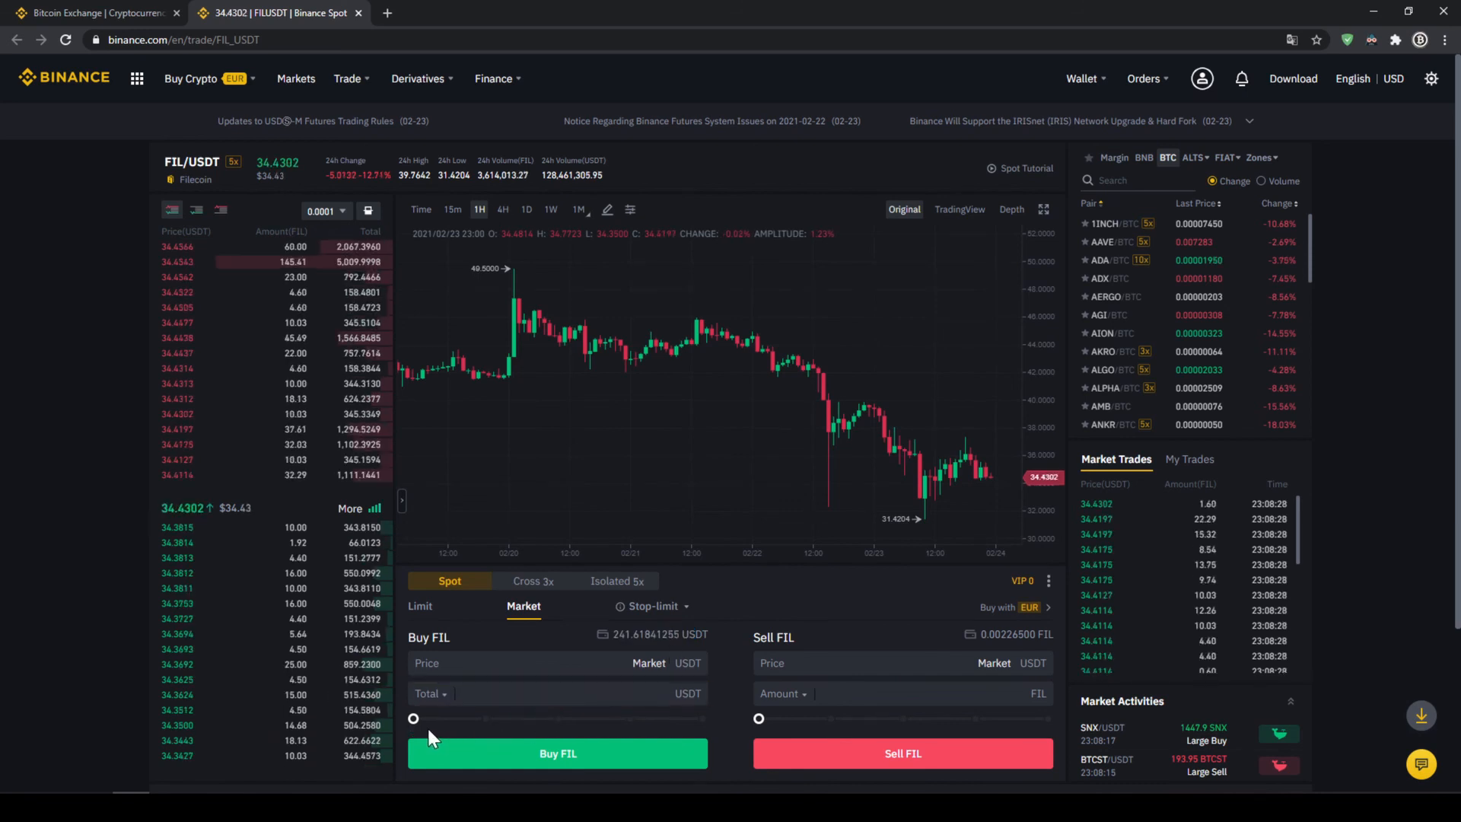
pyautogui.moveTo(412, 718); pyautogui.dragTo(505, 719)
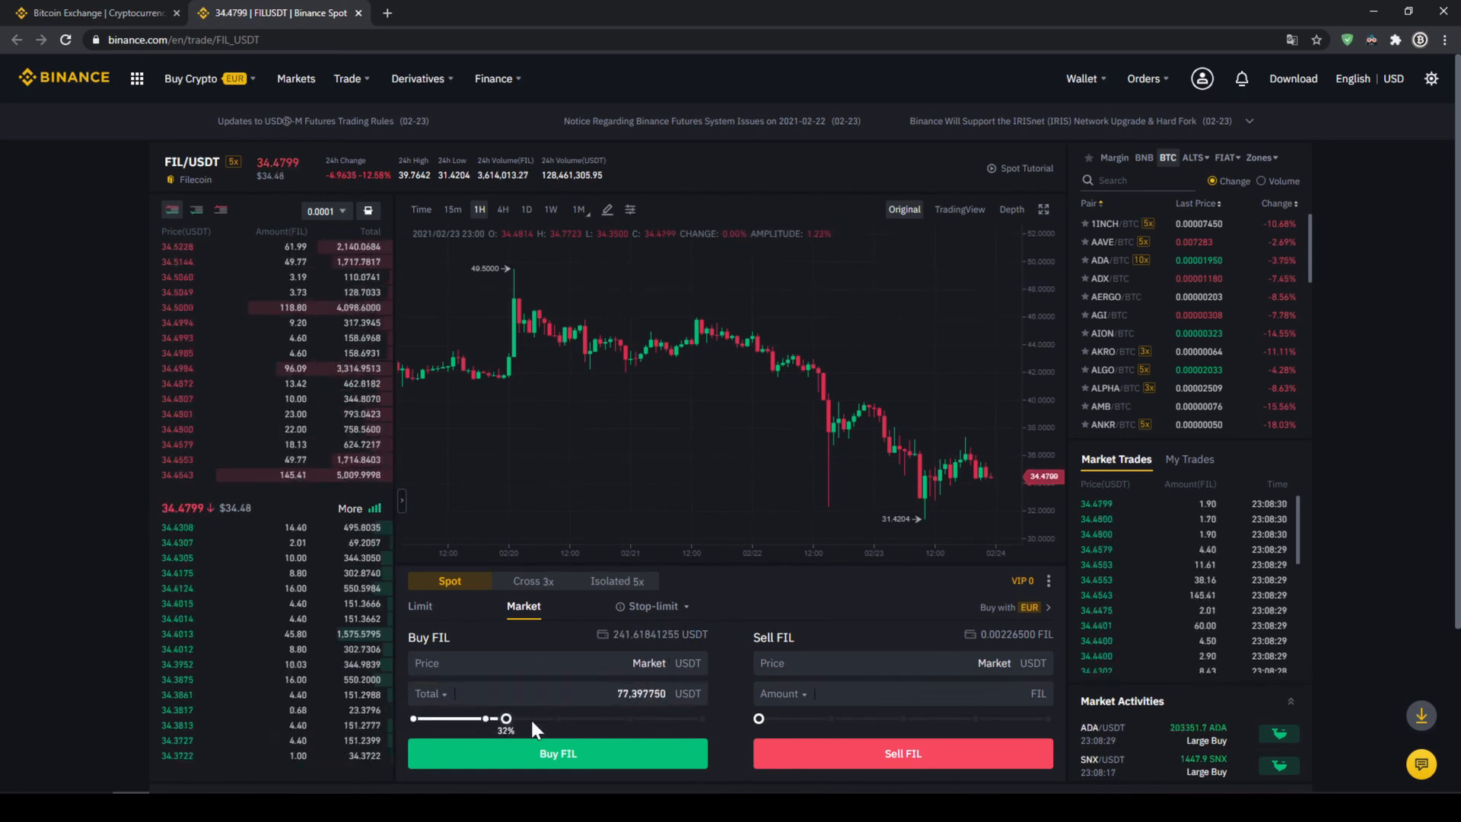
pyautogui.moveTo(505, 717); pyautogui.dragTo(557, 716)
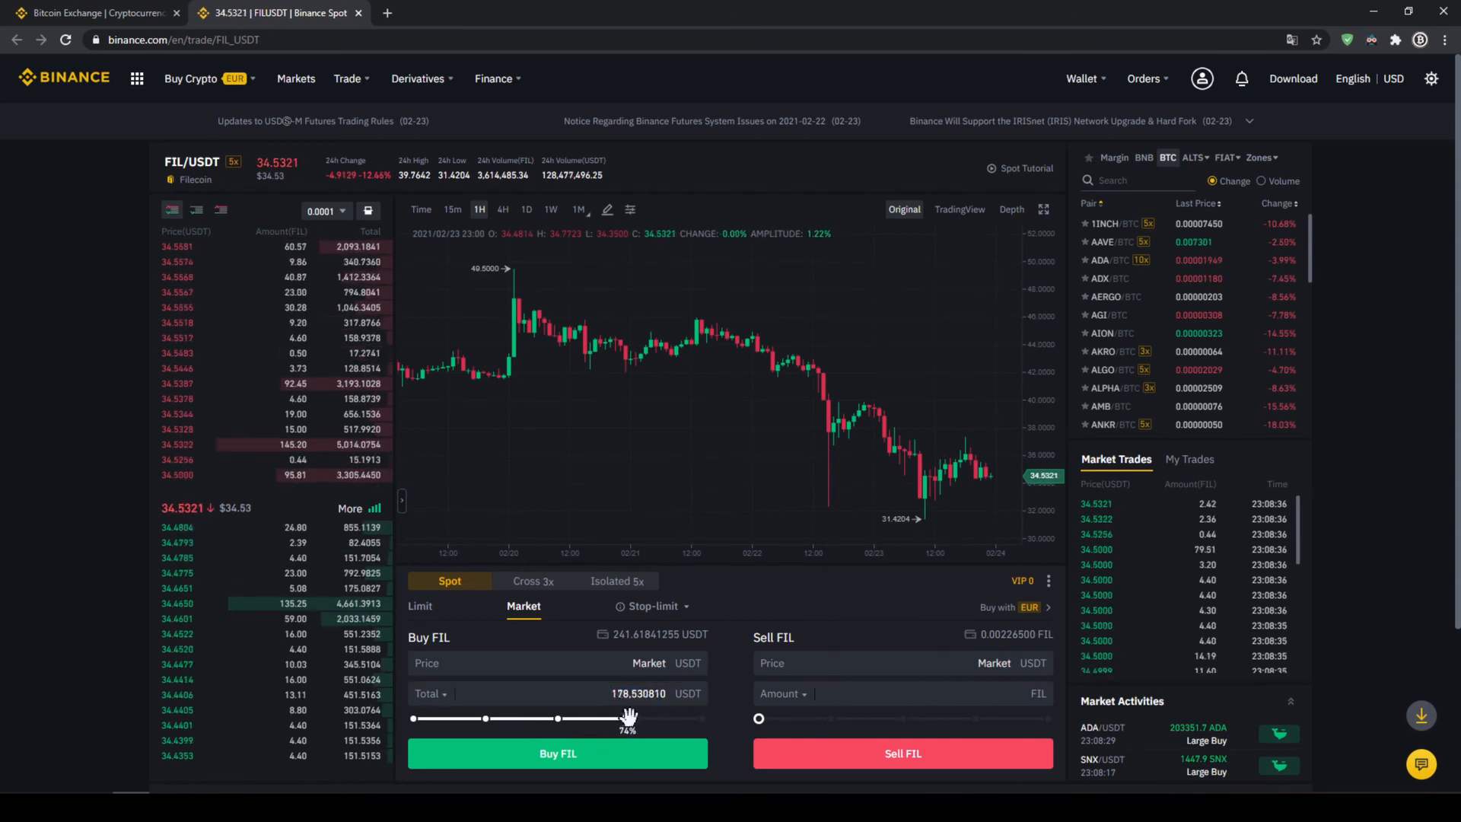
pyautogui.moveTo(628, 717); pyautogui.dragTo(703, 717)
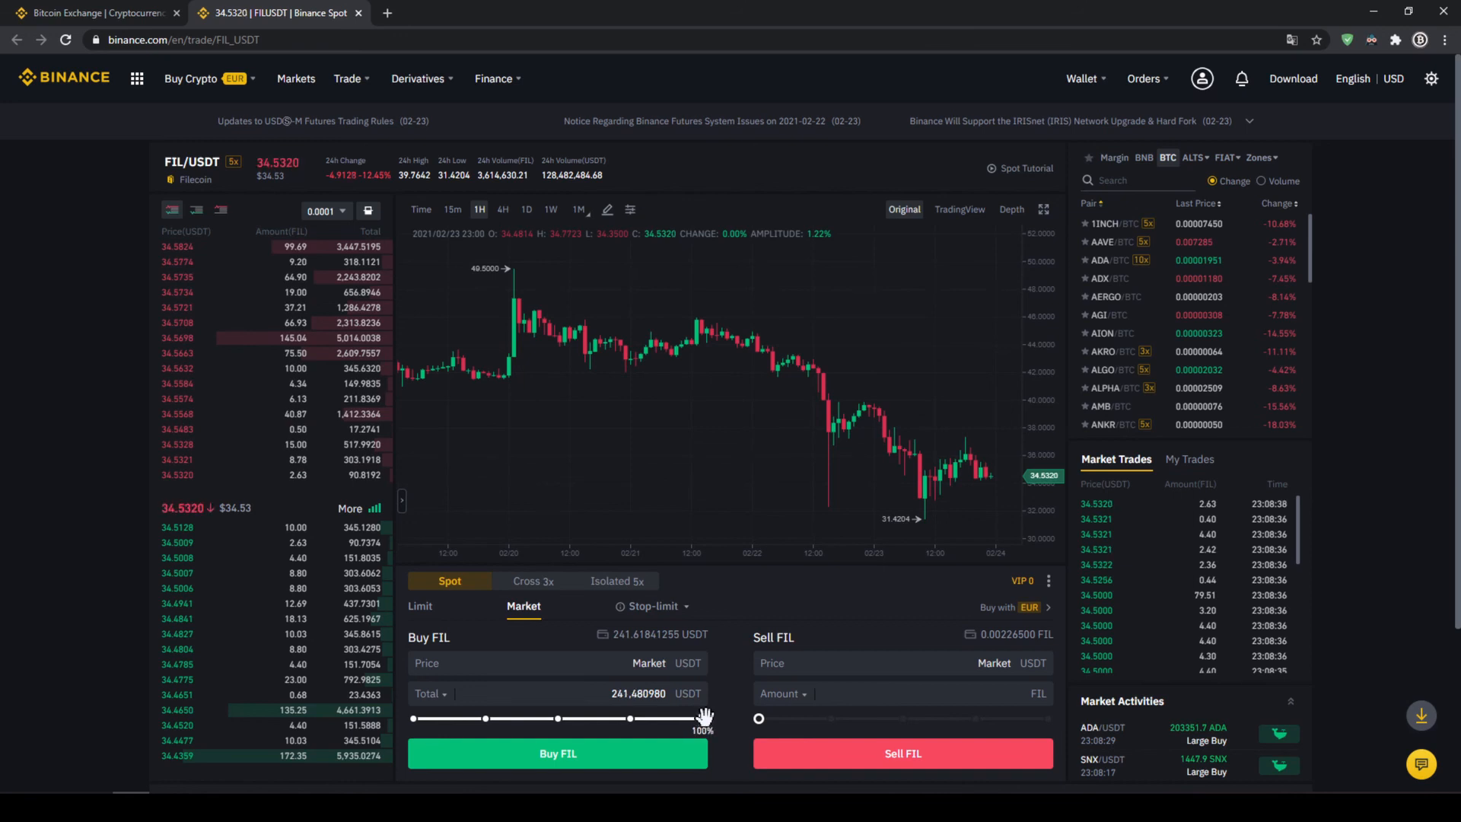